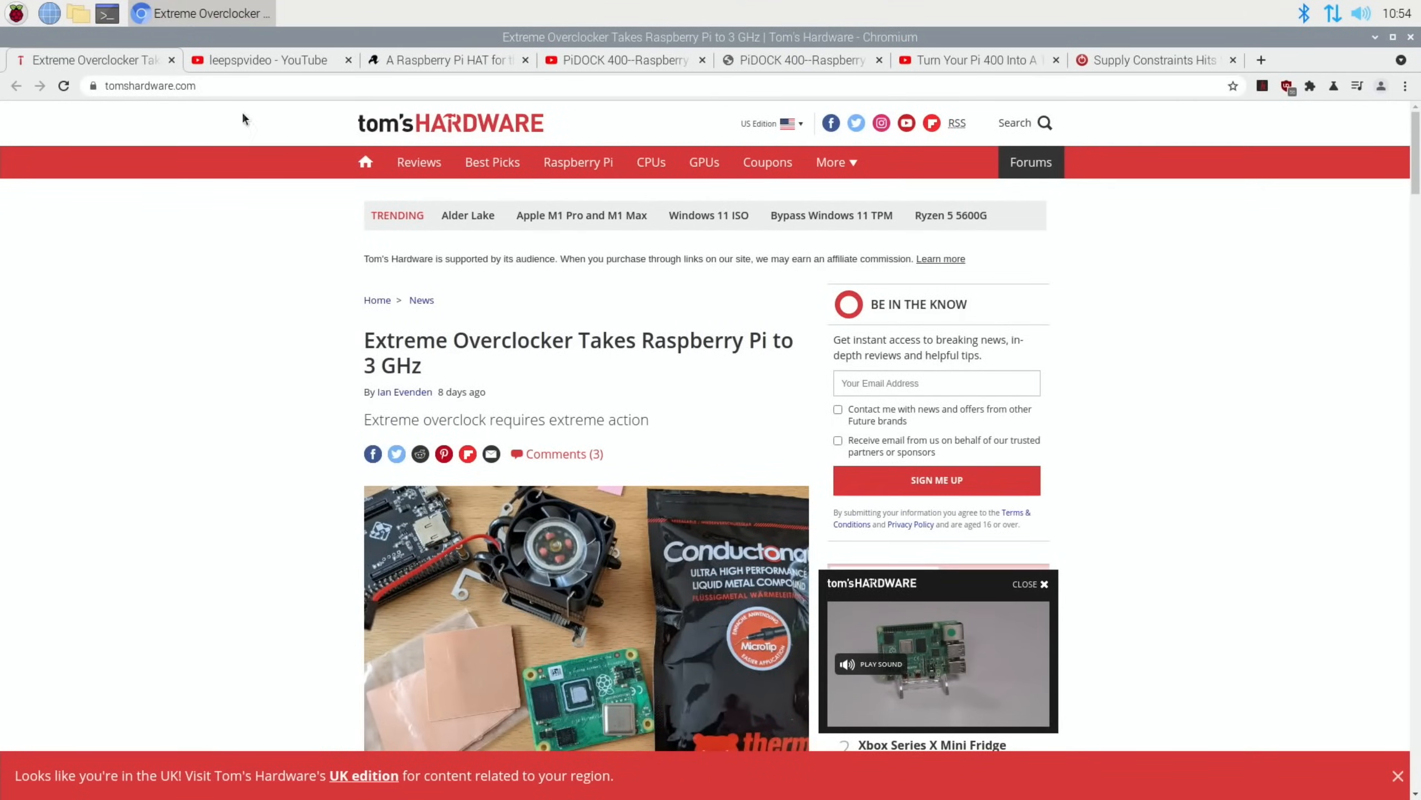
mouse_move(285, 277)
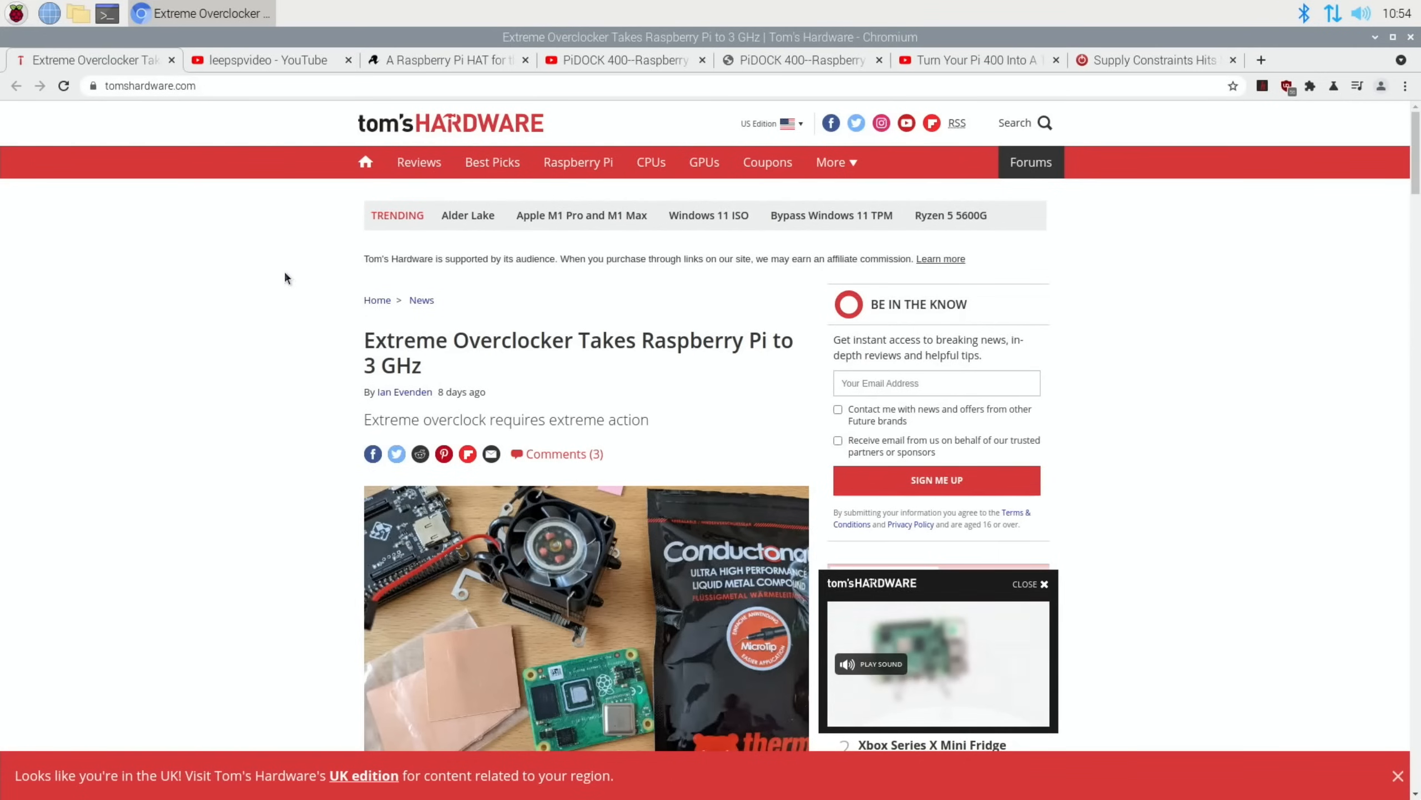
Scroll through the current page, then switch to the leepspvideo overclocking search results
scroll("down", 3)
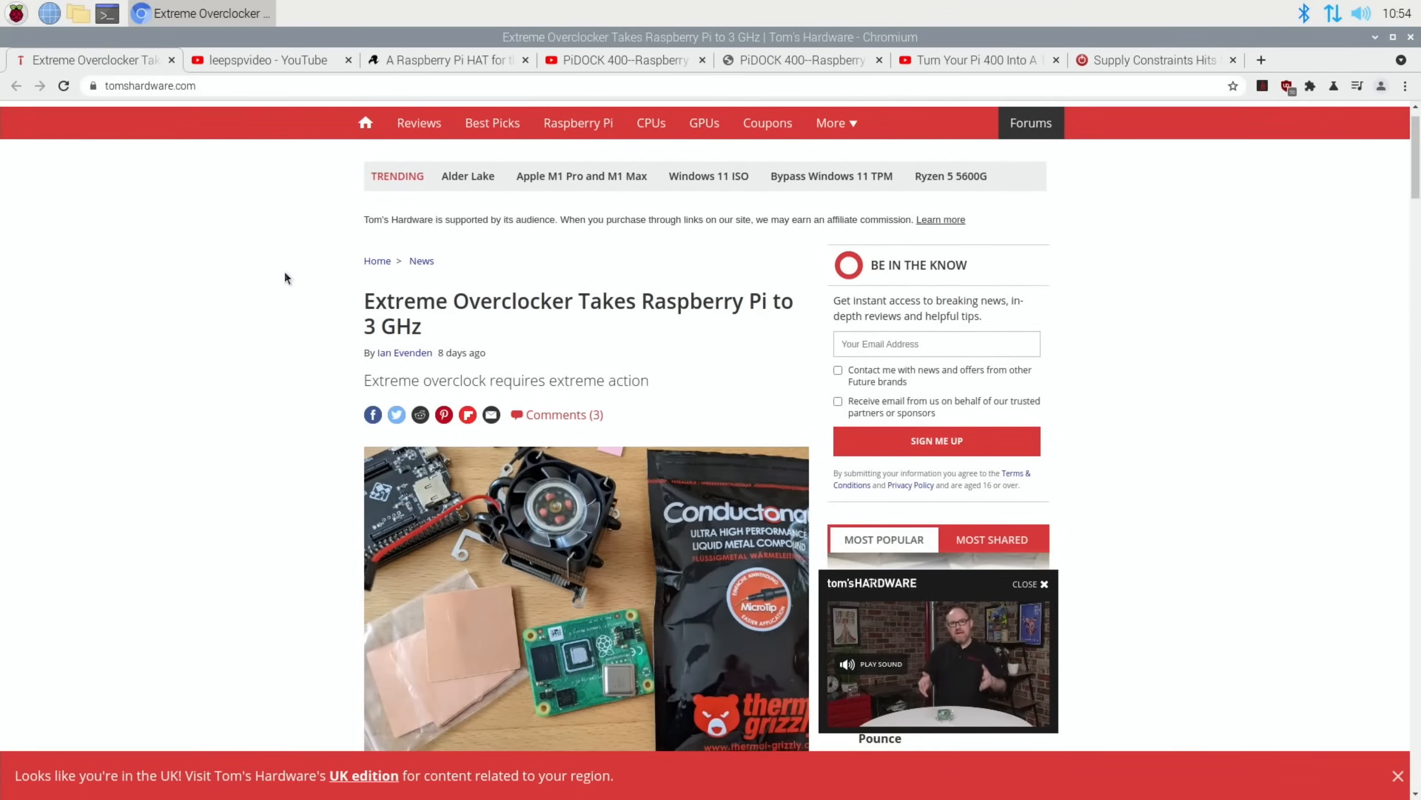
scroll("down", 3)
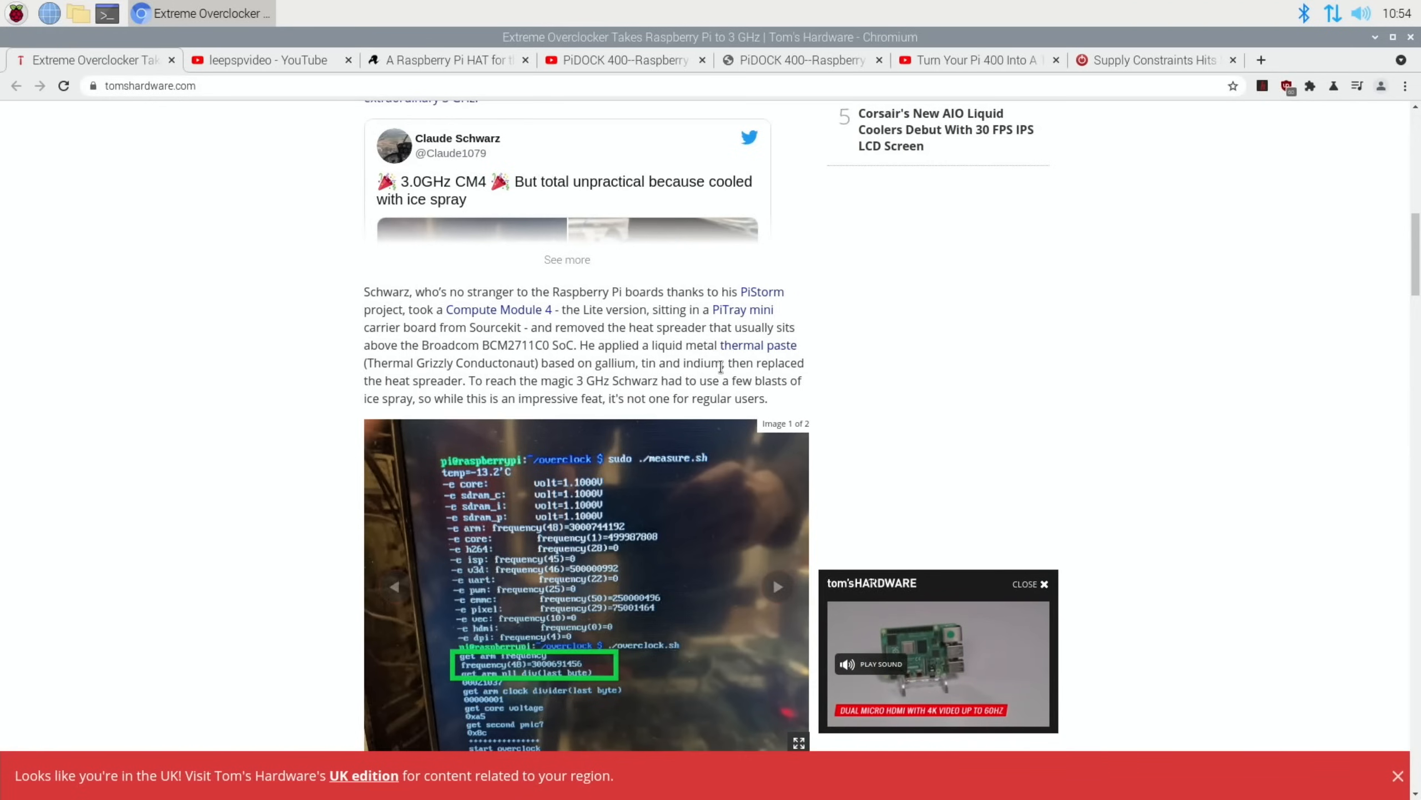
mouse_move(322, 378)
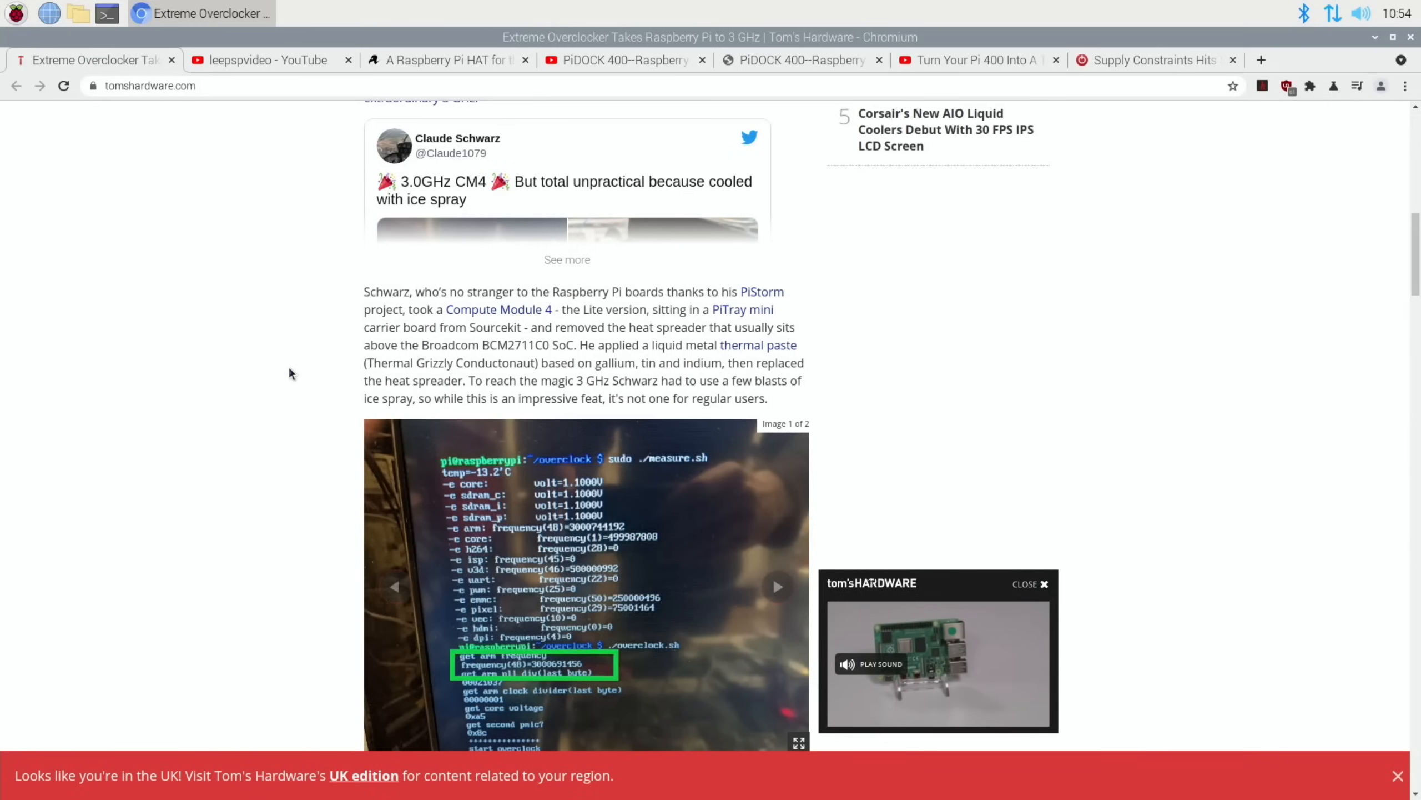
scroll("up", 3)
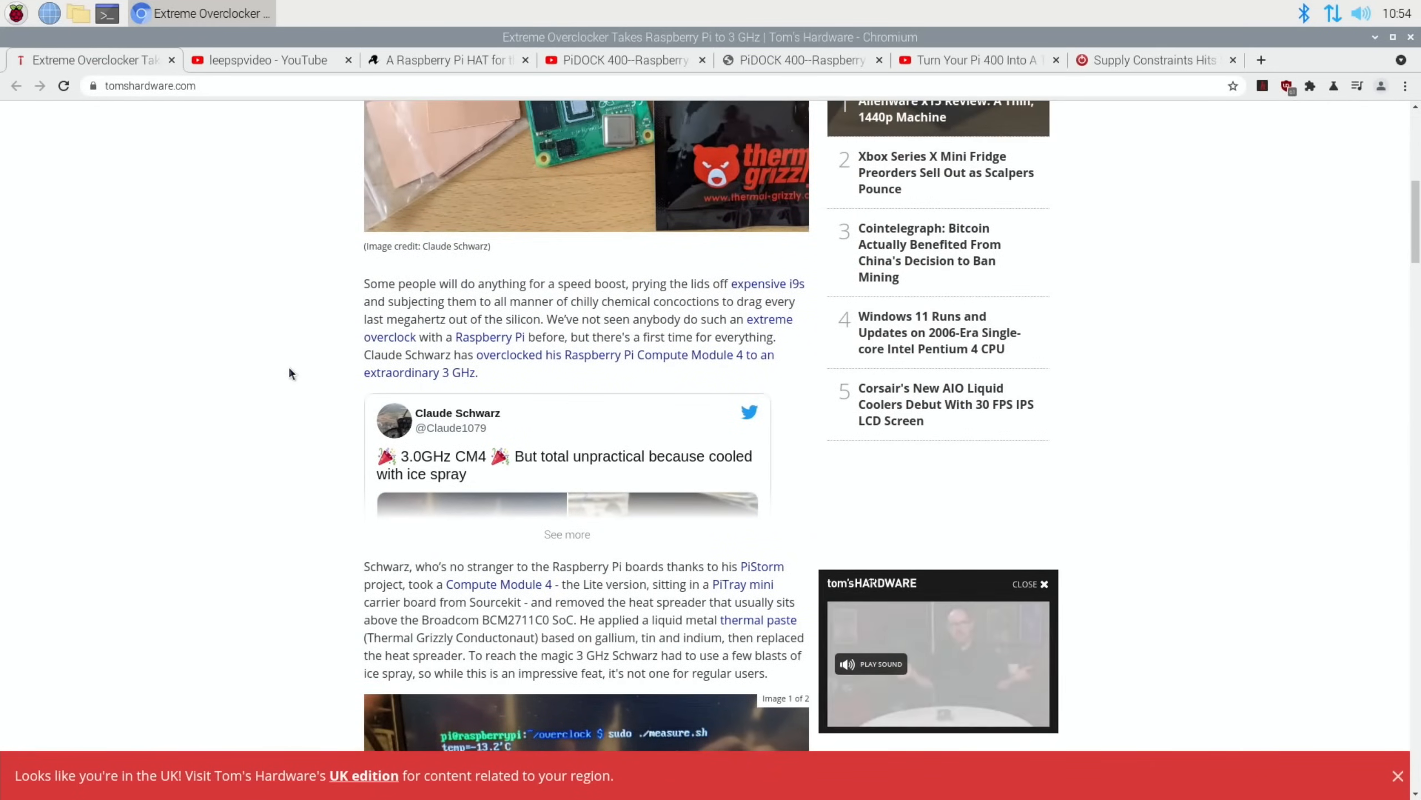
scroll("up", 3)
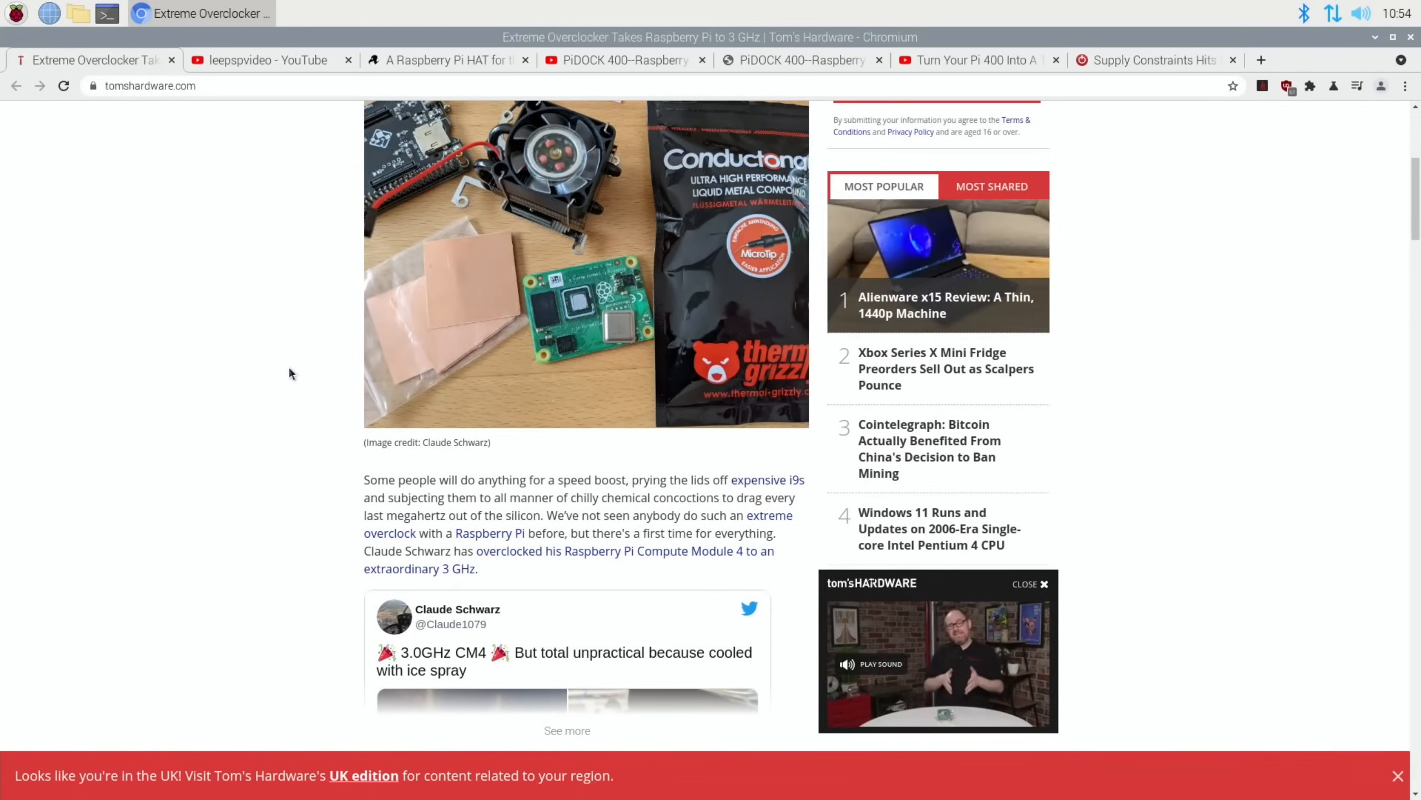
scroll("up", 3)
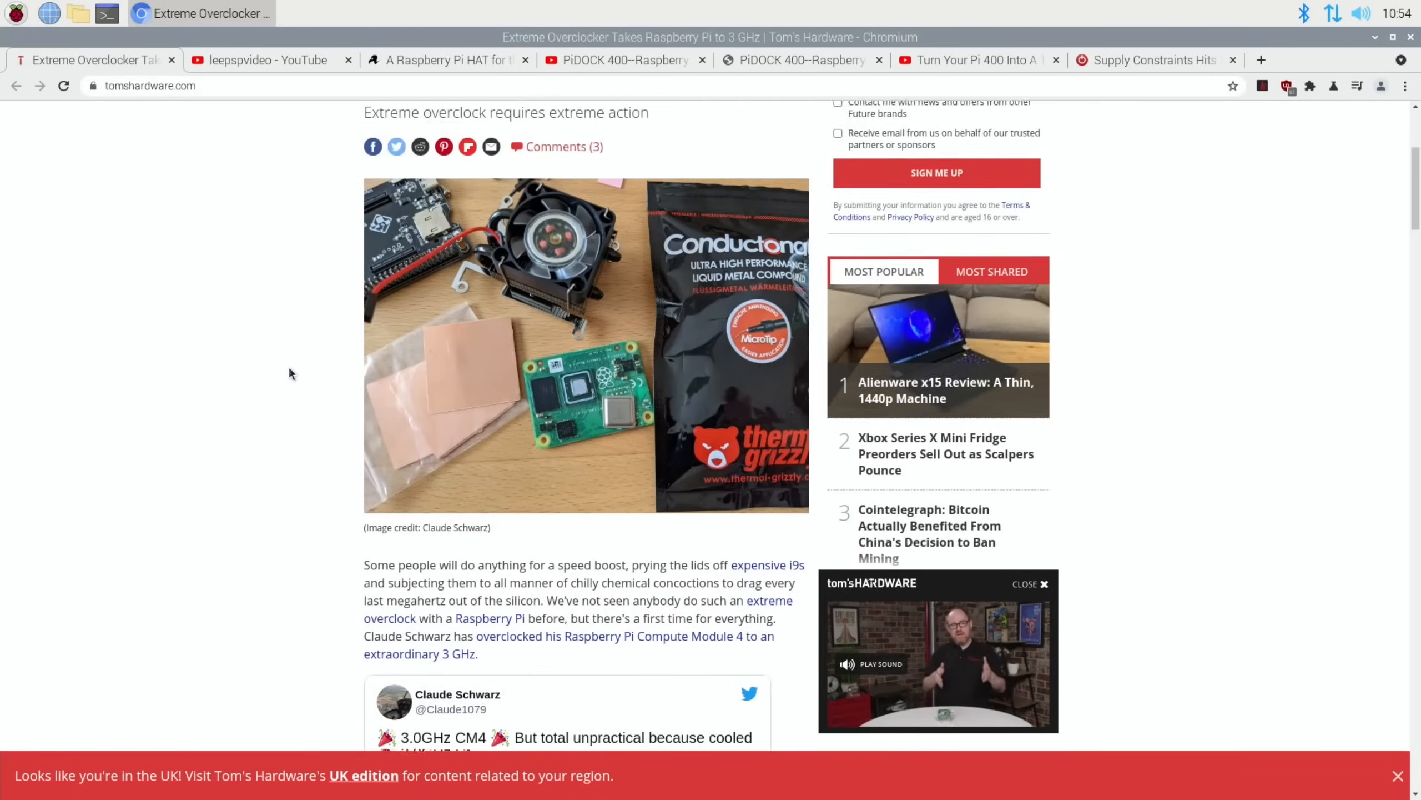
left_click(262, 60)
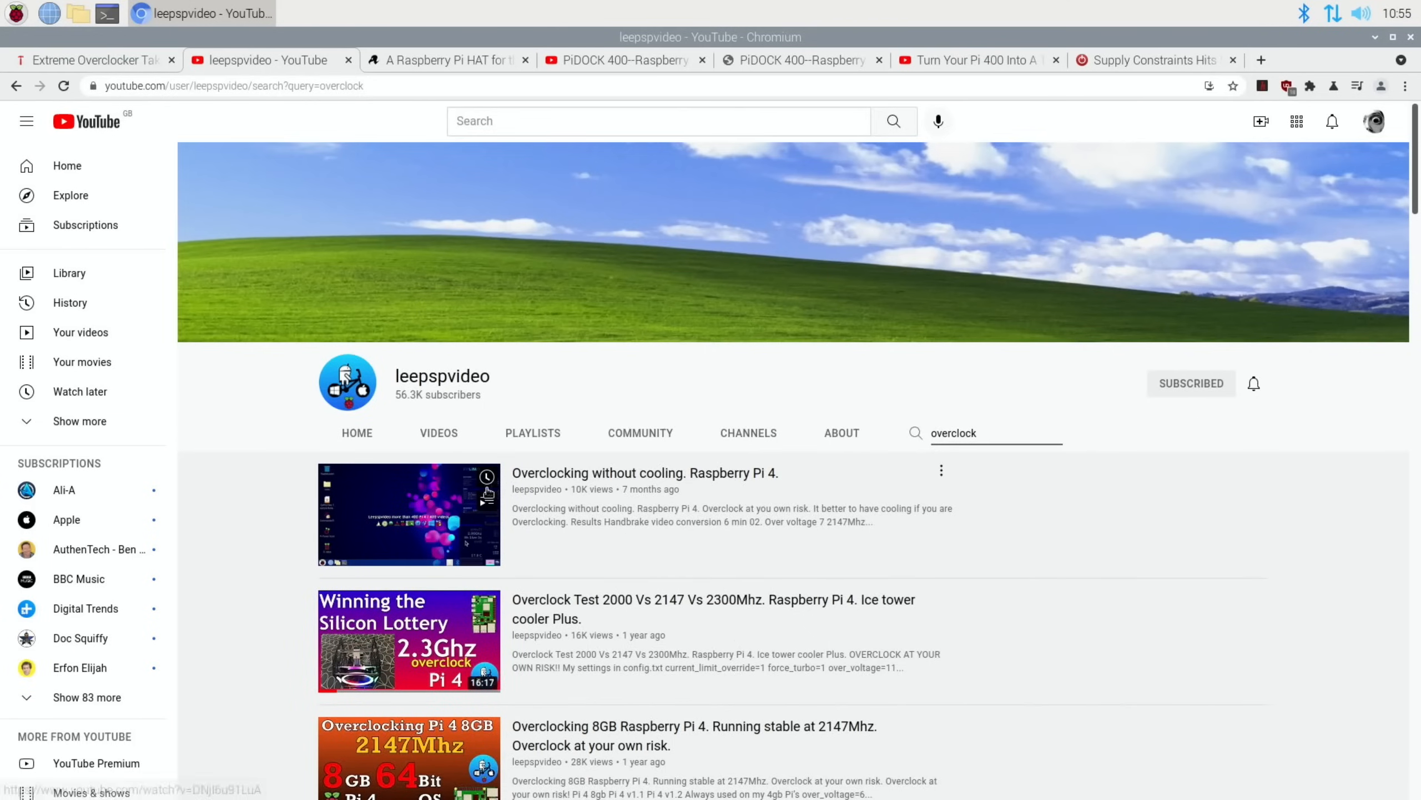
mouse_move(764, 530)
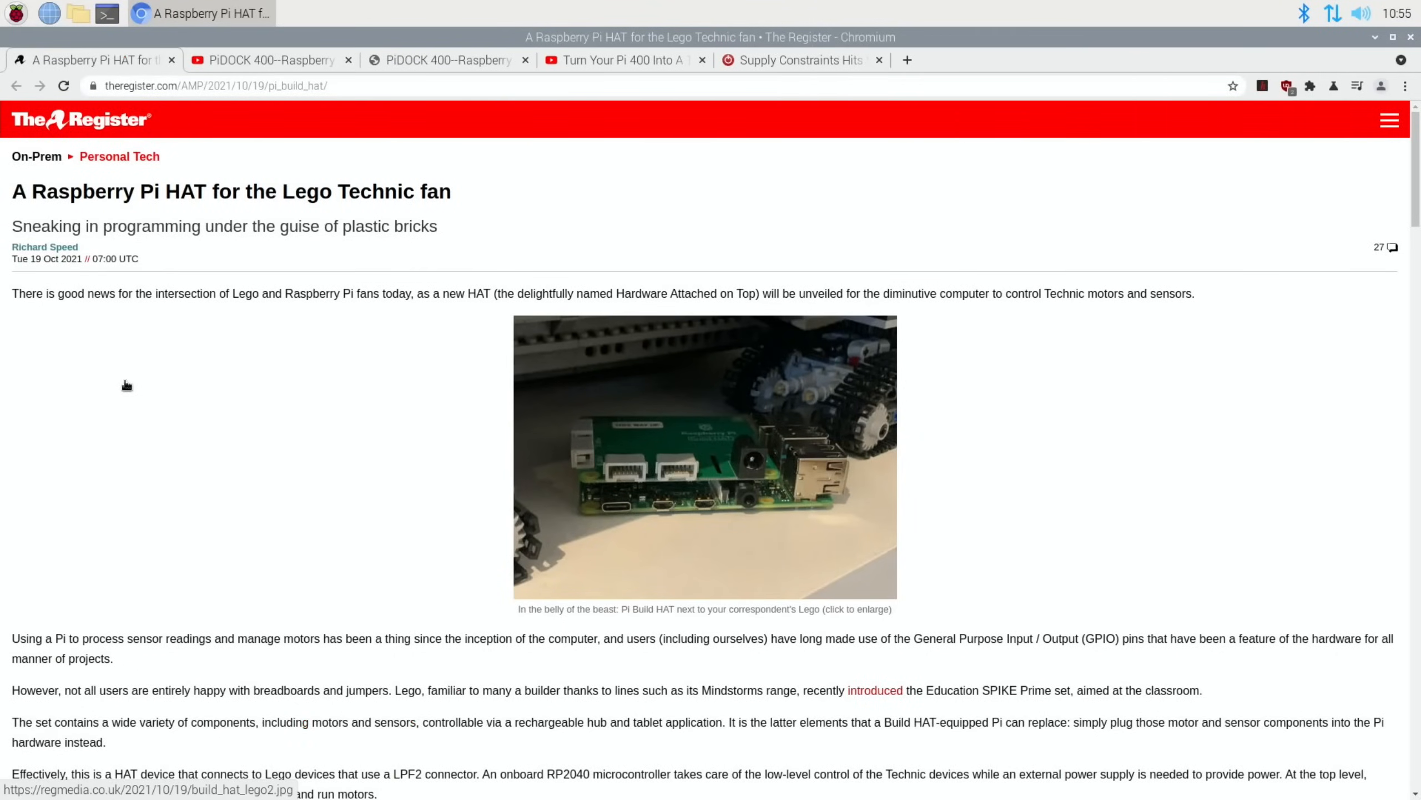
left_click(705, 456)
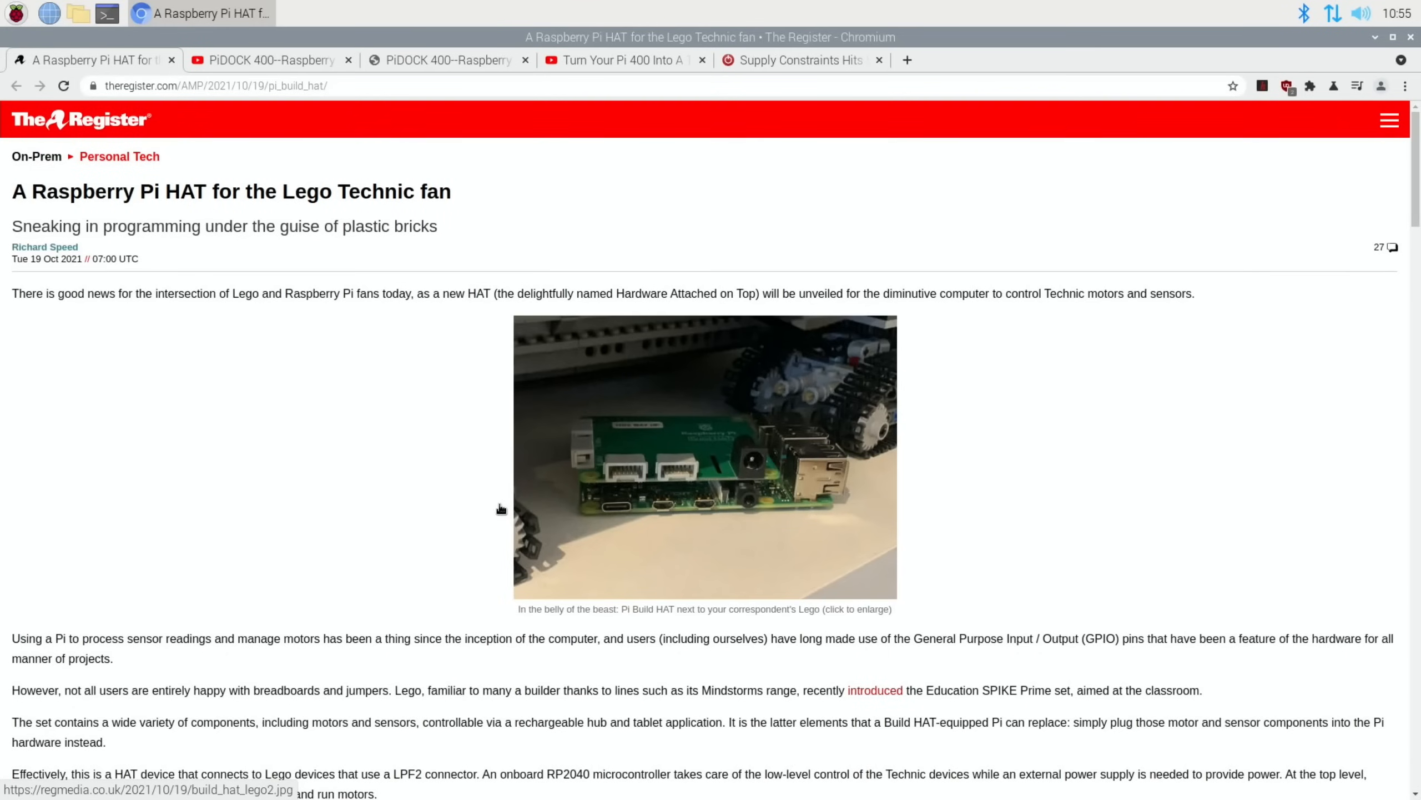
scroll("down", 3)
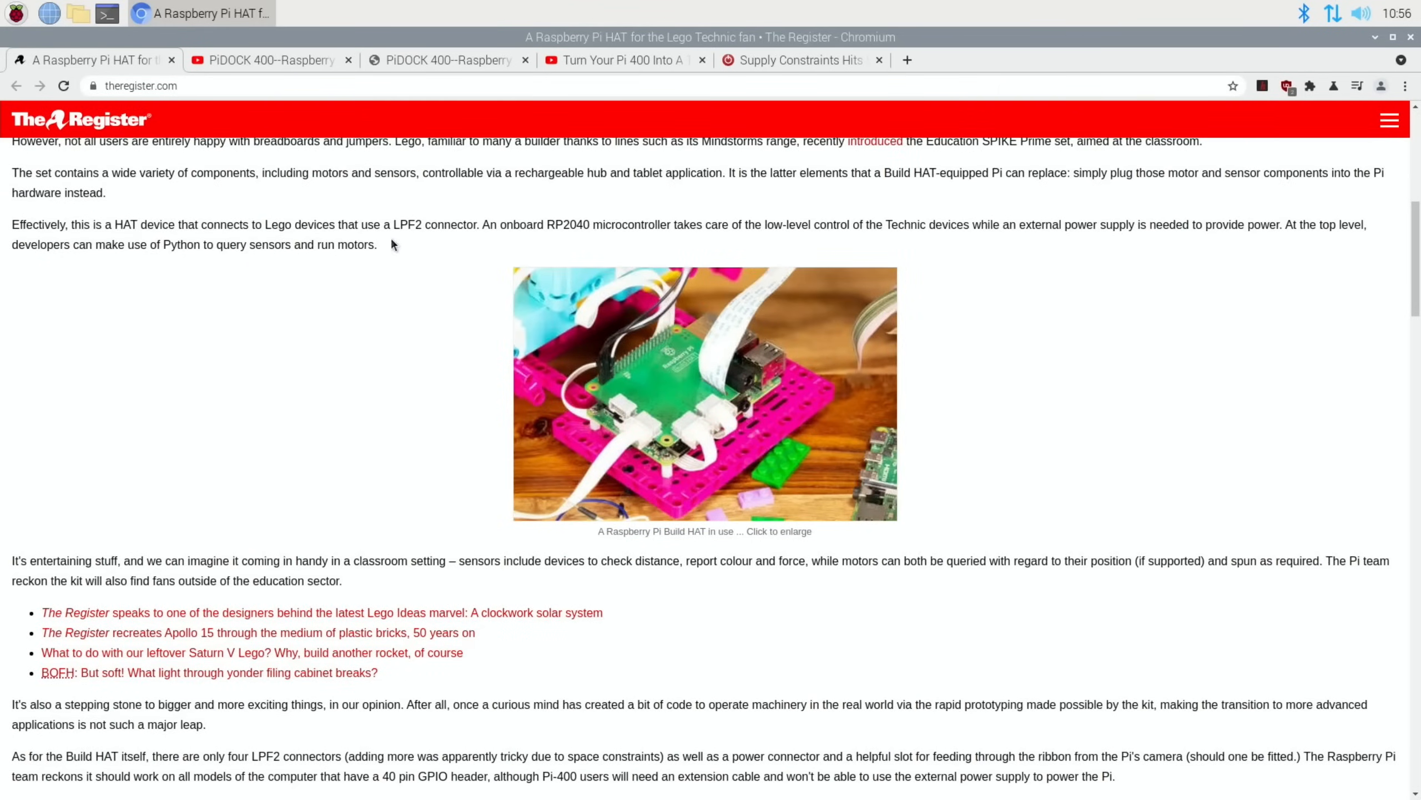
mouse_move(406, 275)
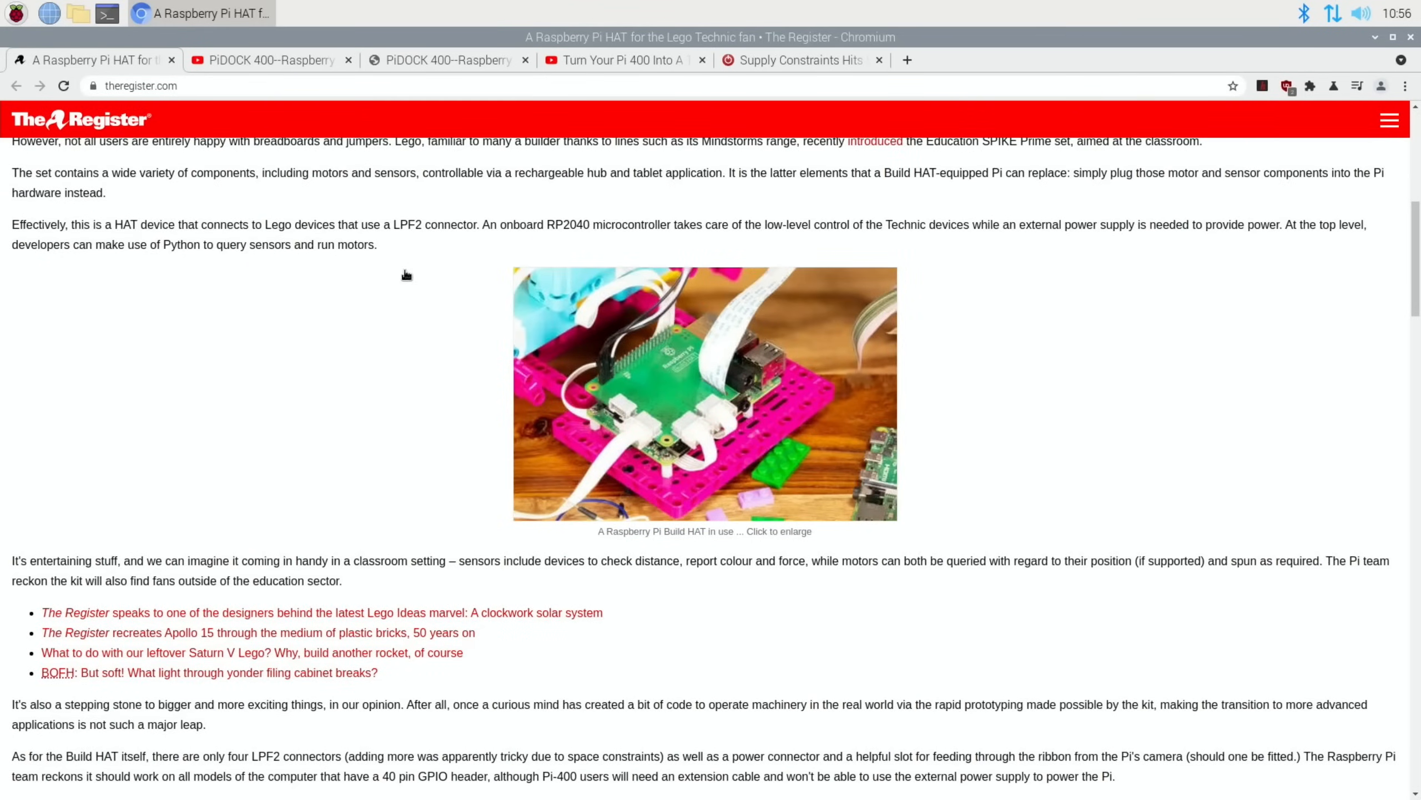
scroll("down", 3)
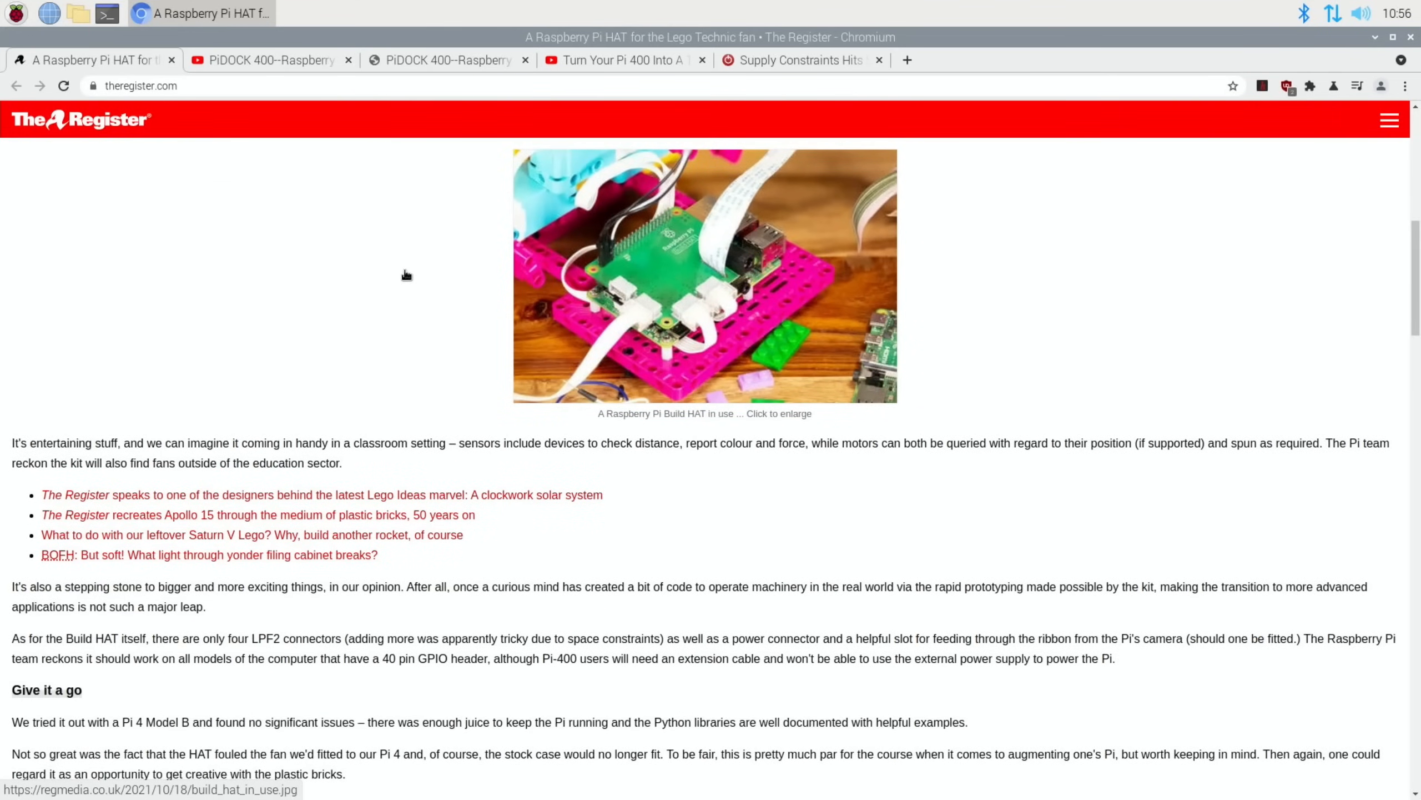
scroll("down", 3)
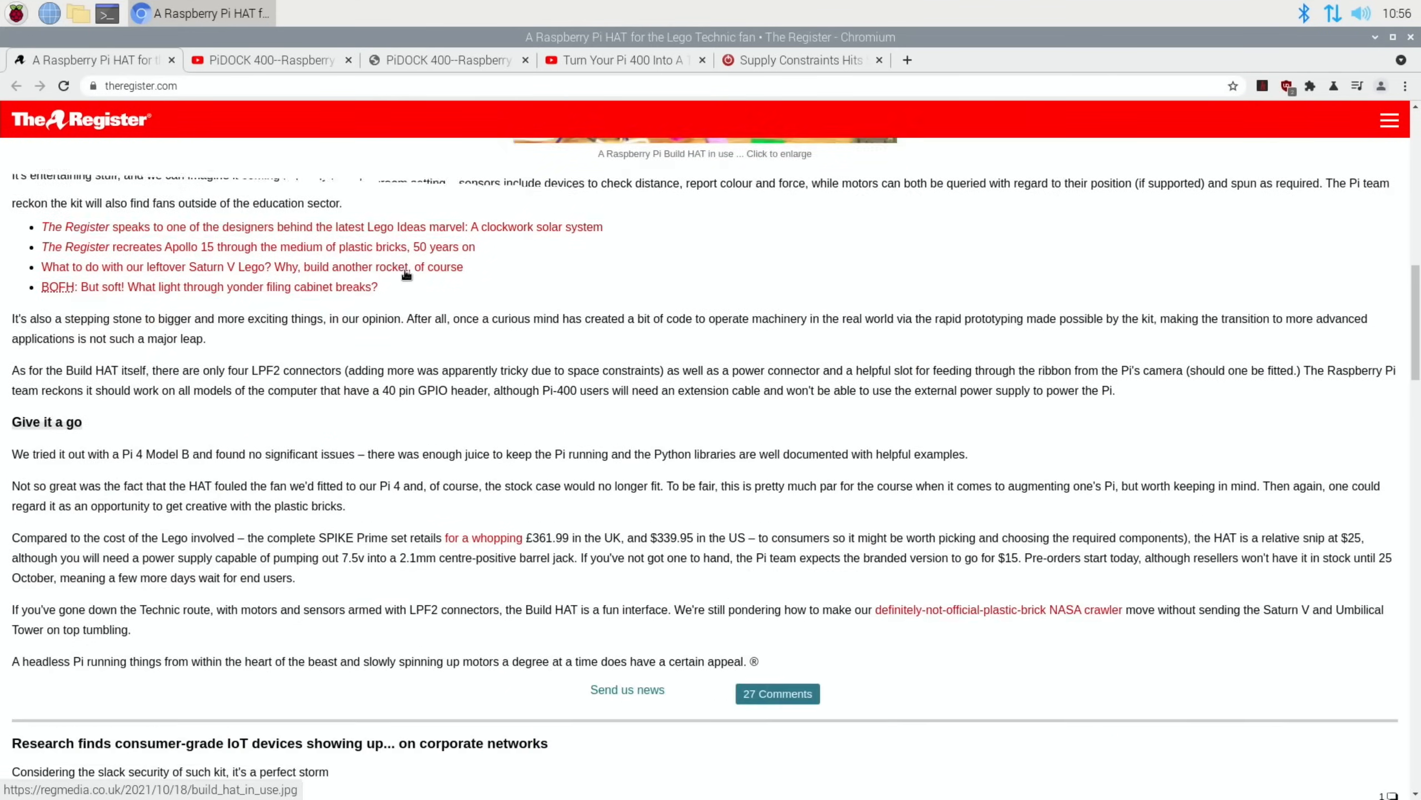
scroll("down", 3)
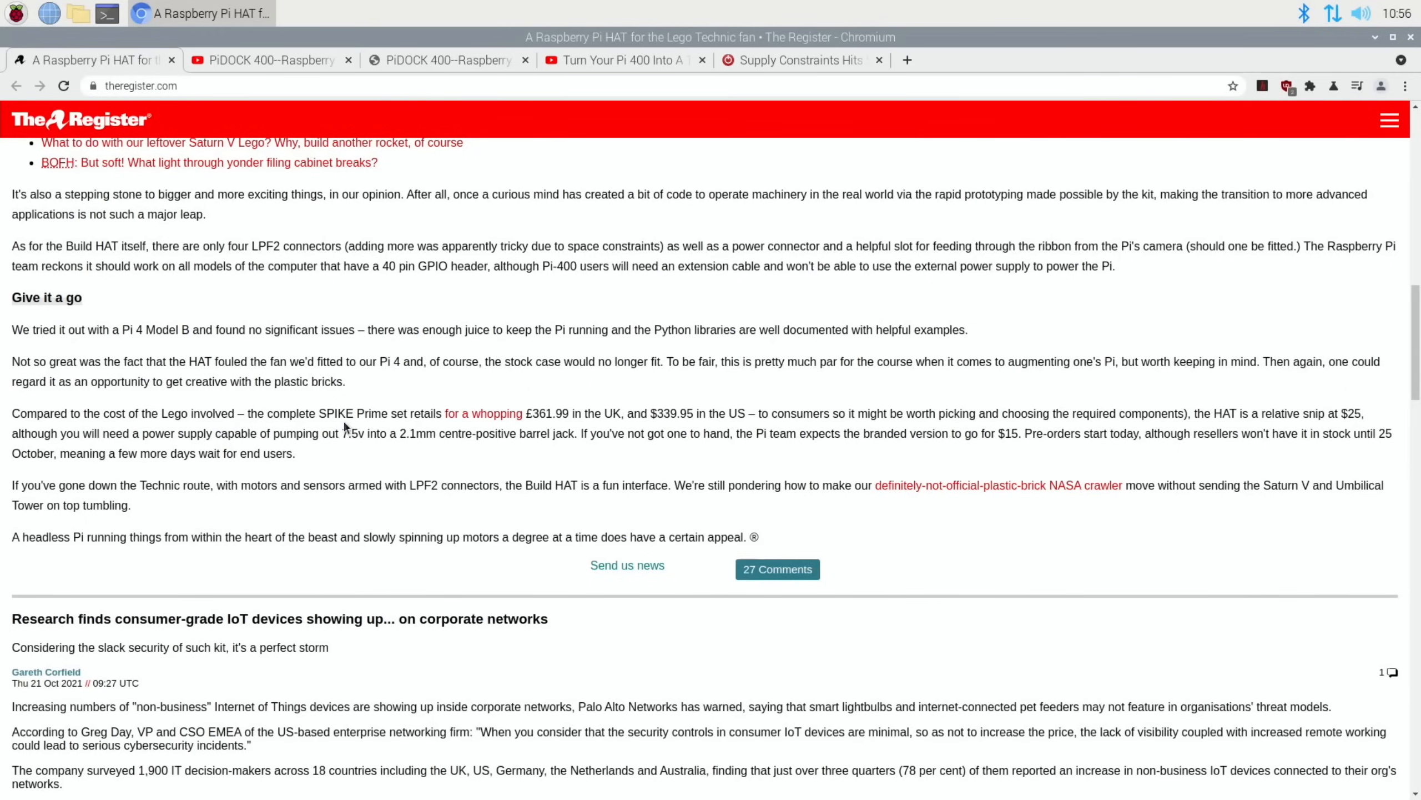
mouse_move(519, 423)
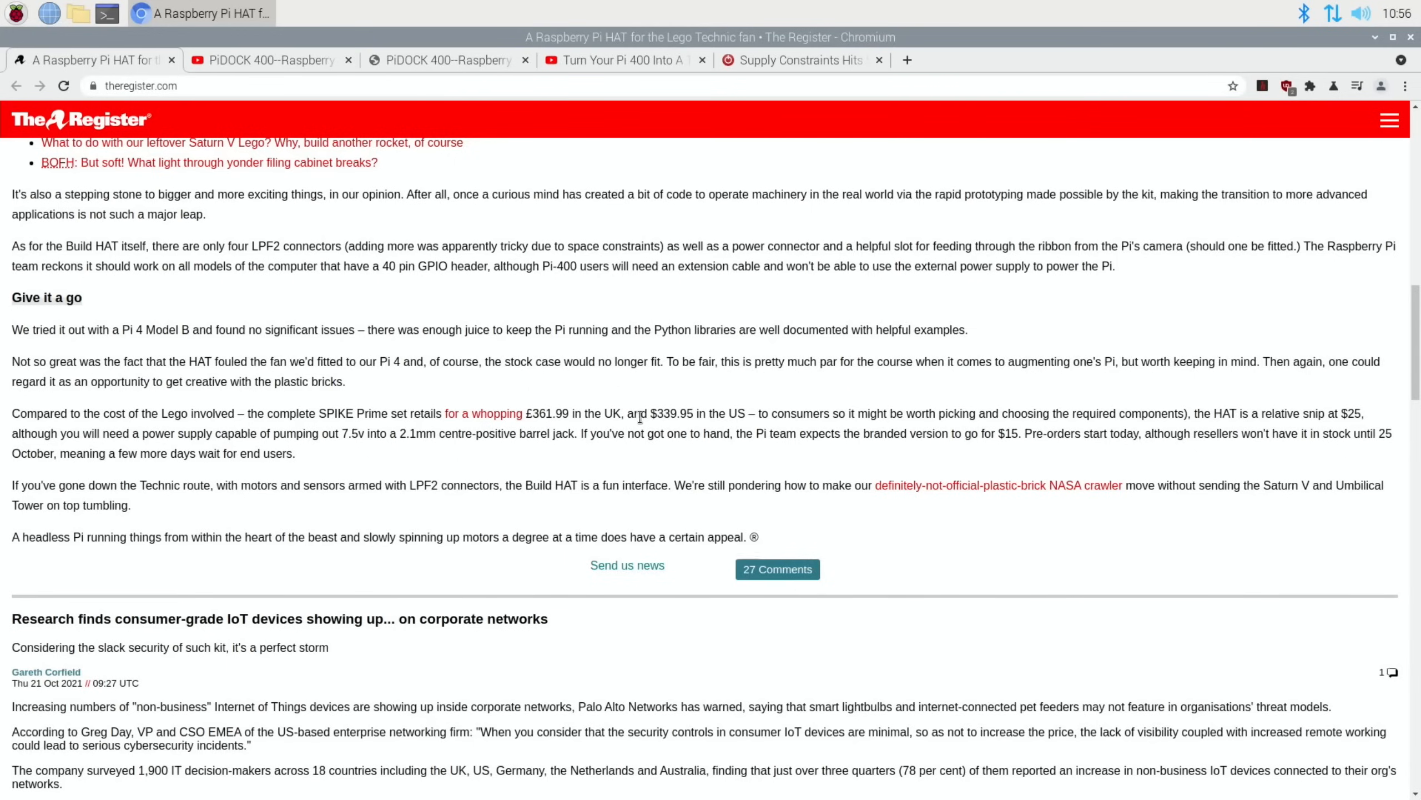
mouse_move(1212, 411)
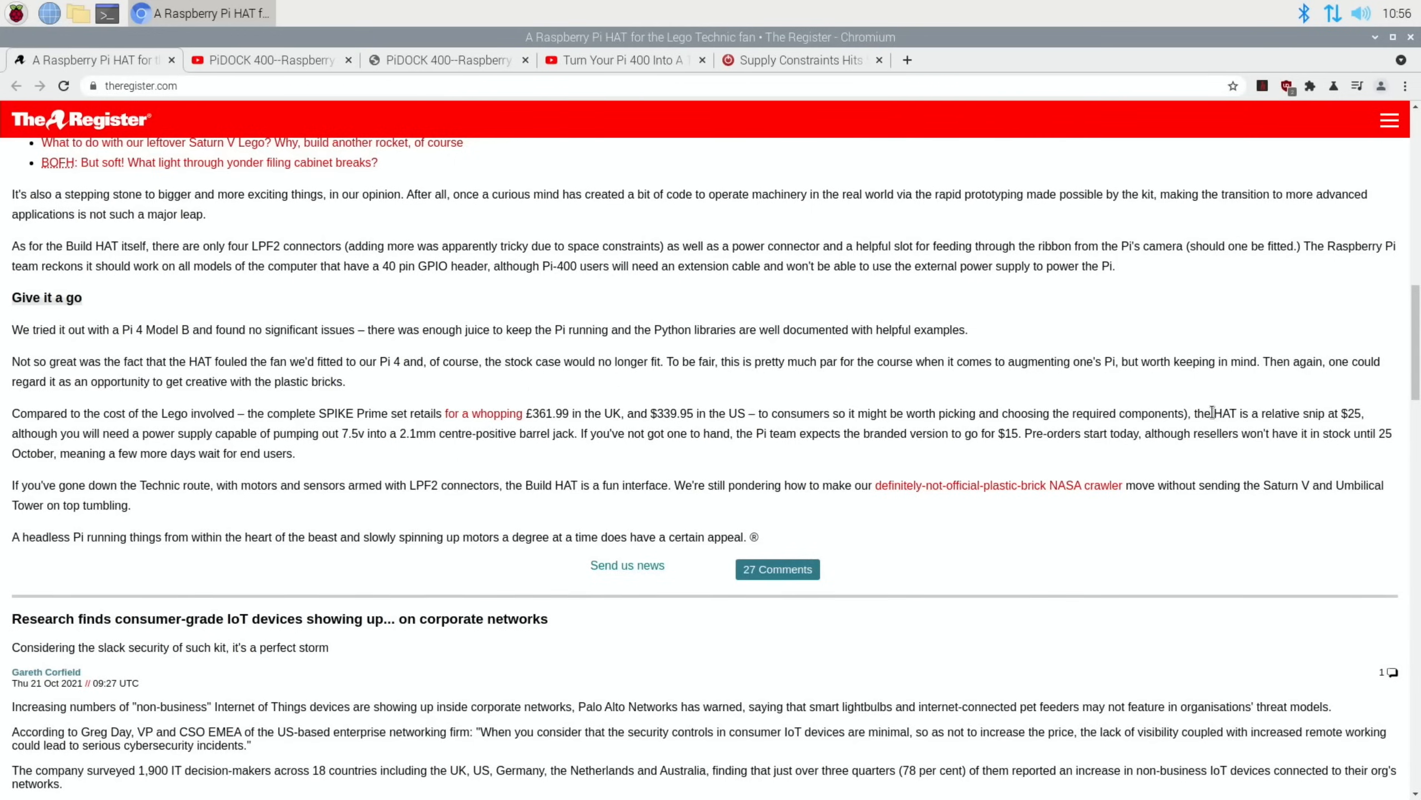
mouse_move(1317, 413)
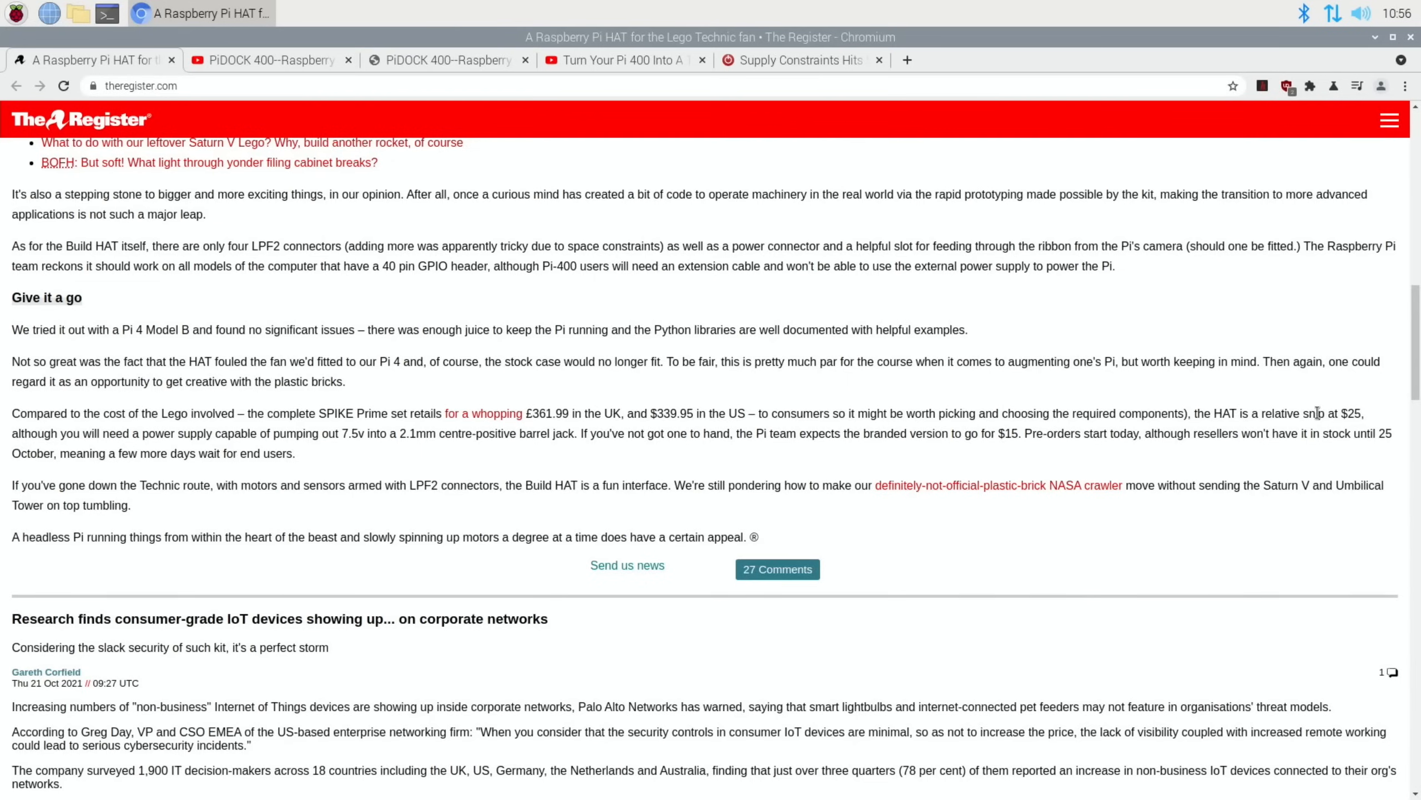
scroll("up", 3)
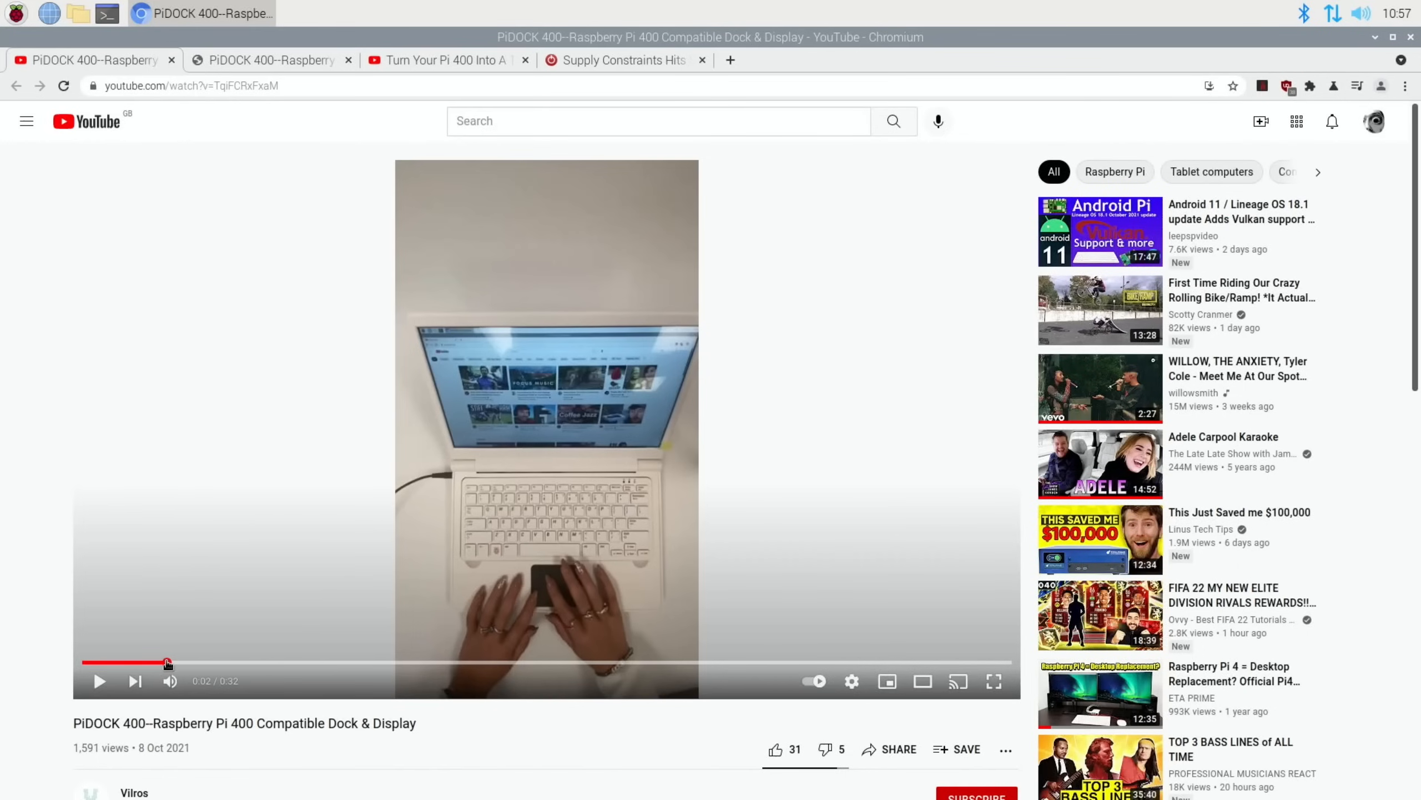
mouse_move(191, 629)
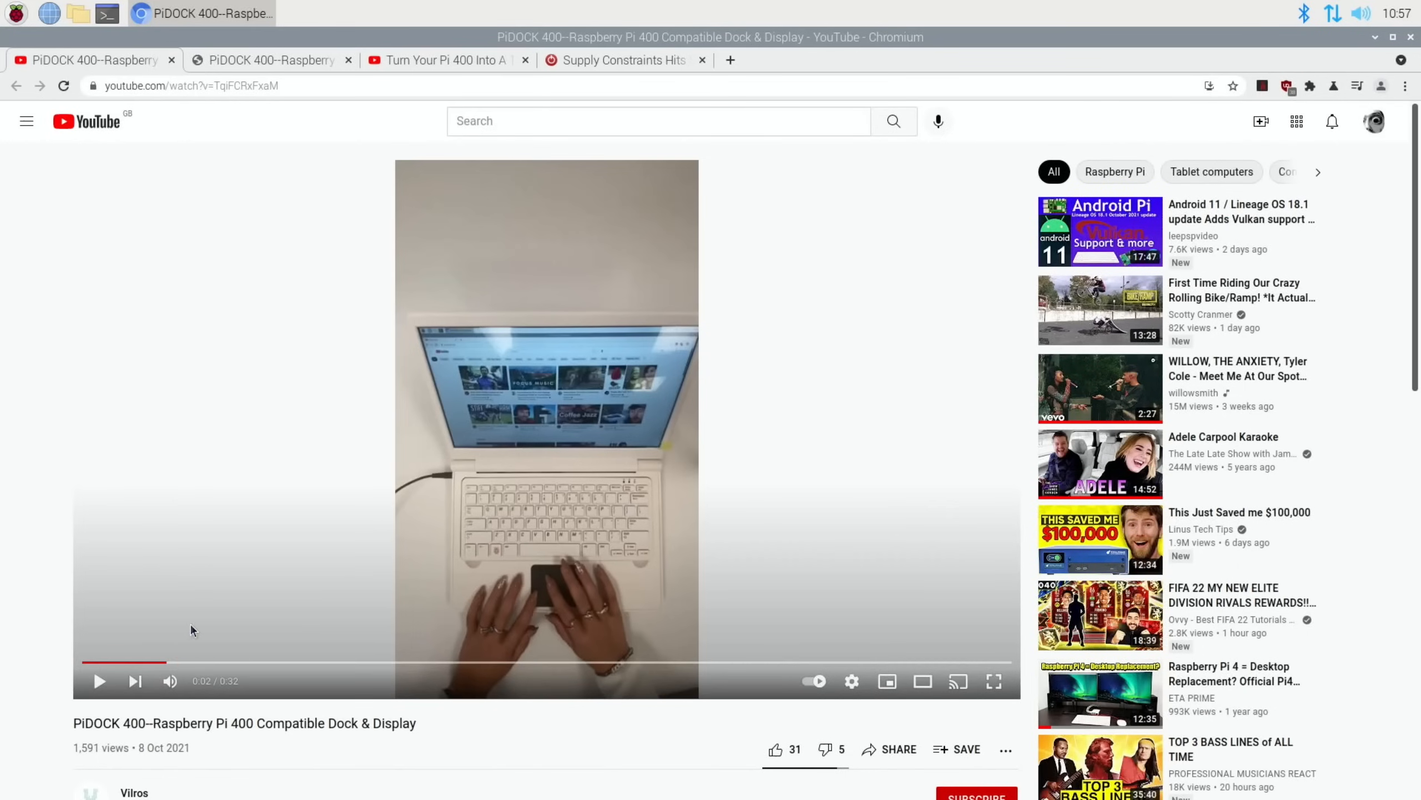
mouse_move(243, 556)
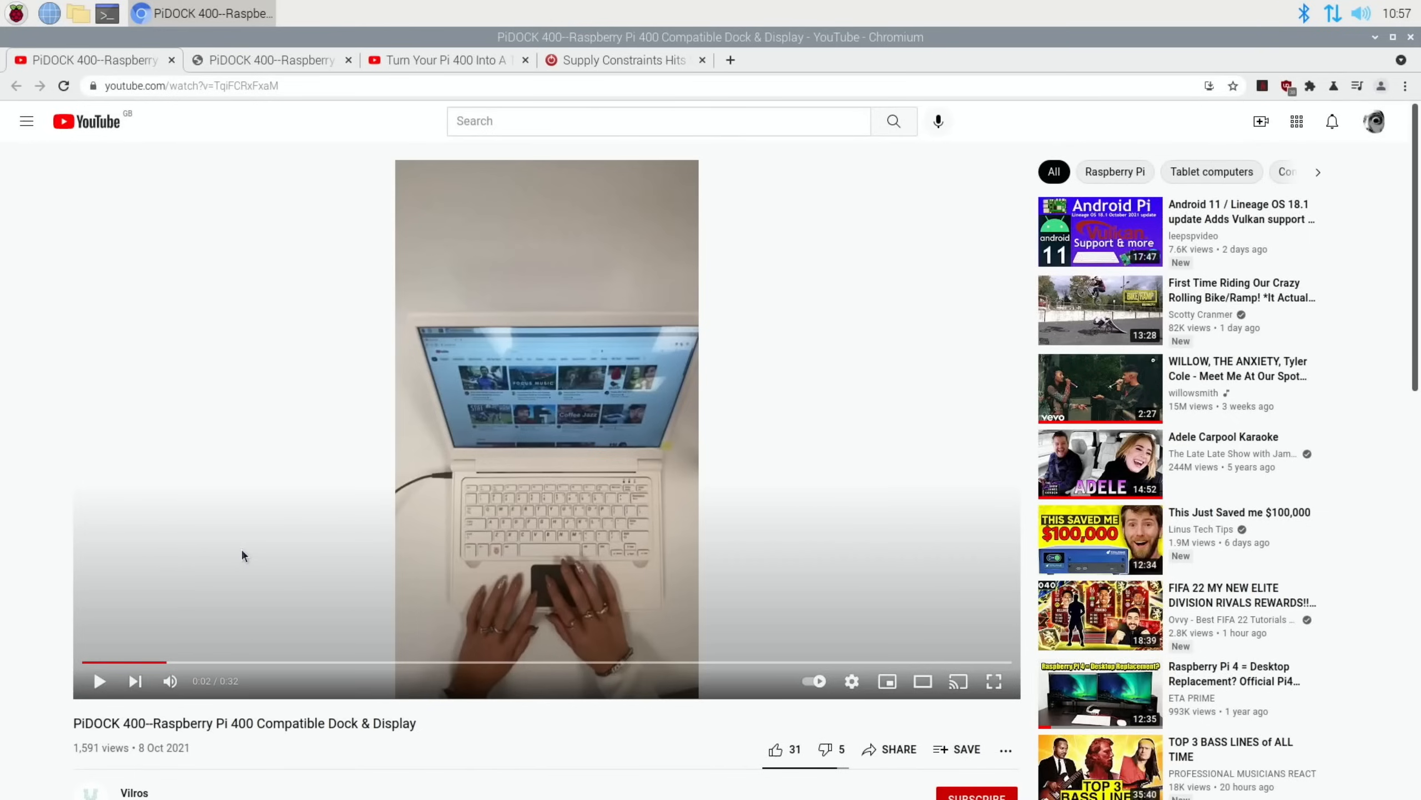
mouse_move(243, 483)
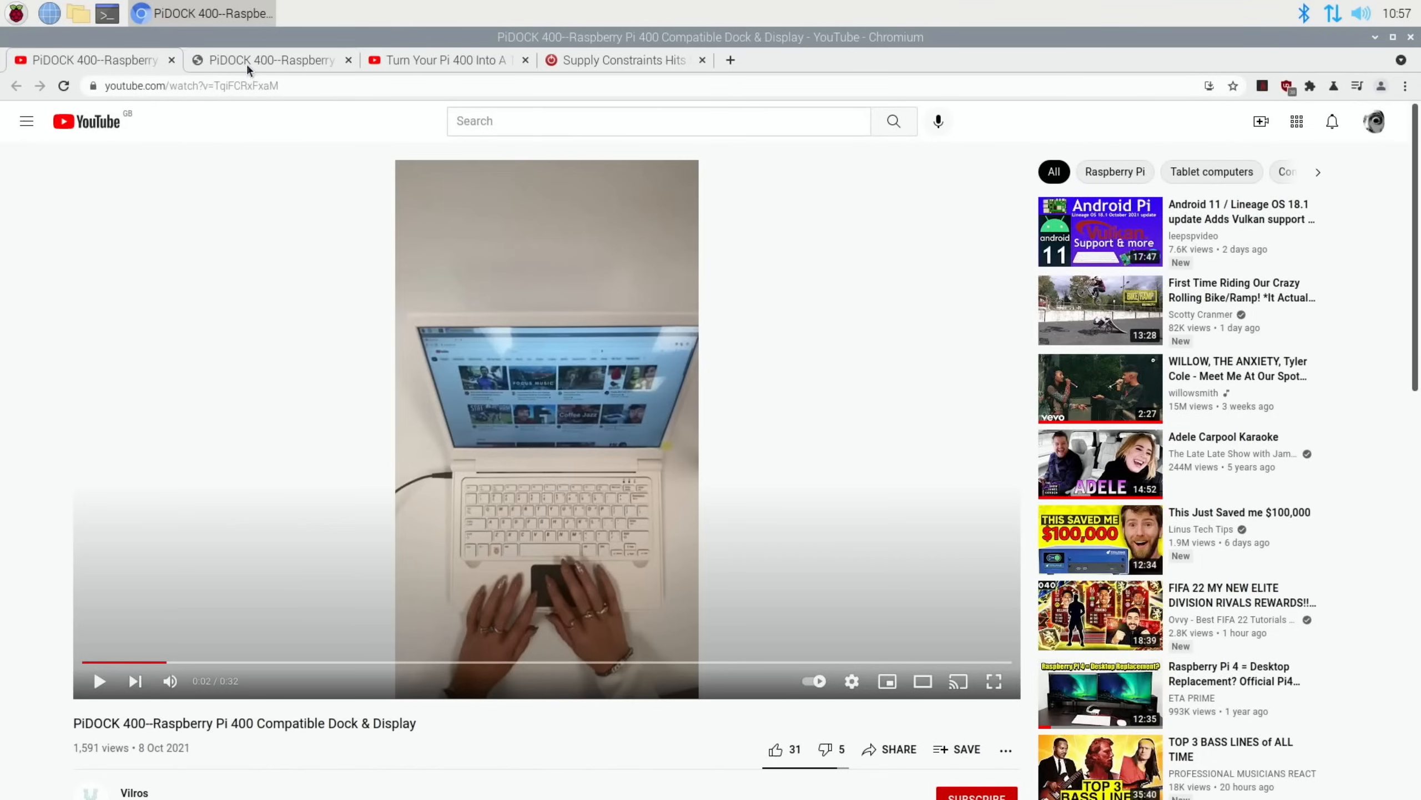
Browse the PiDOCK 400 product photos, ending on the angled laptop with road-at-sunset wallpaper
left_click(269, 60)
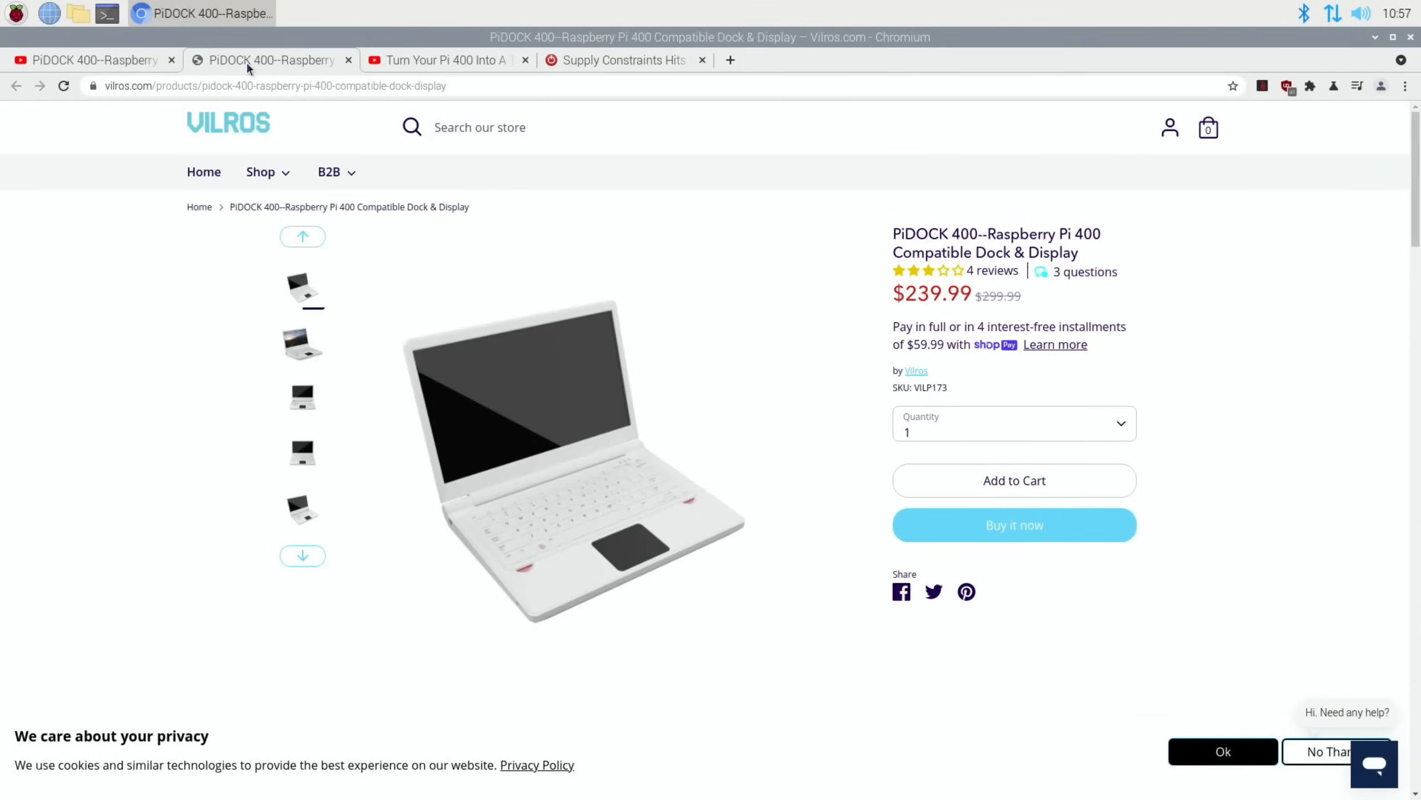
mouse_move(293, 339)
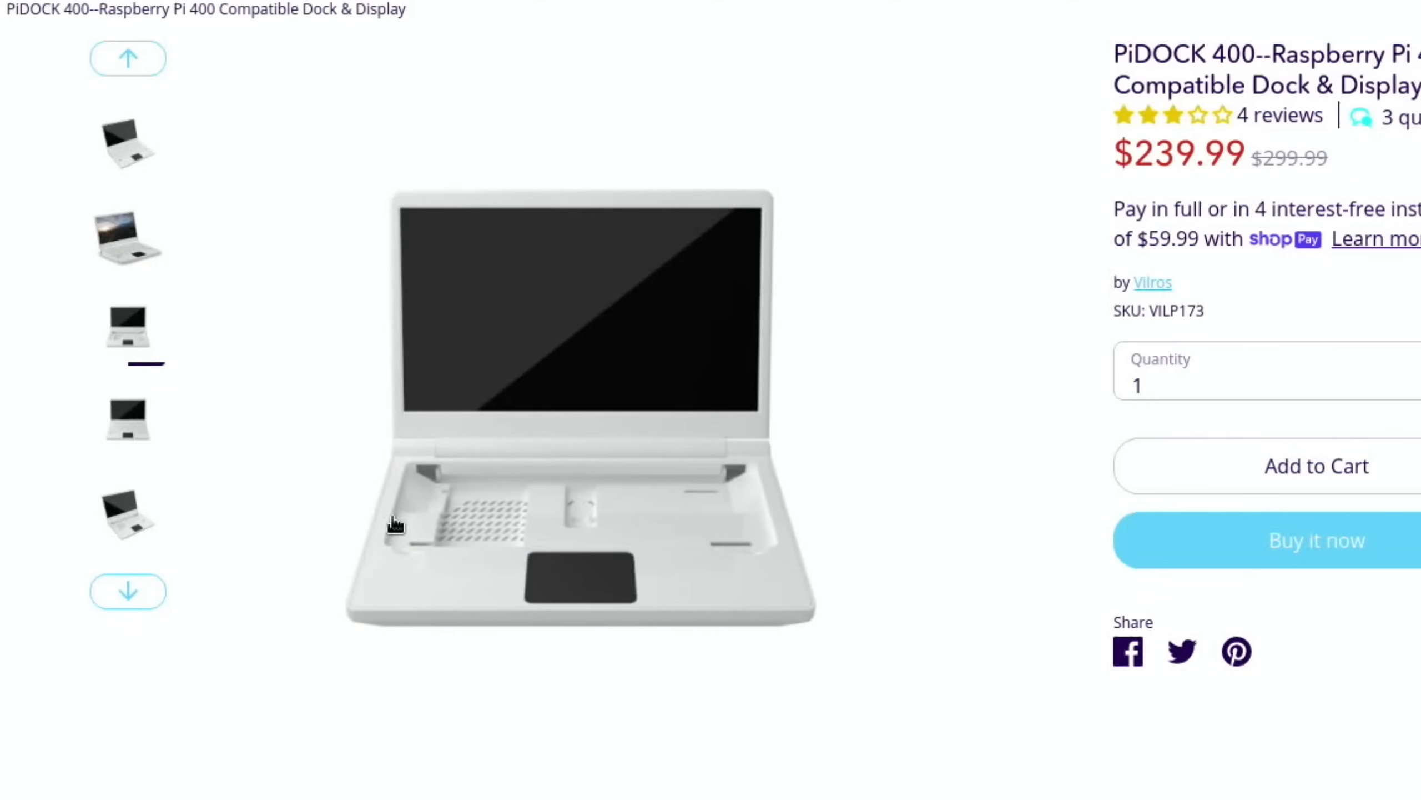
mouse_move(610, 557)
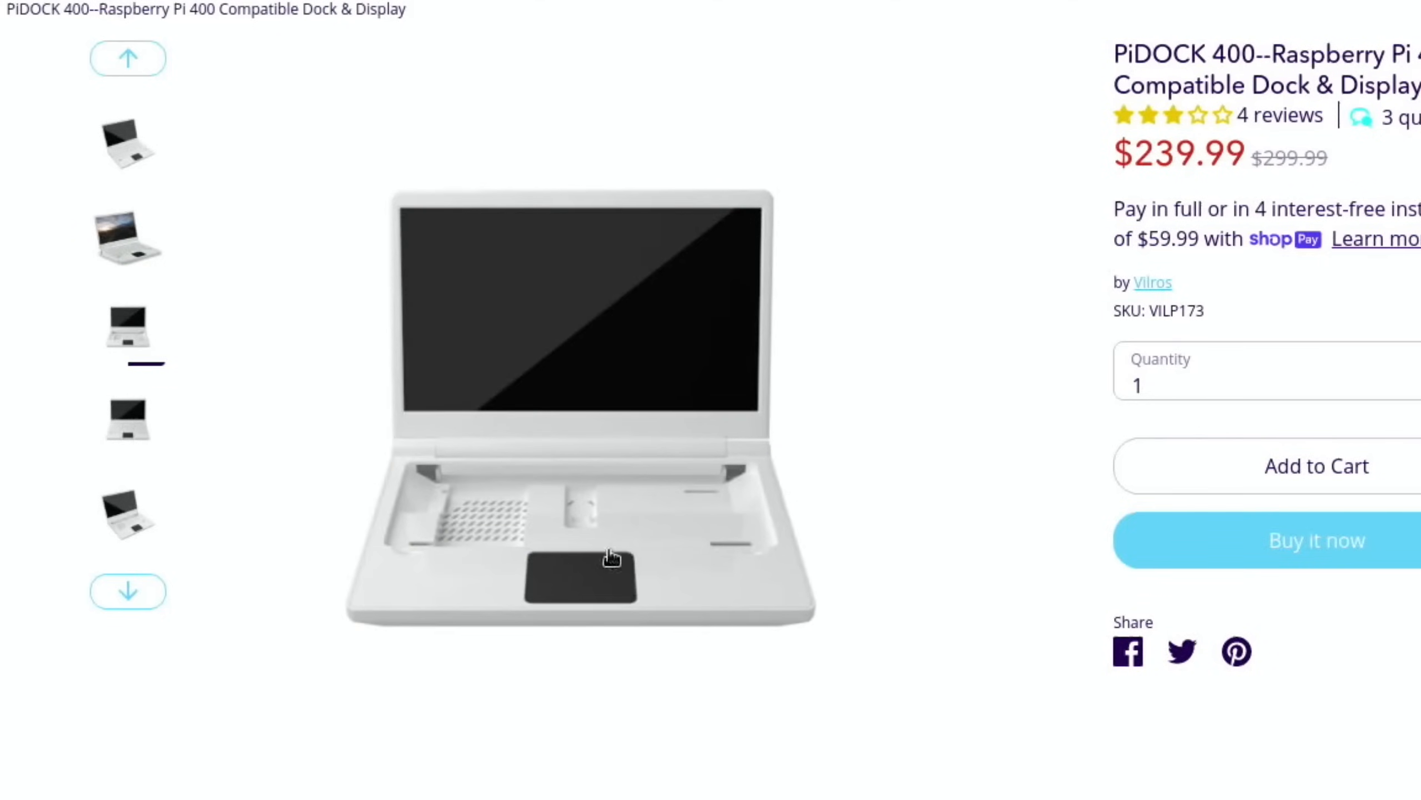
mouse_move(127, 421)
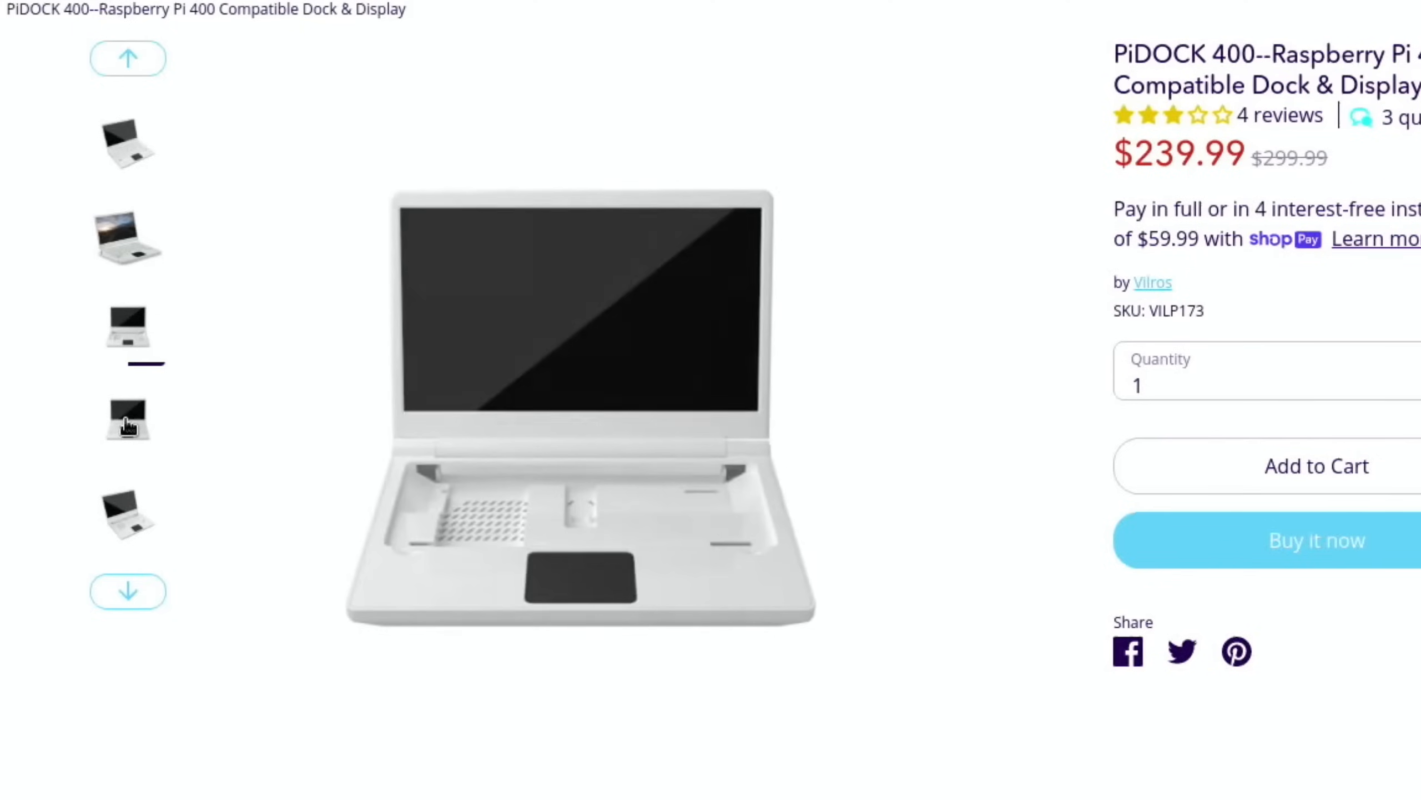
left_click(128, 418)
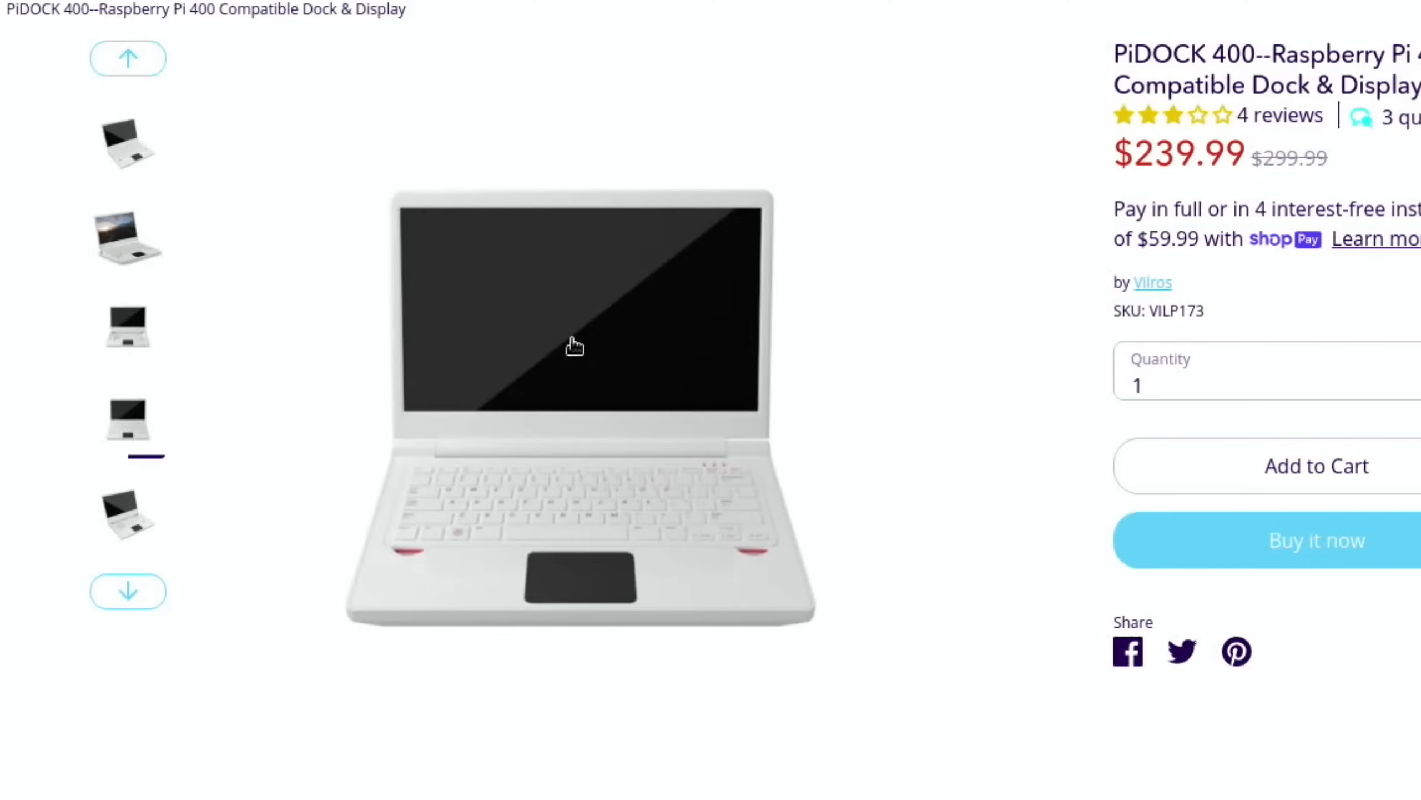
mouse_move(587, 588)
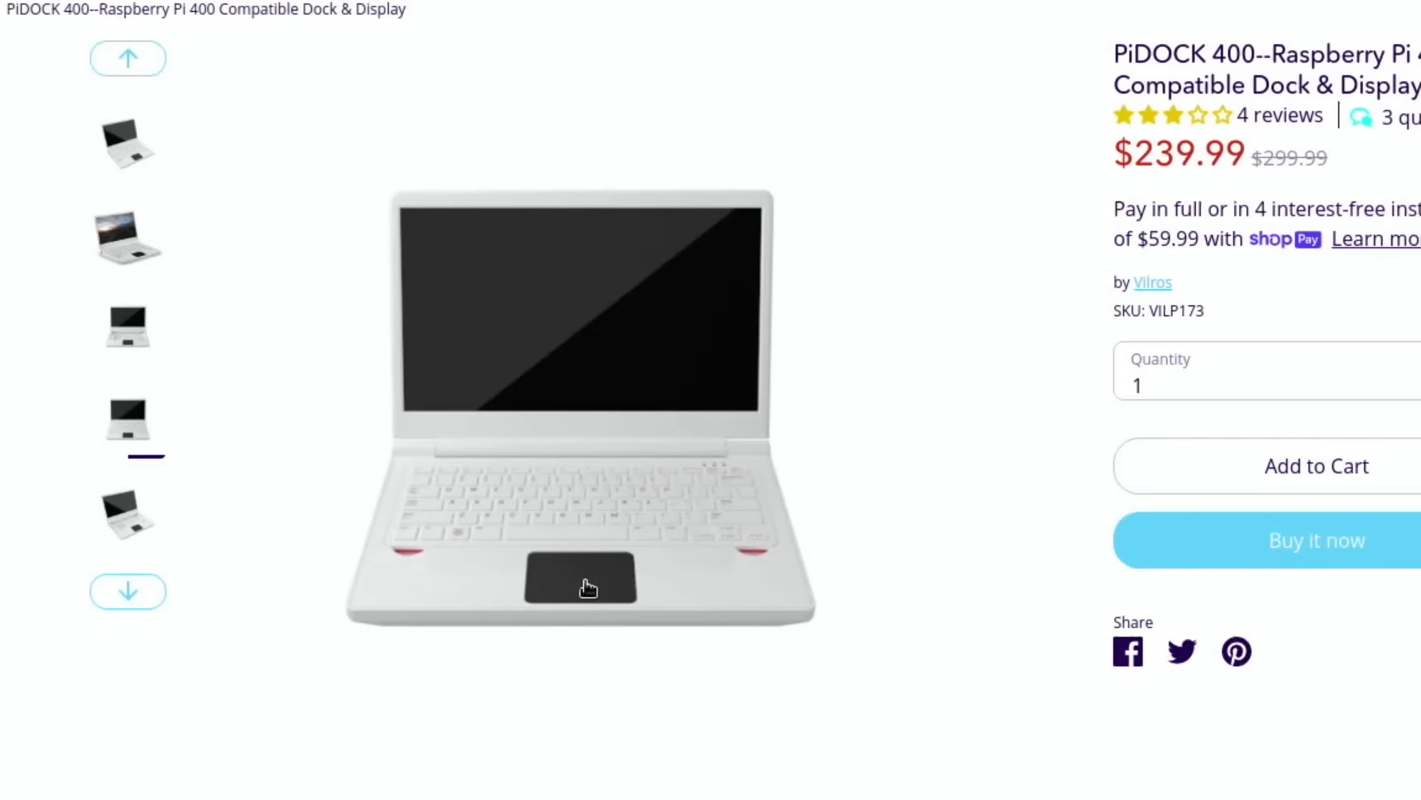
left_click(128, 236)
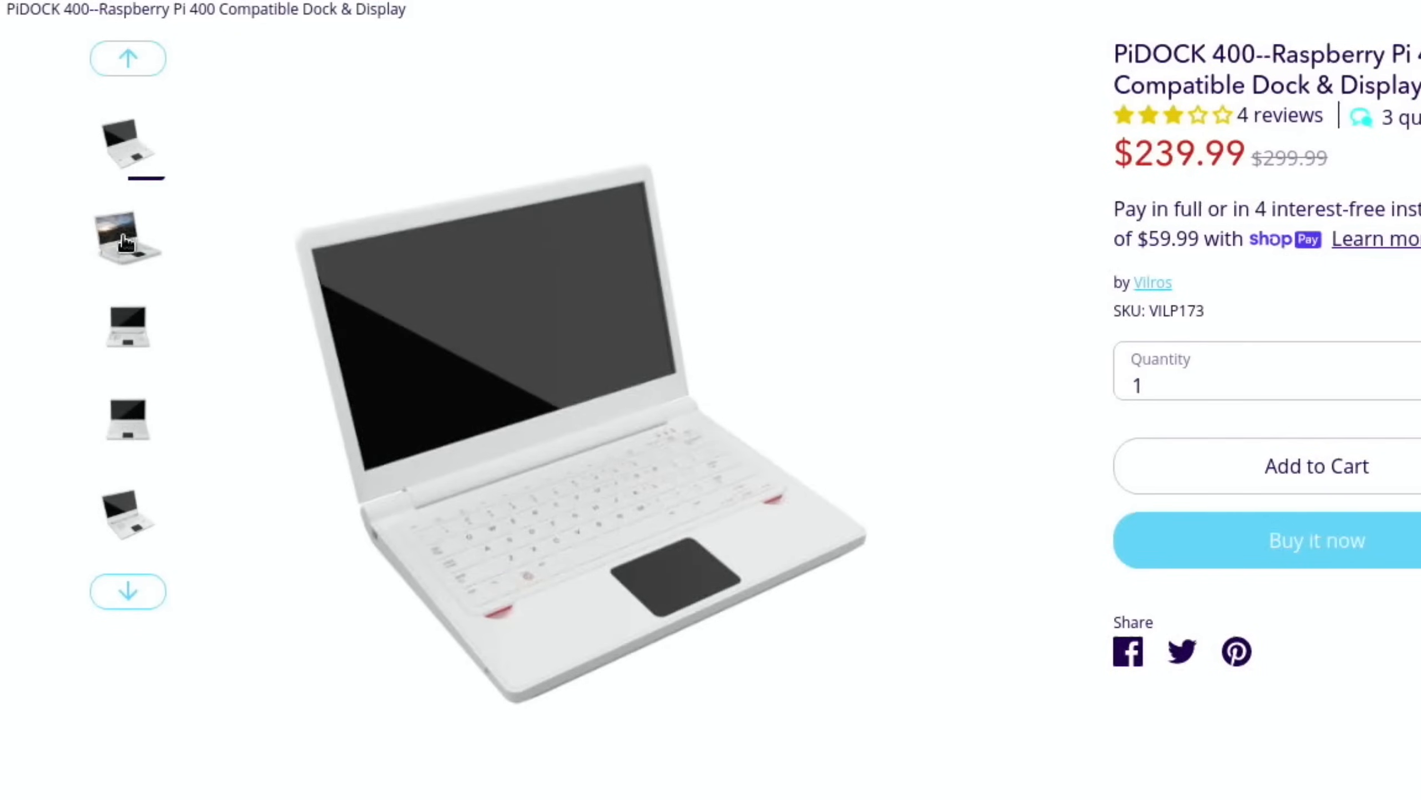
left_click(127, 236)
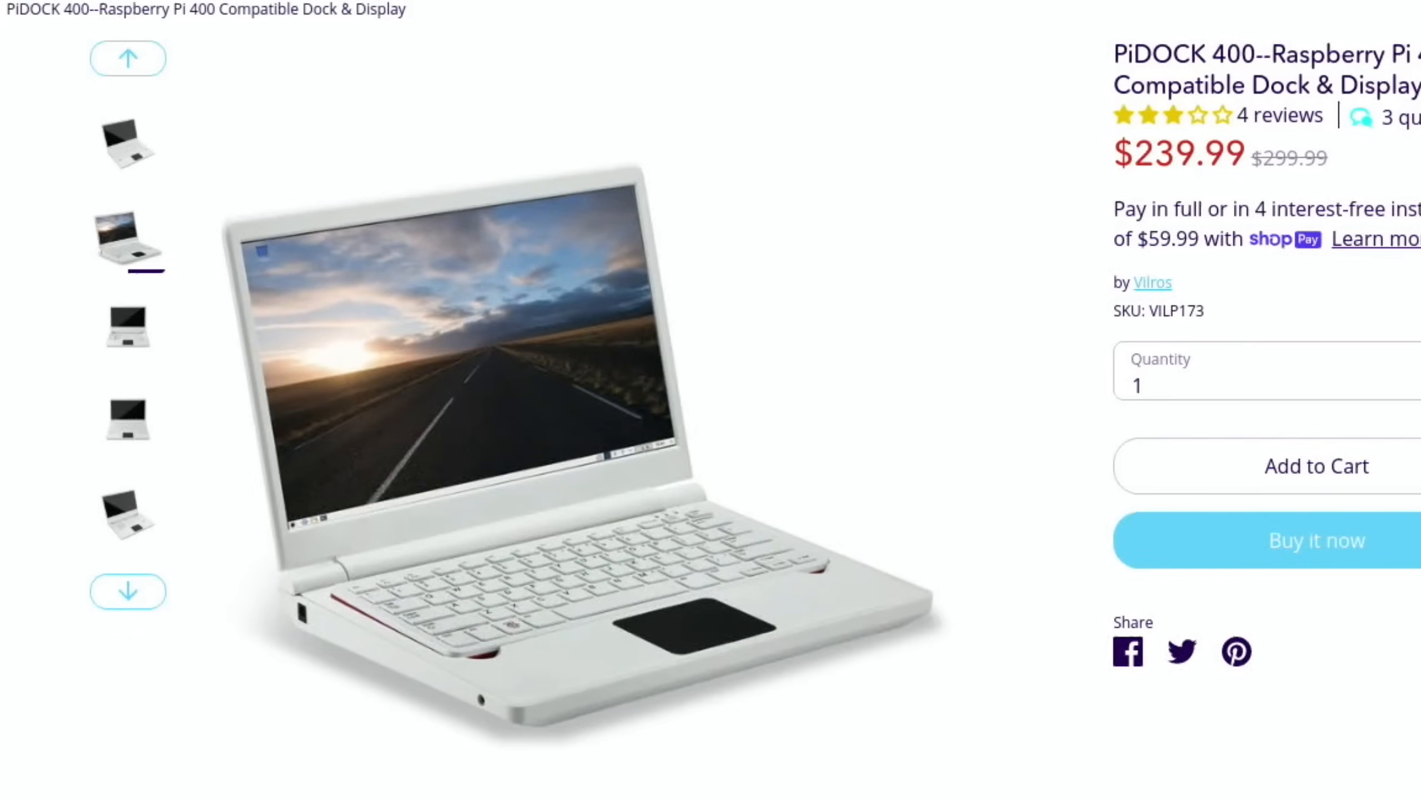
left_click(442, 60)
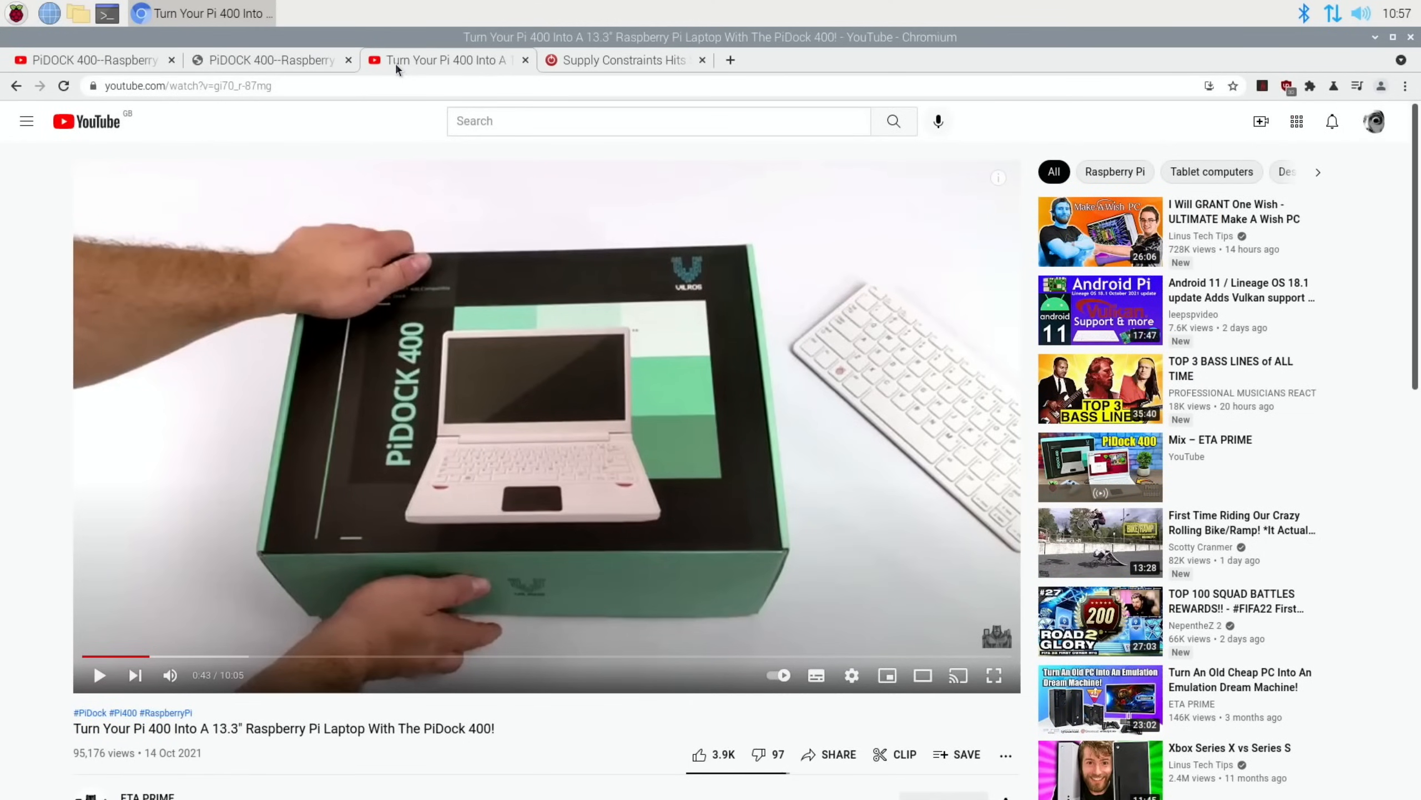
mouse_move(206, 122)
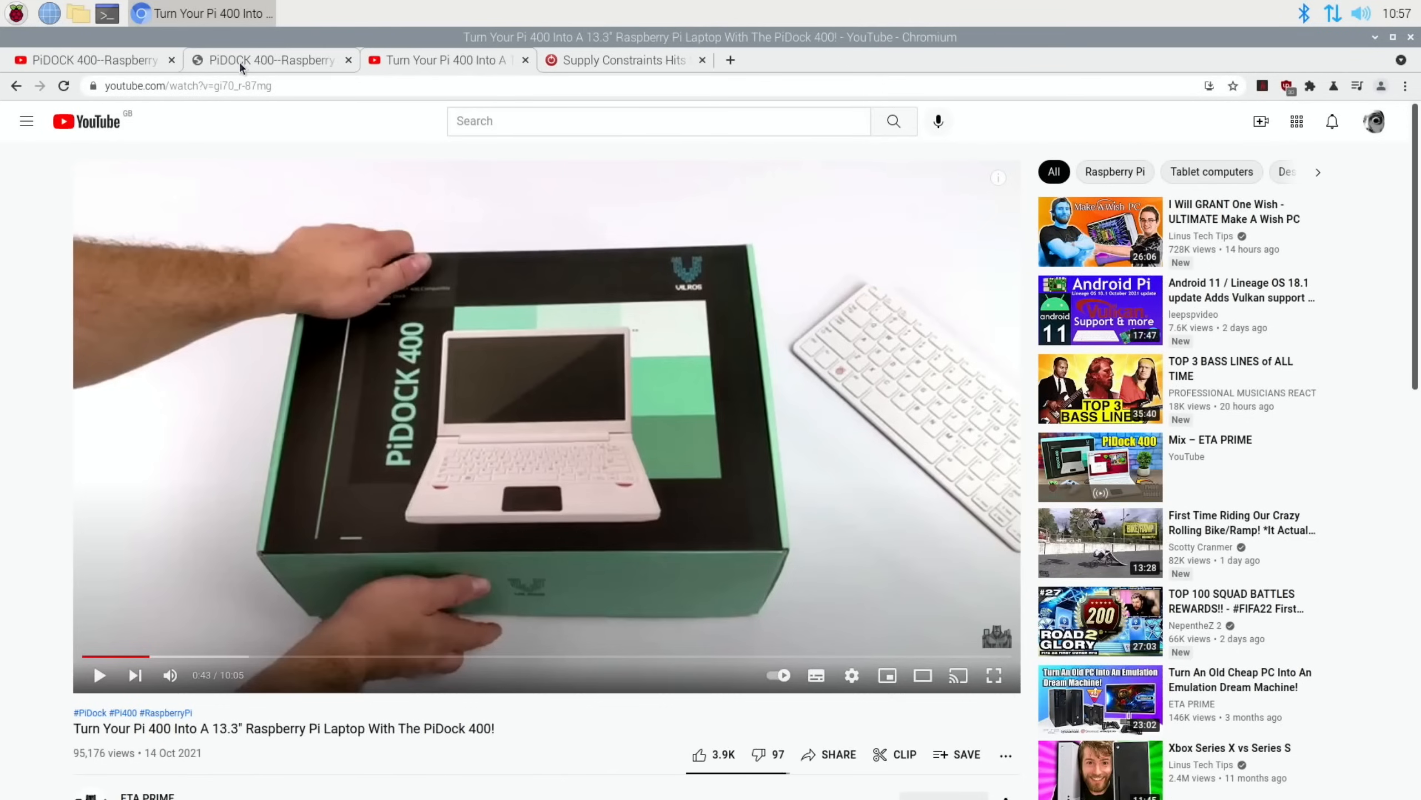
mouse_move(269, 60)
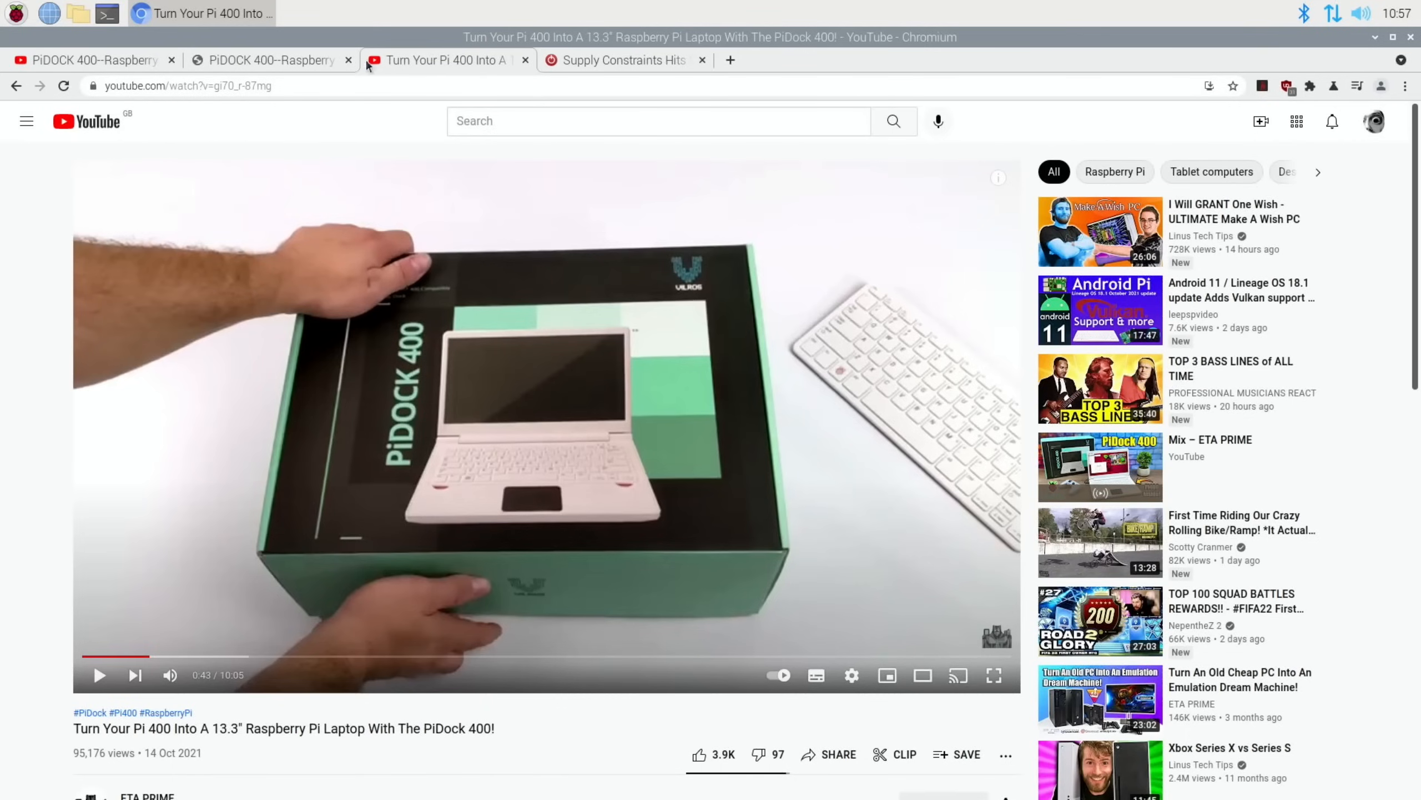
Look at the PiDock 400 YouTube video, then return to the Vilros PiDOCK 400 page
left_click(269, 60)
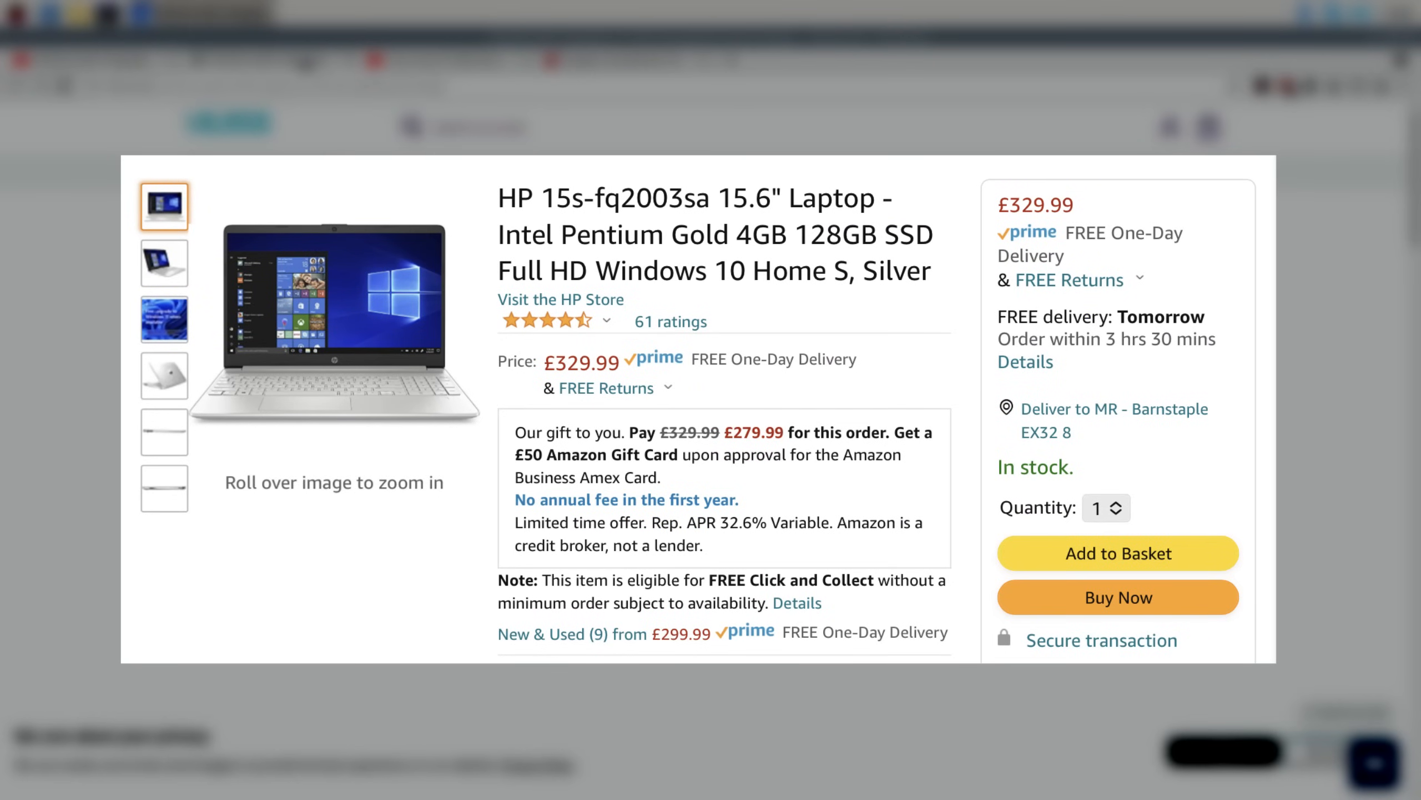
left_click(263, 60)
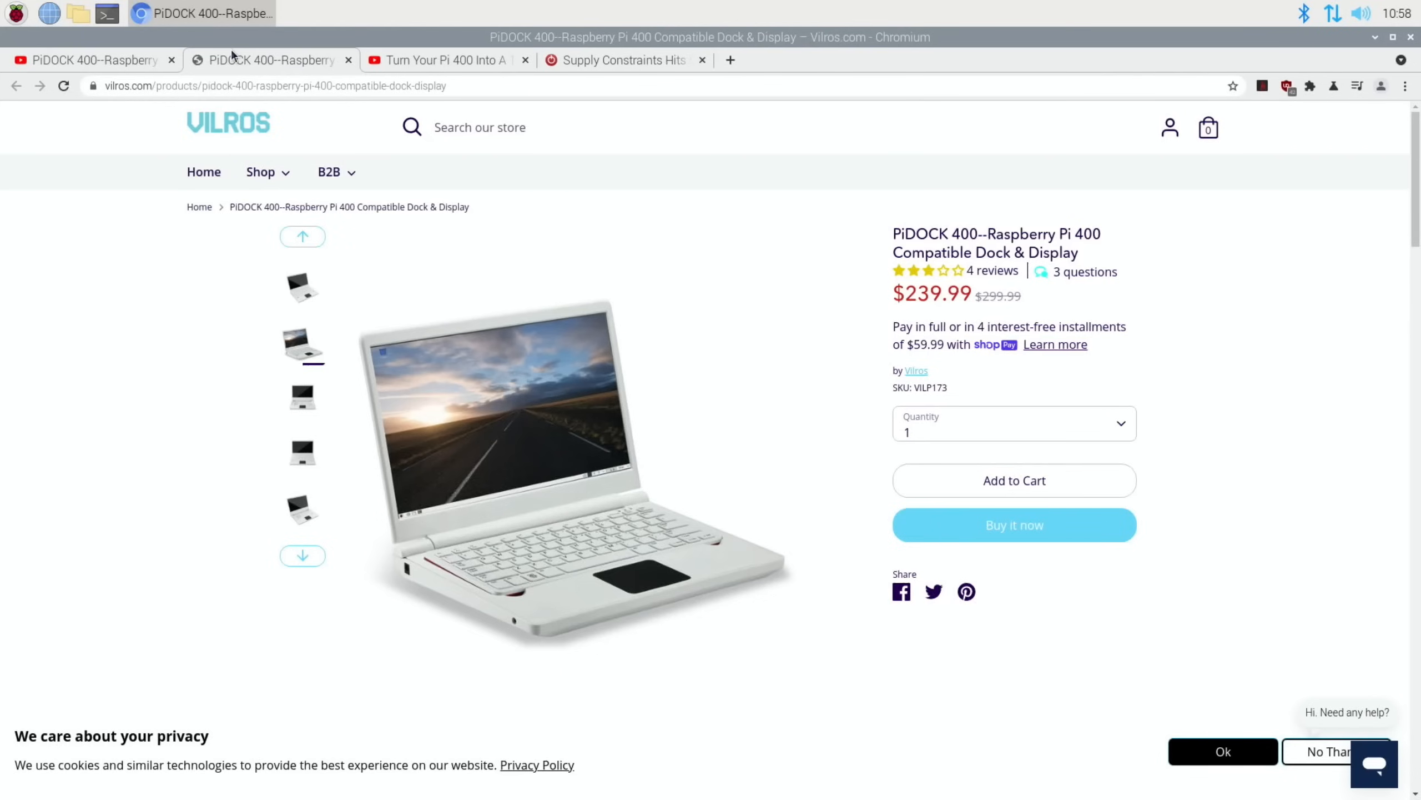
mouse_move(78, 354)
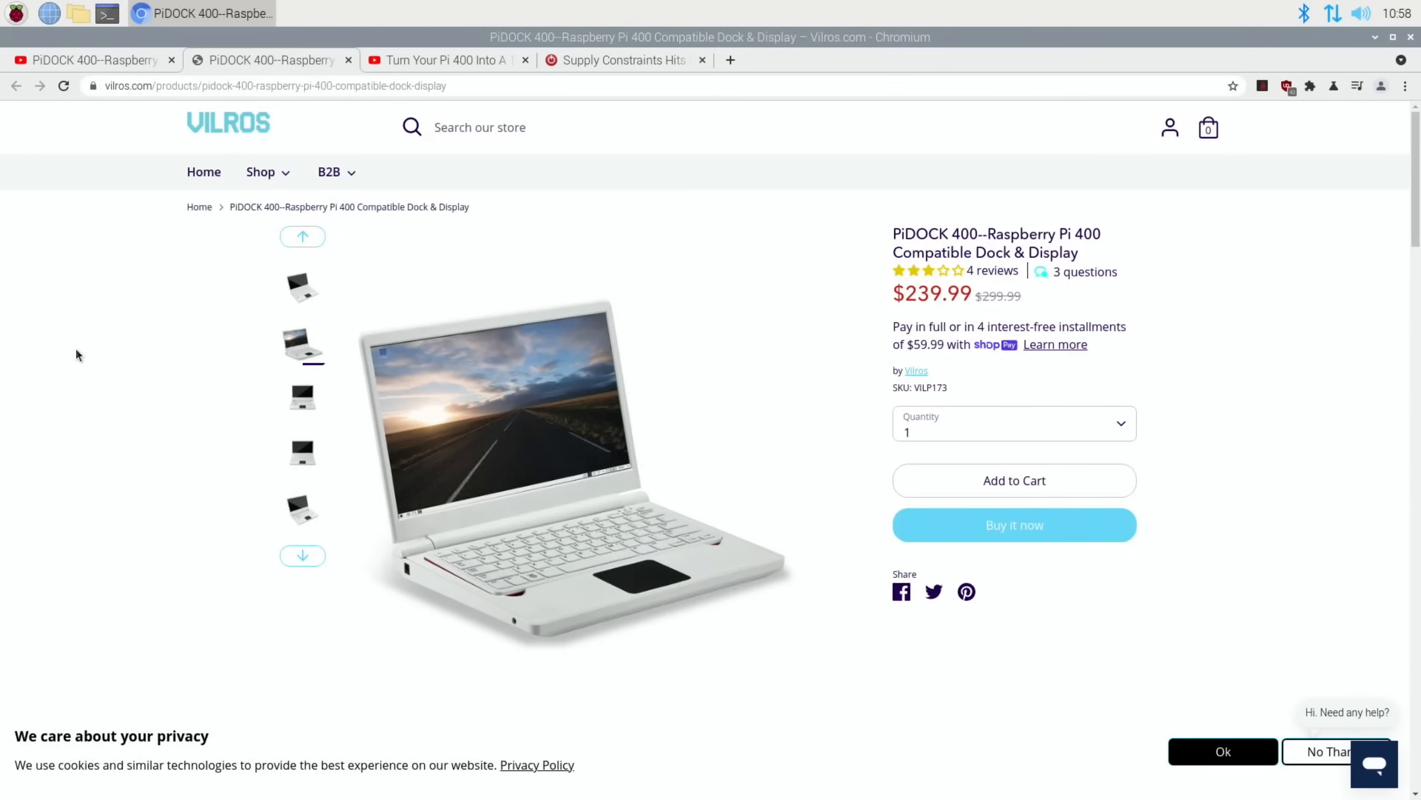
mouse_move(113, 328)
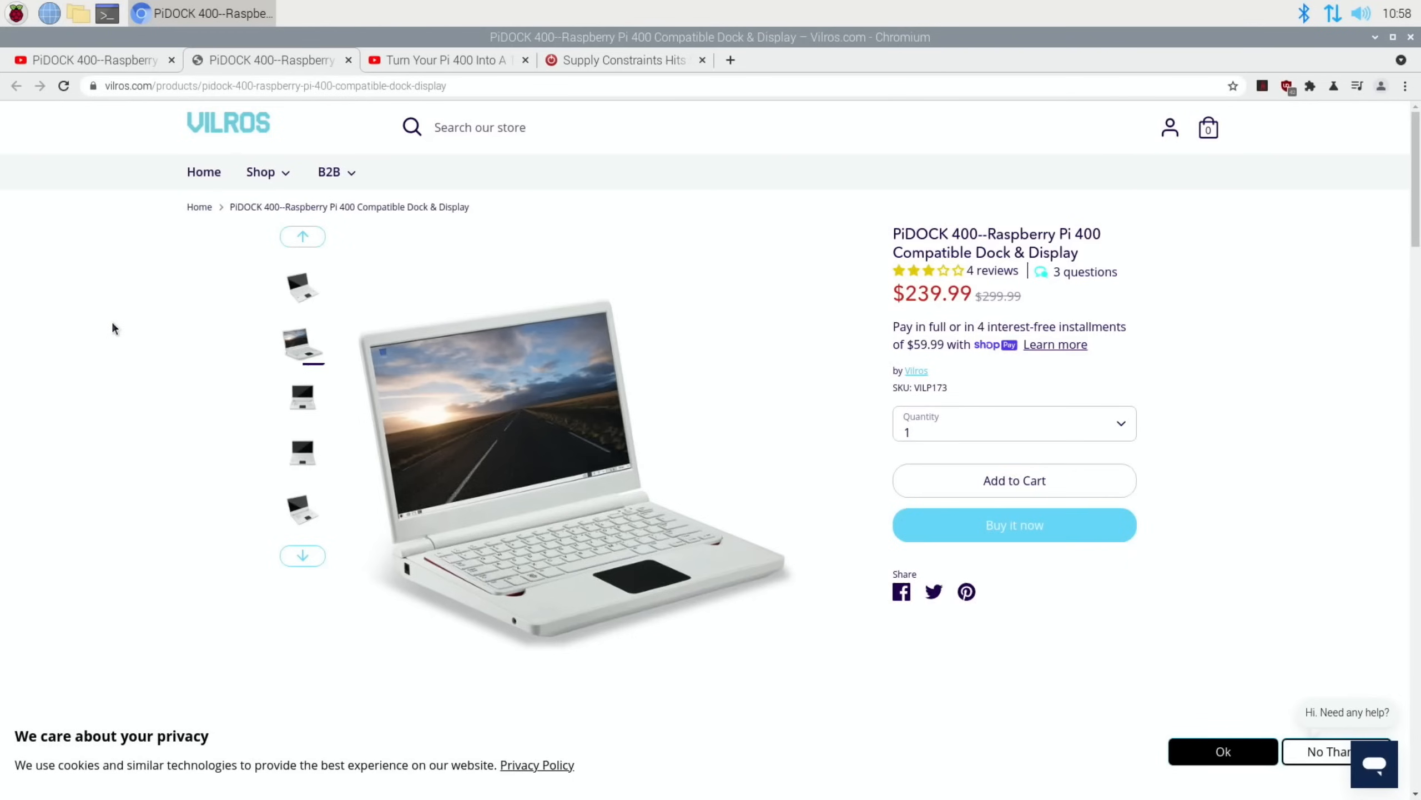
mouse_move(485, 362)
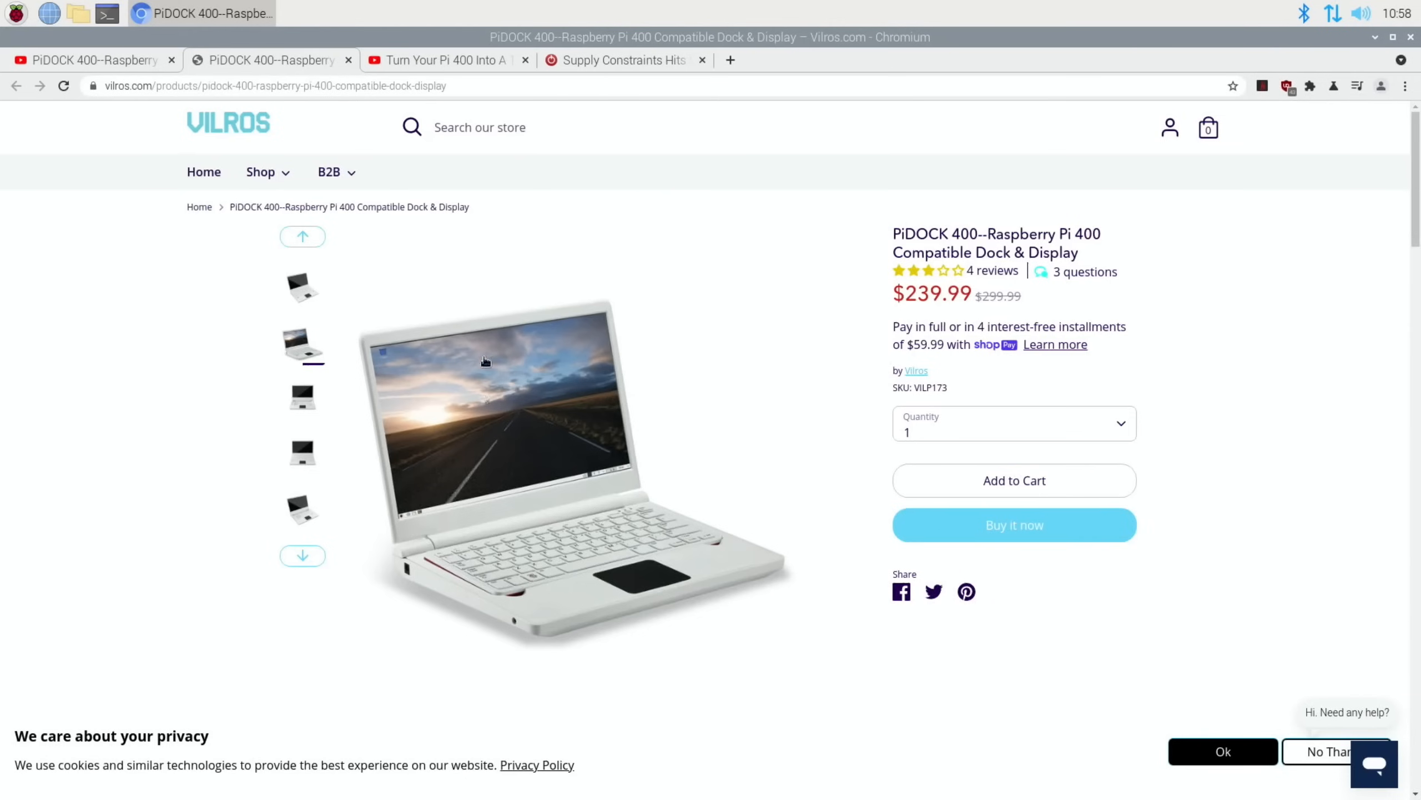
mouse_move(353, 248)
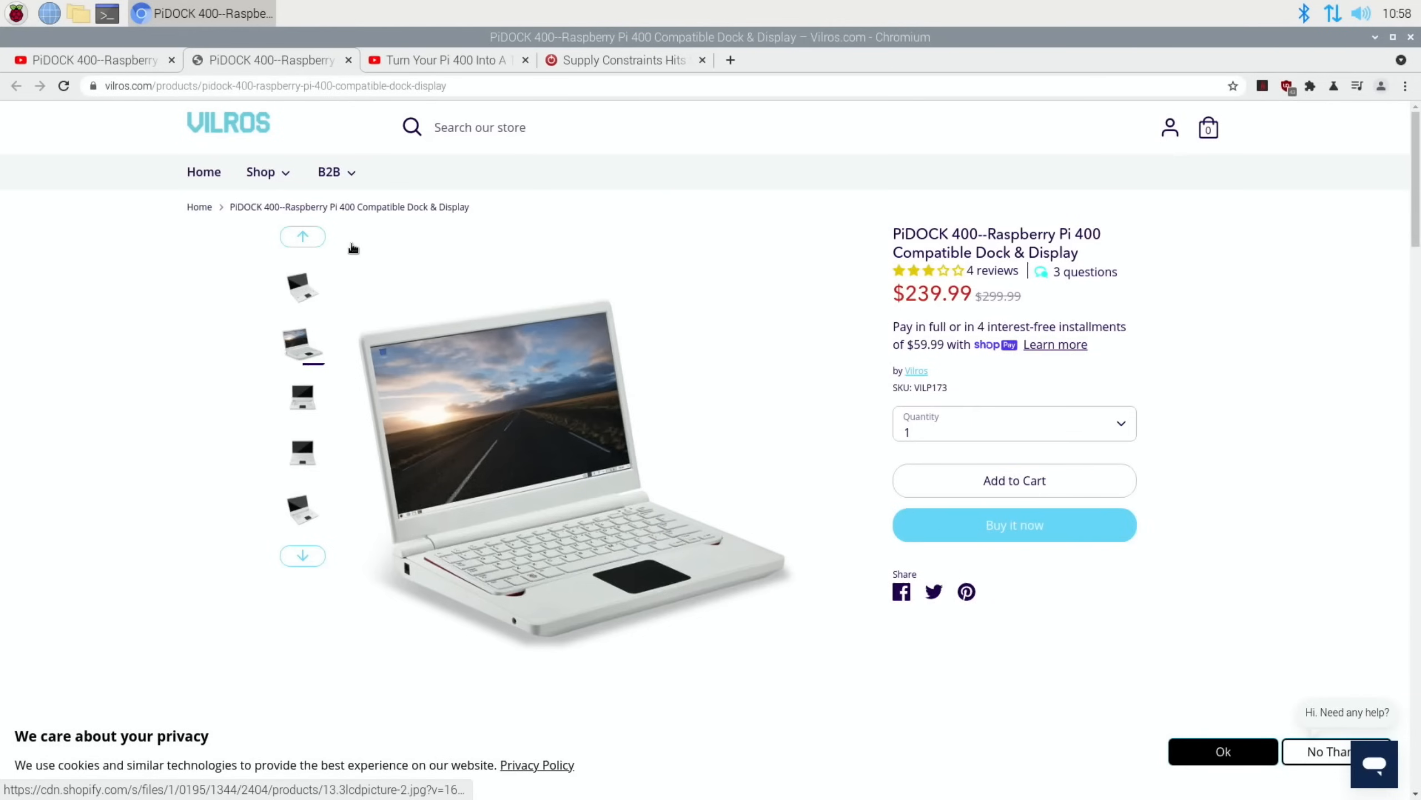
Bring up TechPowerUp's article on supply constraints hitting Raspberry Pi products
left_click(619, 60)
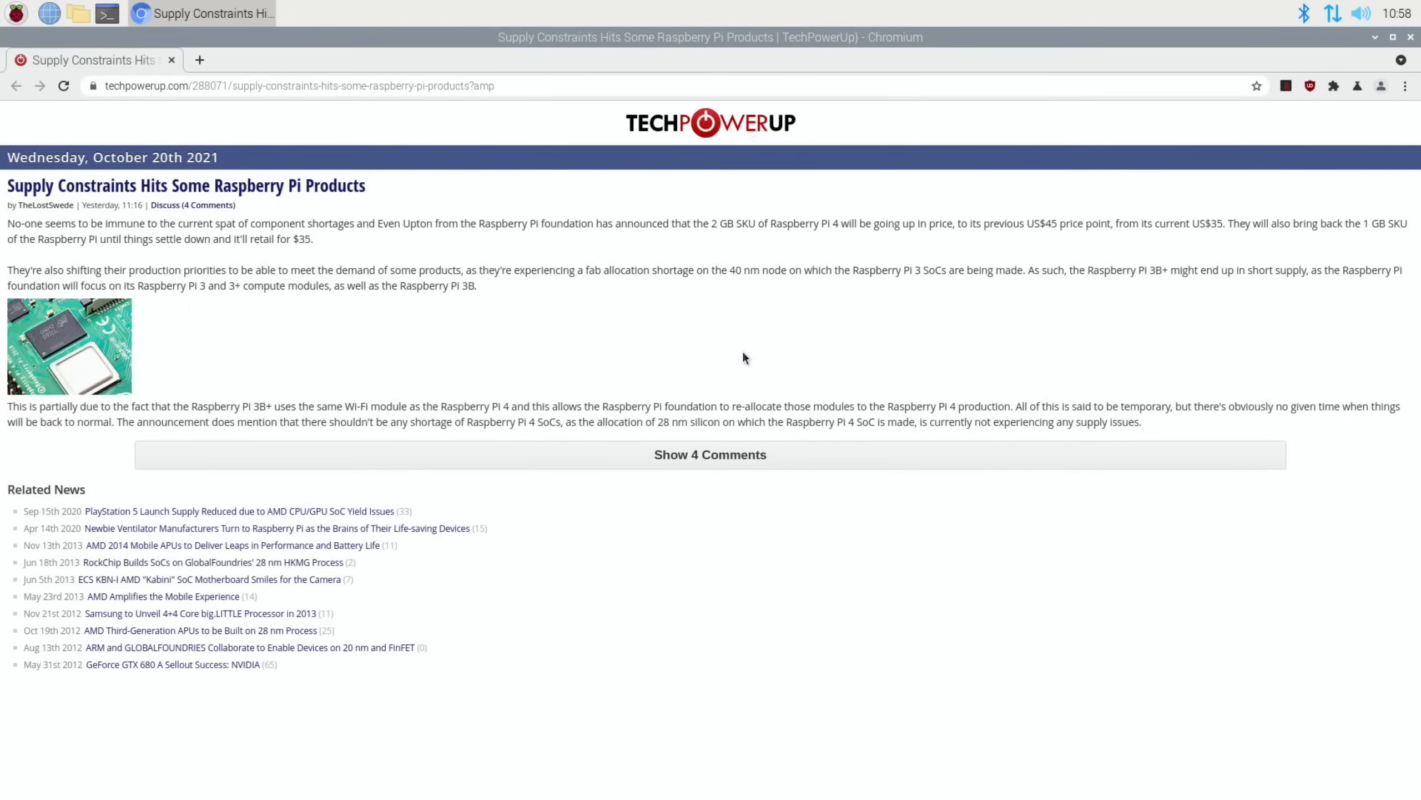
mouse_move(401, 261)
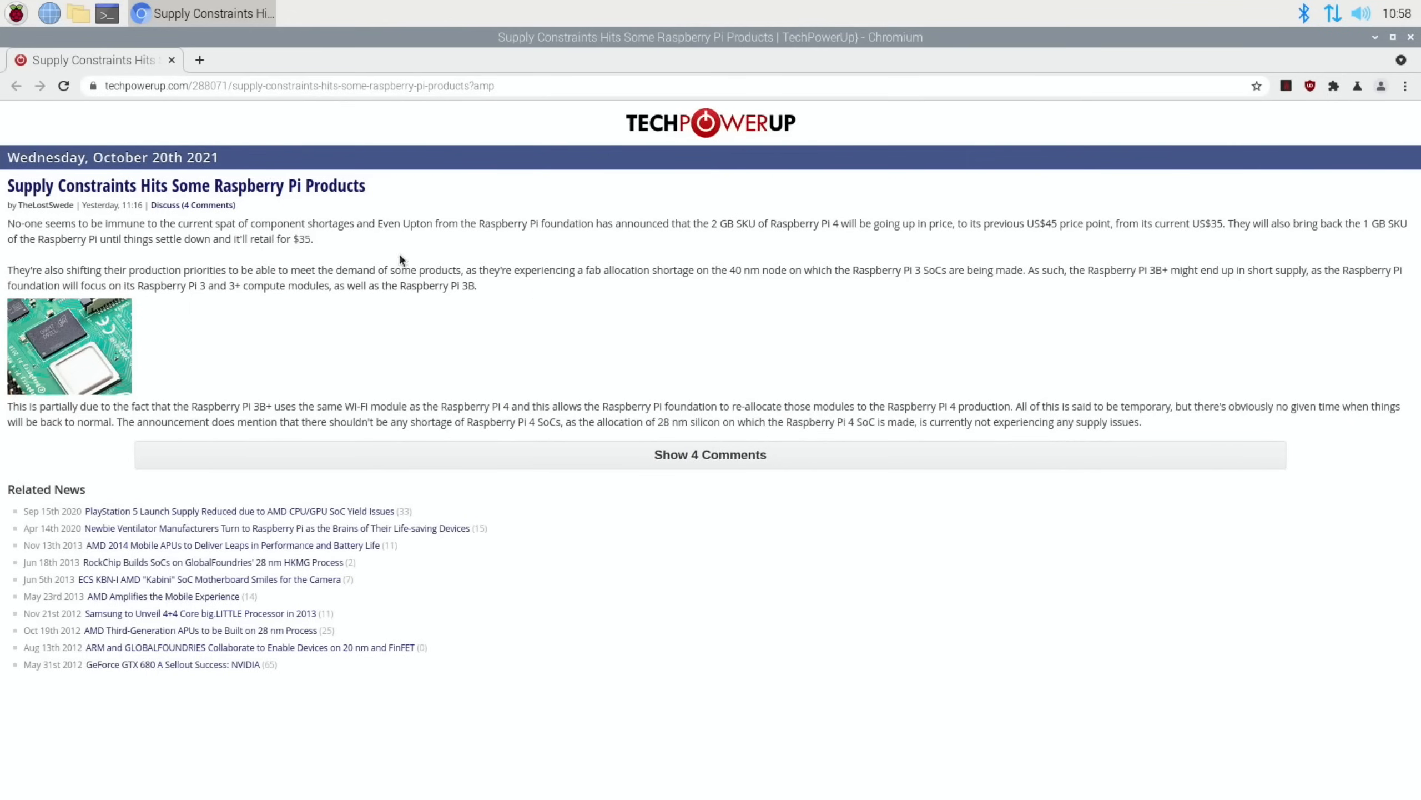
mouse_move(245, 185)
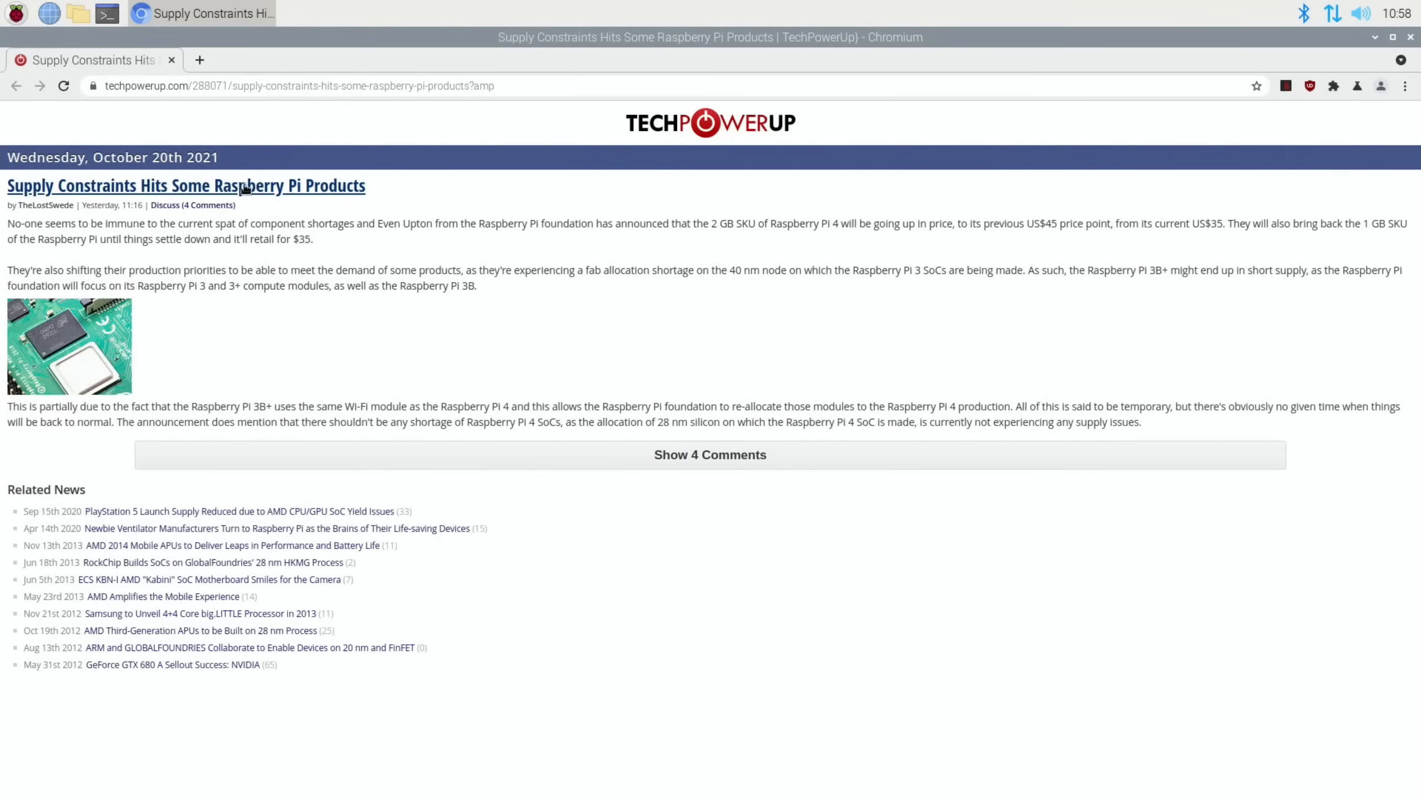
mouse_move(484, 206)
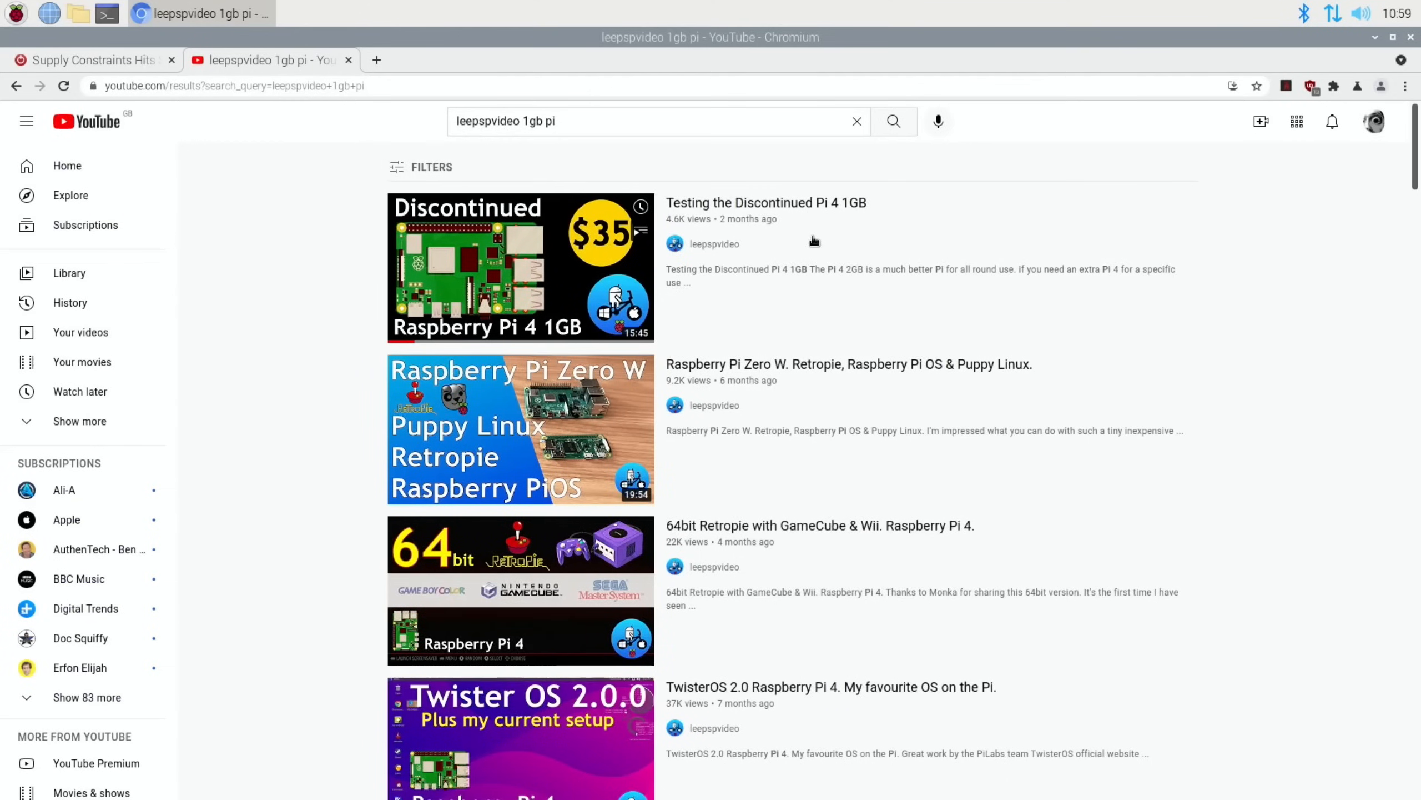
mouse_move(938, 254)
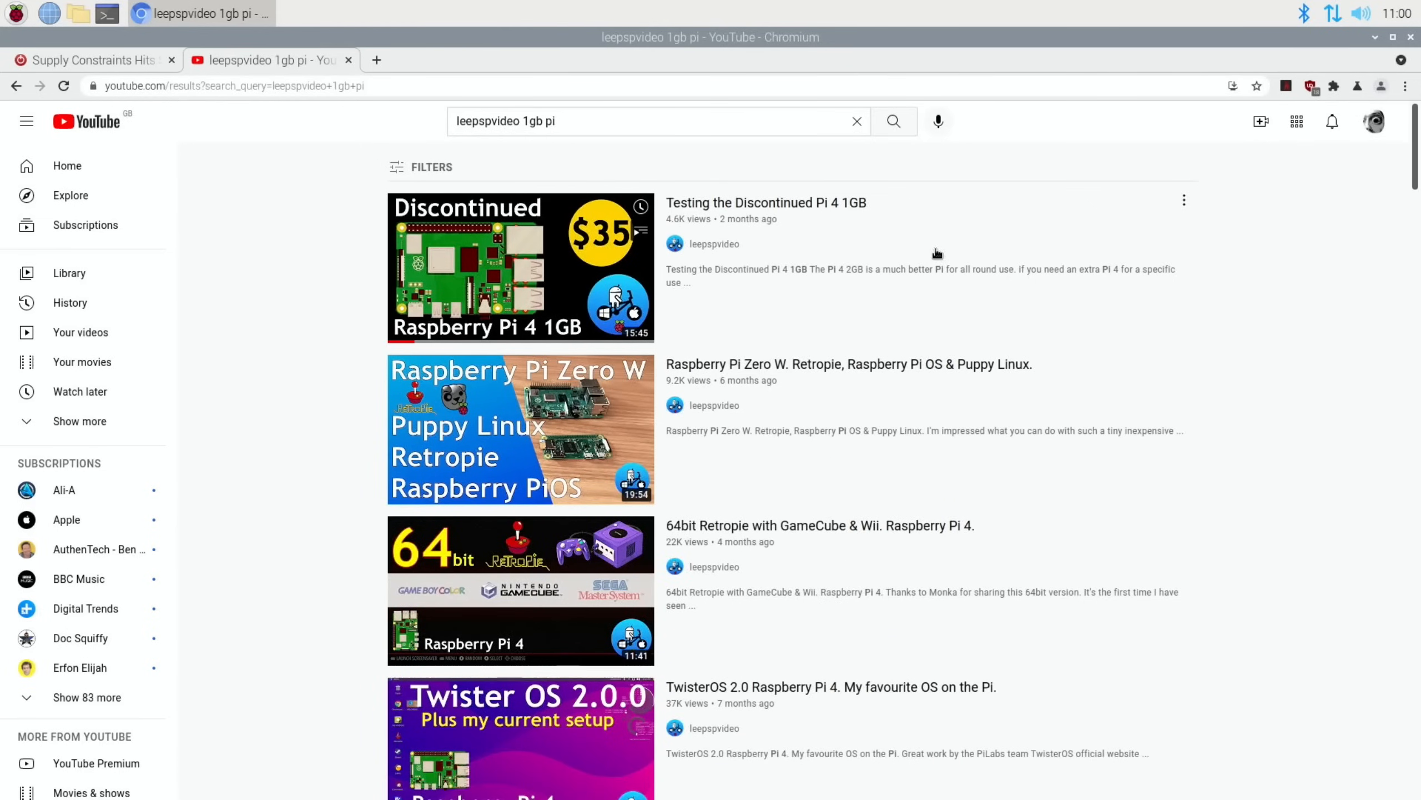
mouse_move(951, 306)
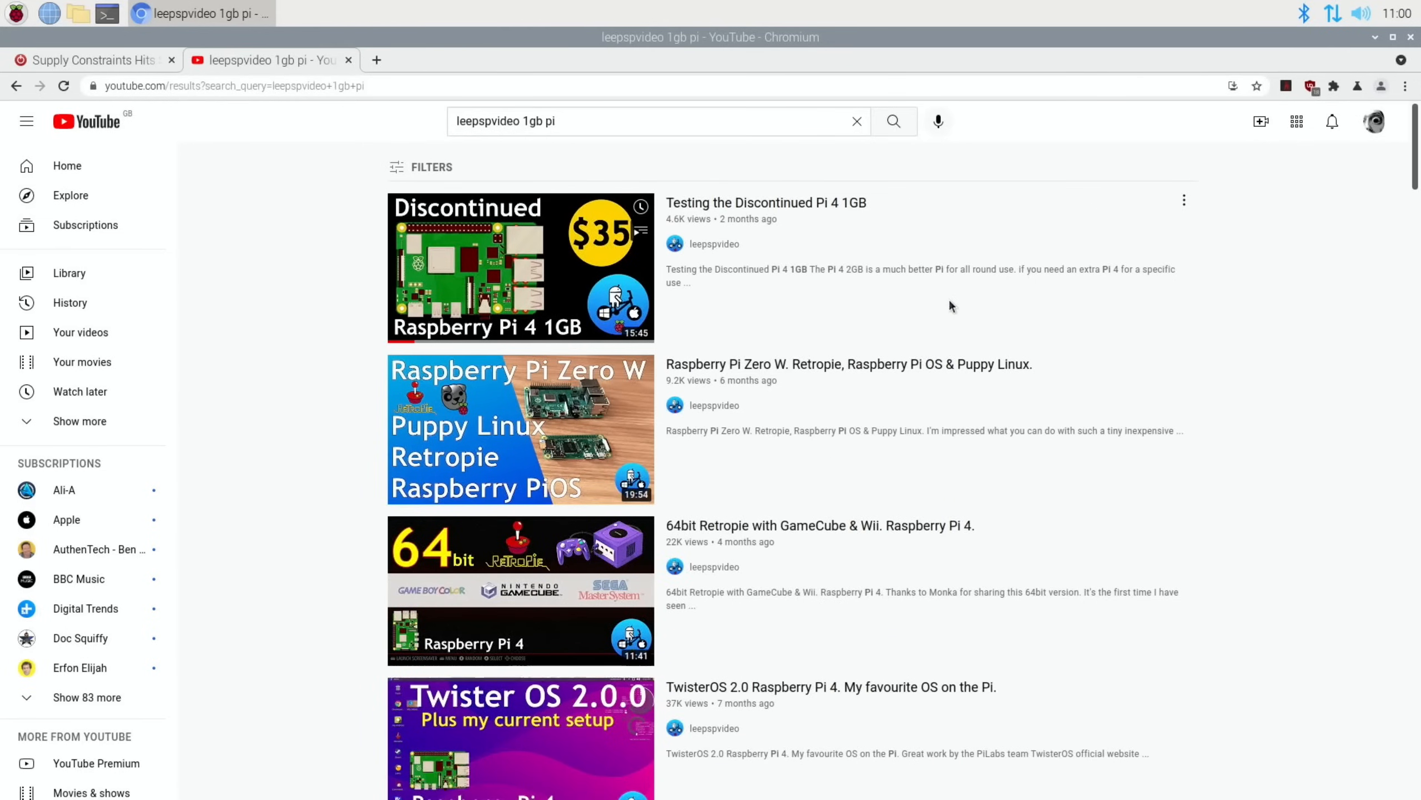
mouse_move(228, 110)
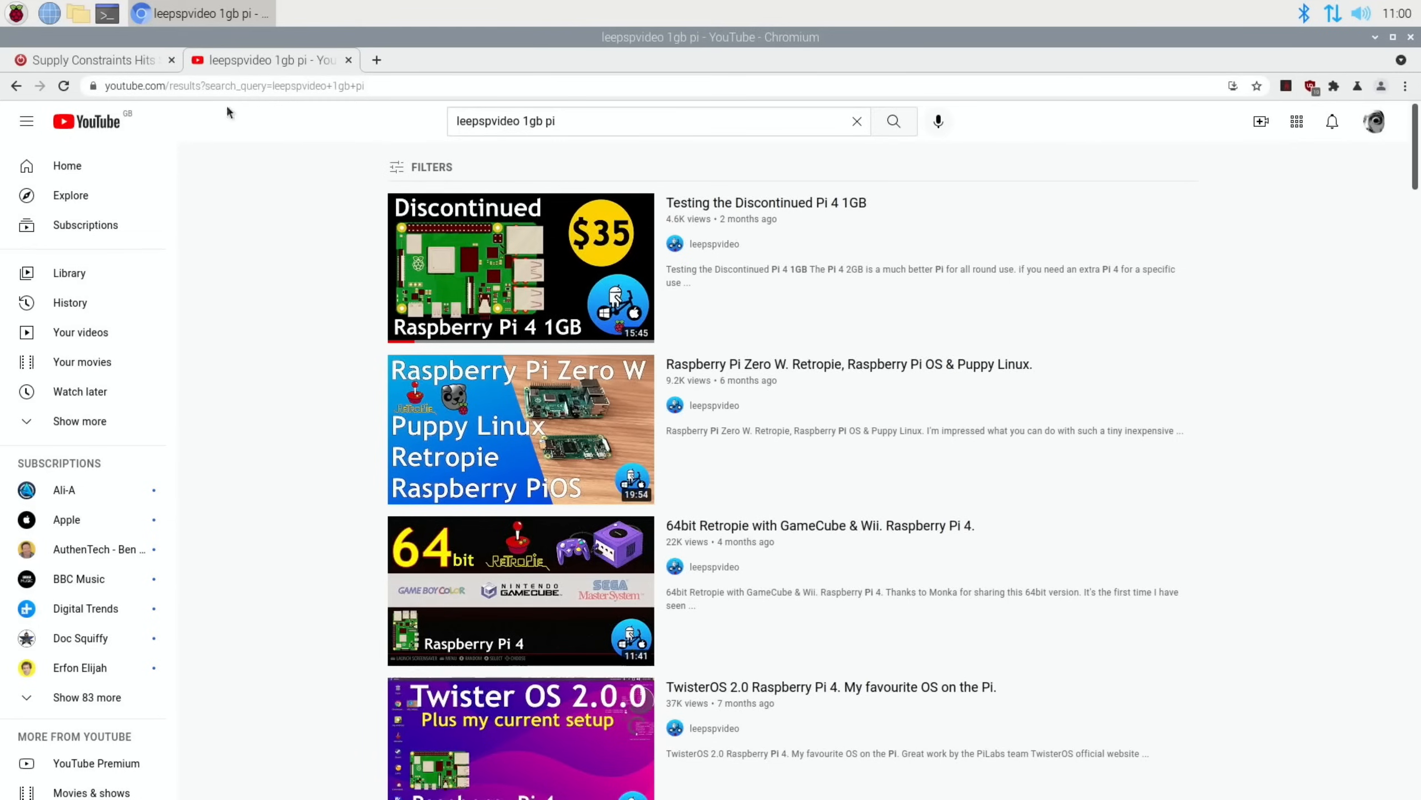
Return to the TechPowerUp supply constraints article in the first tab
left_click(86, 60)
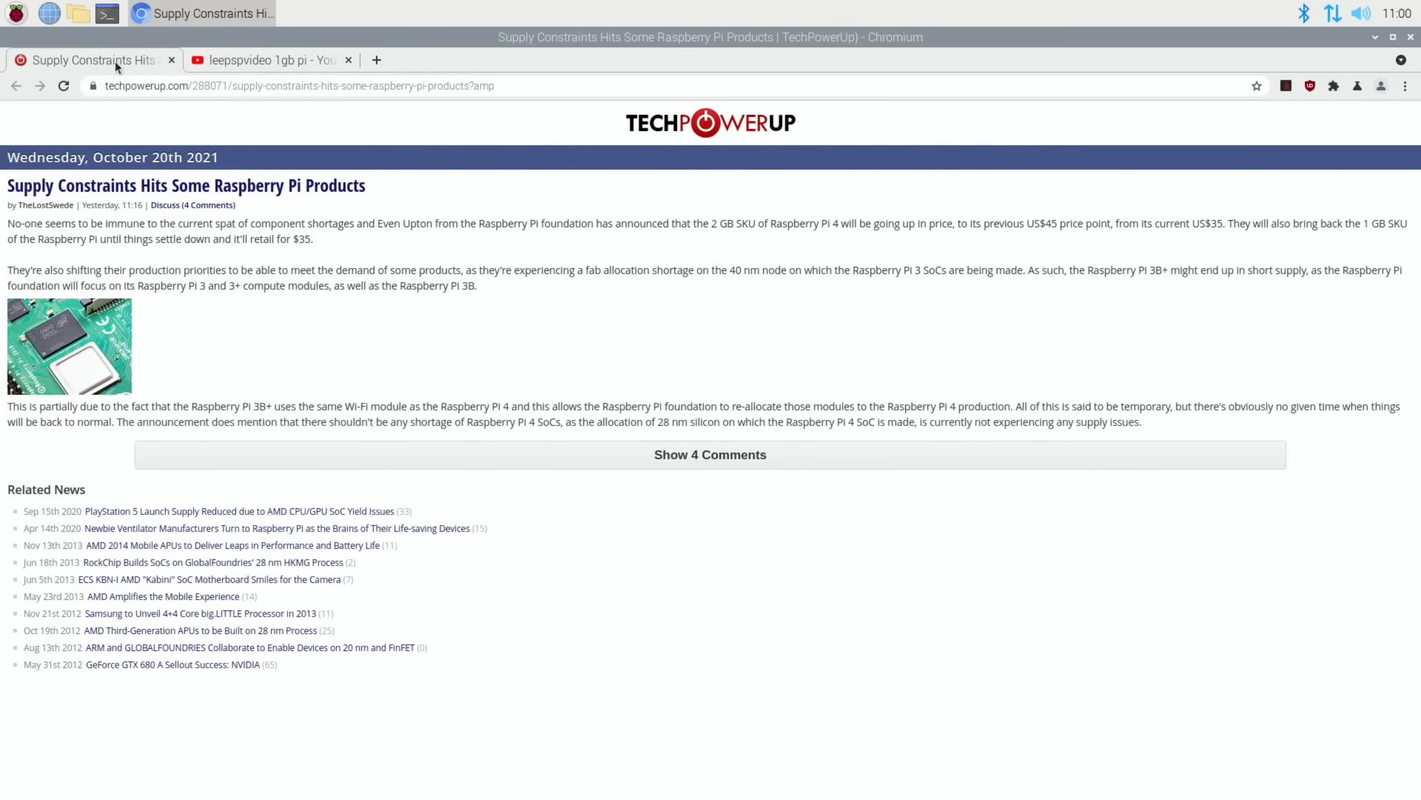
mouse_move(212, 305)
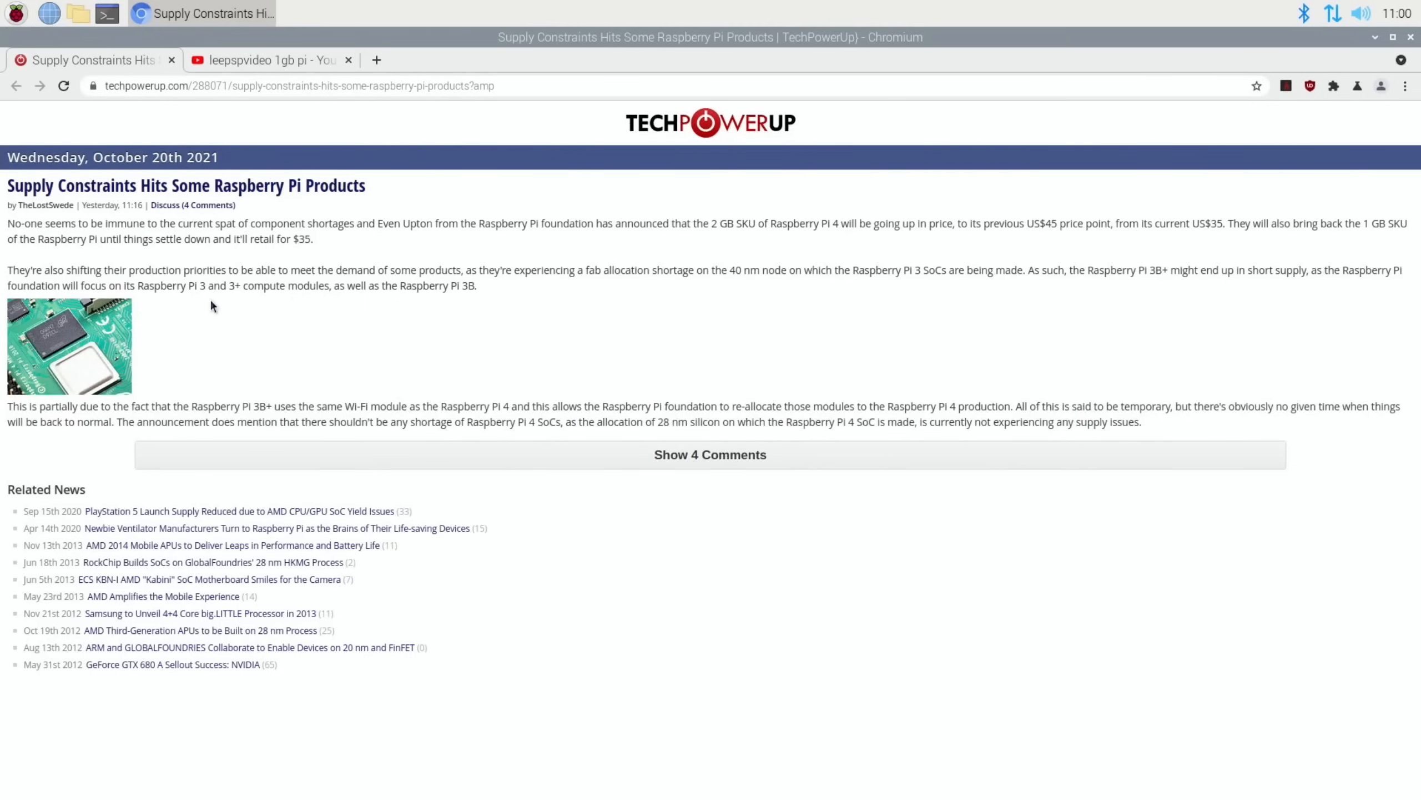
mouse_move(645, 315)
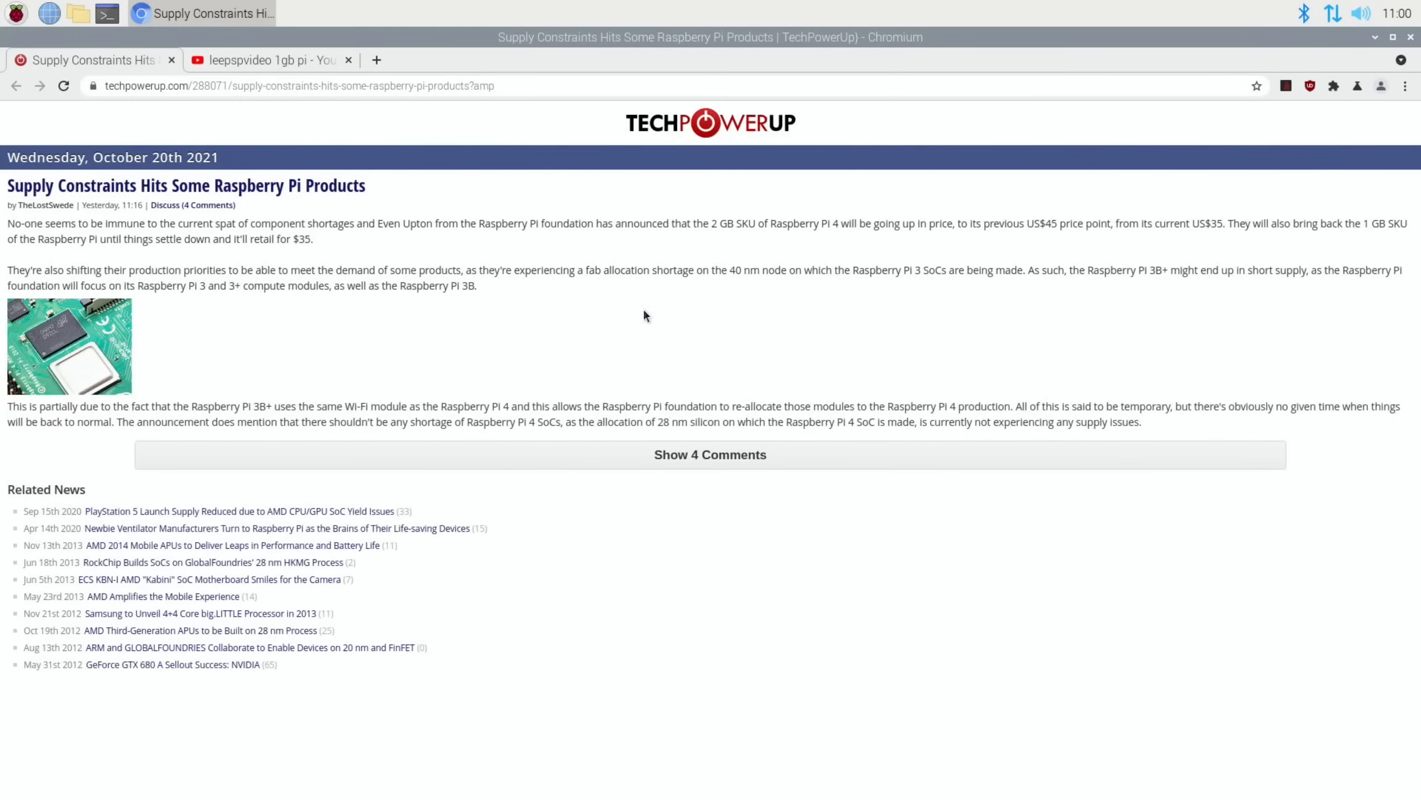
mouse_move(644, 400)
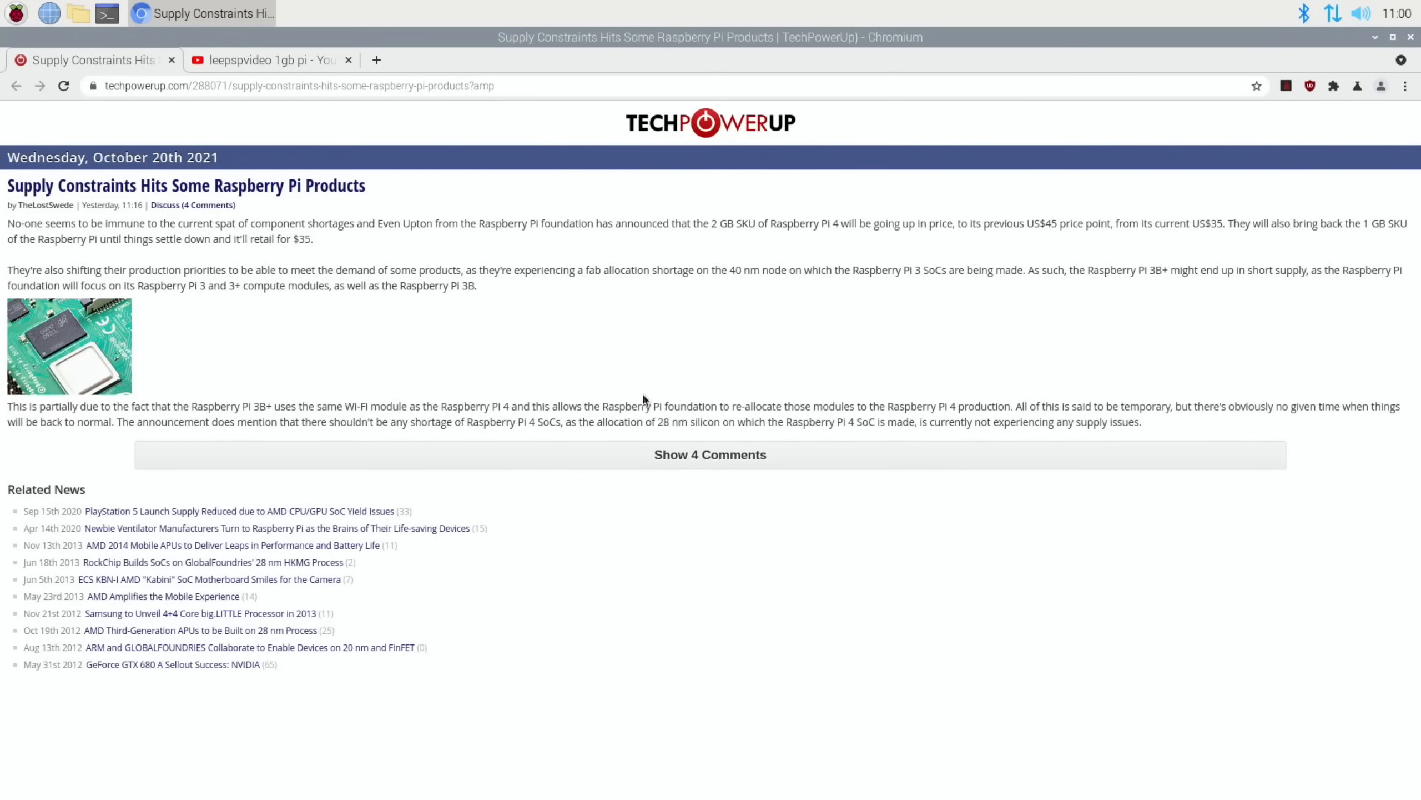
mouse_move(885, 394)
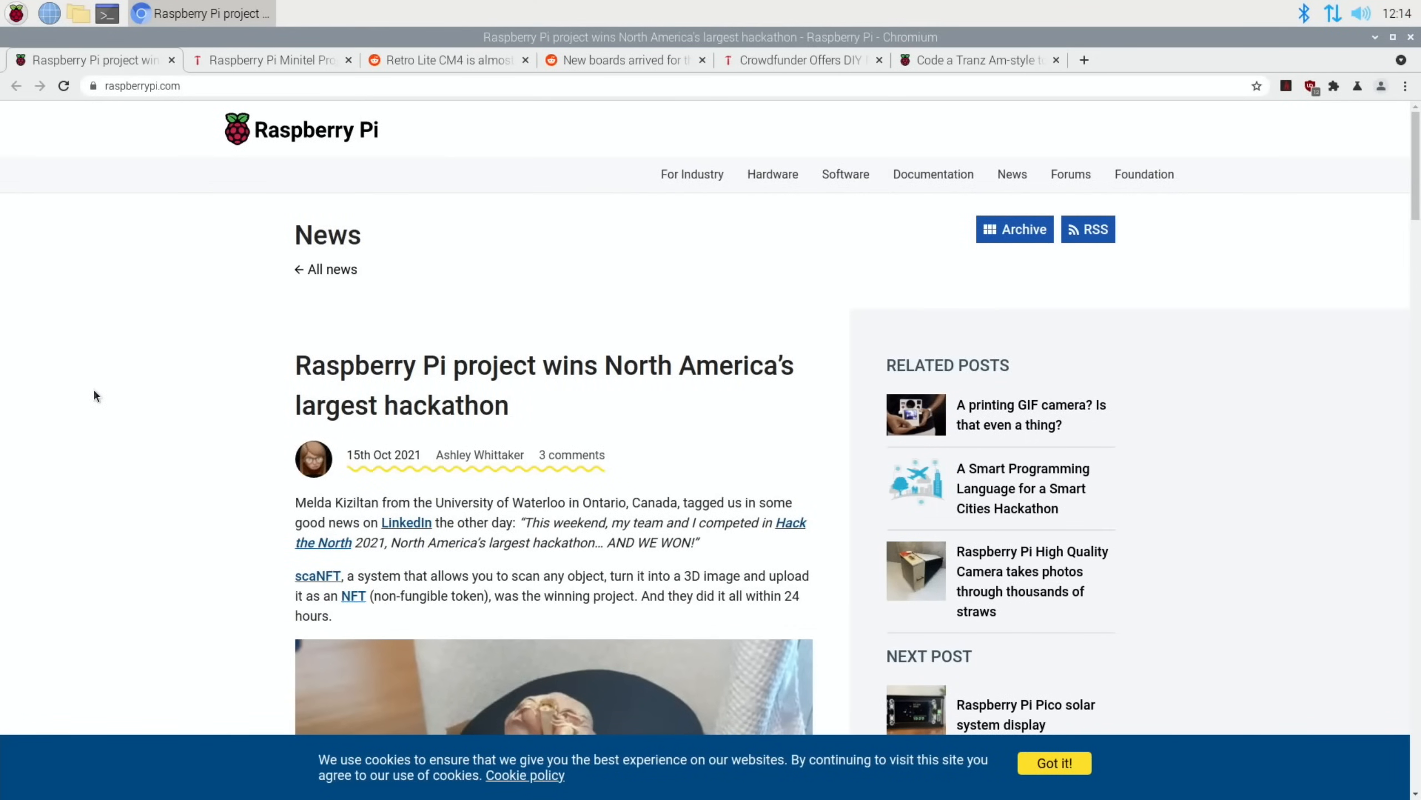
scroll("down", 3)
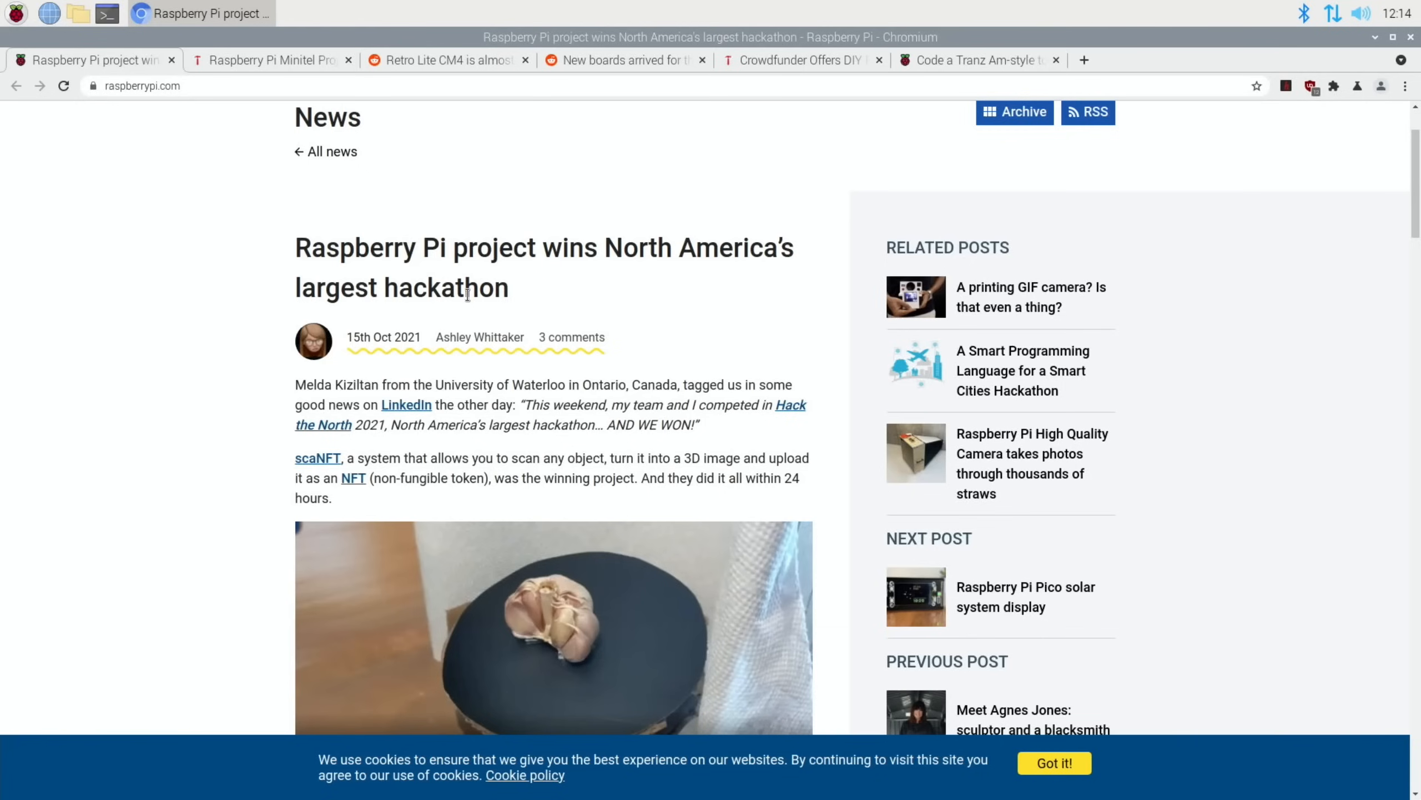
mouse_move(662, 506)
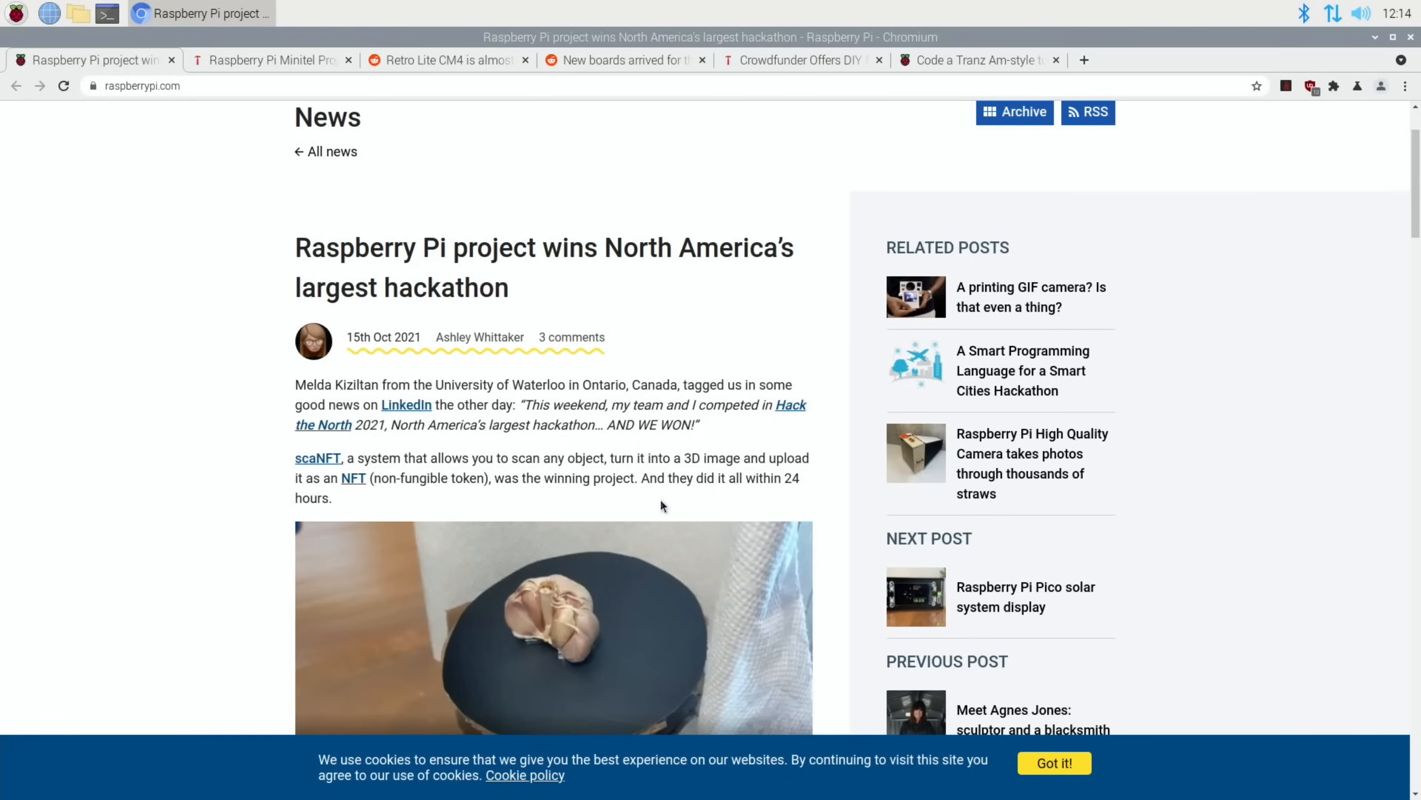
mouse_move(503, 462)
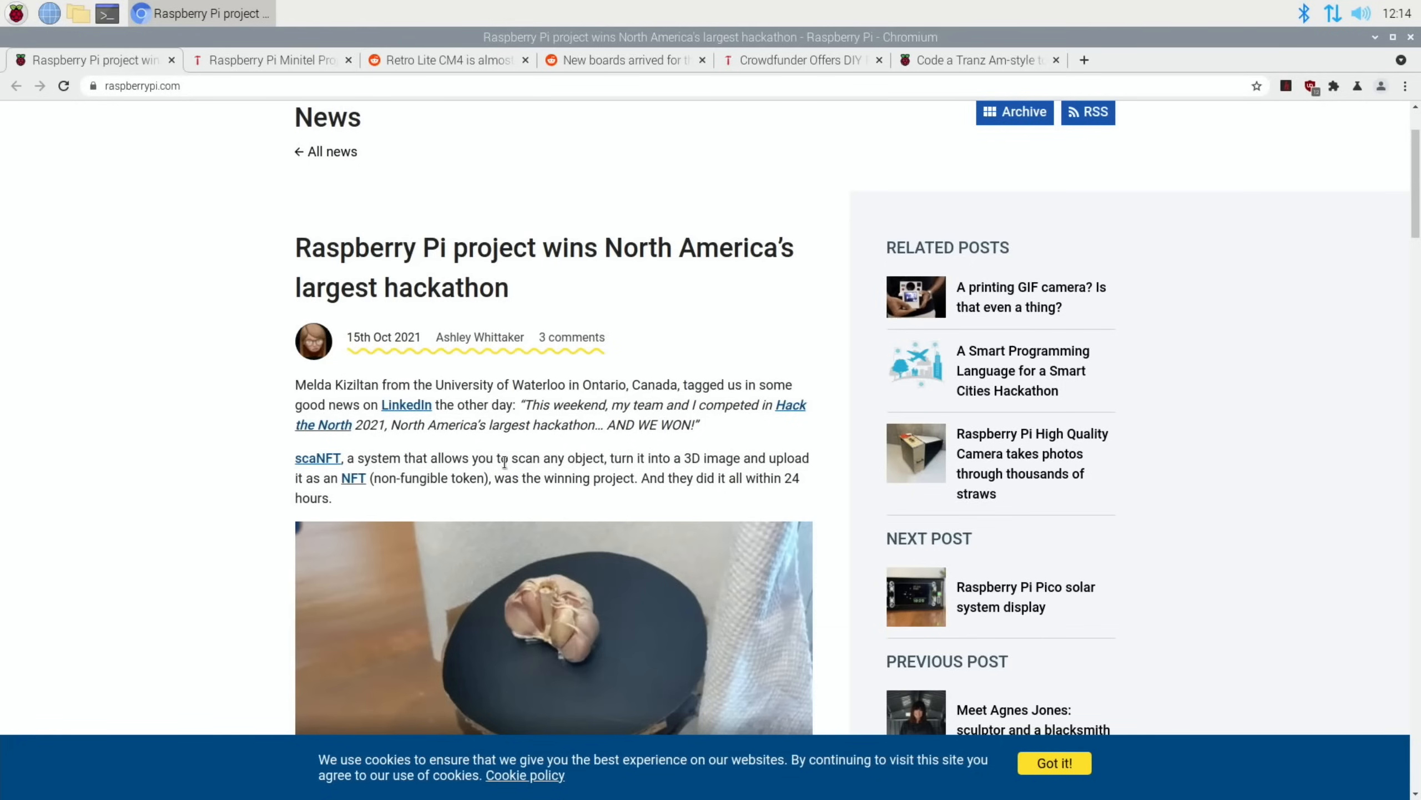
mouse_move(679, 460)
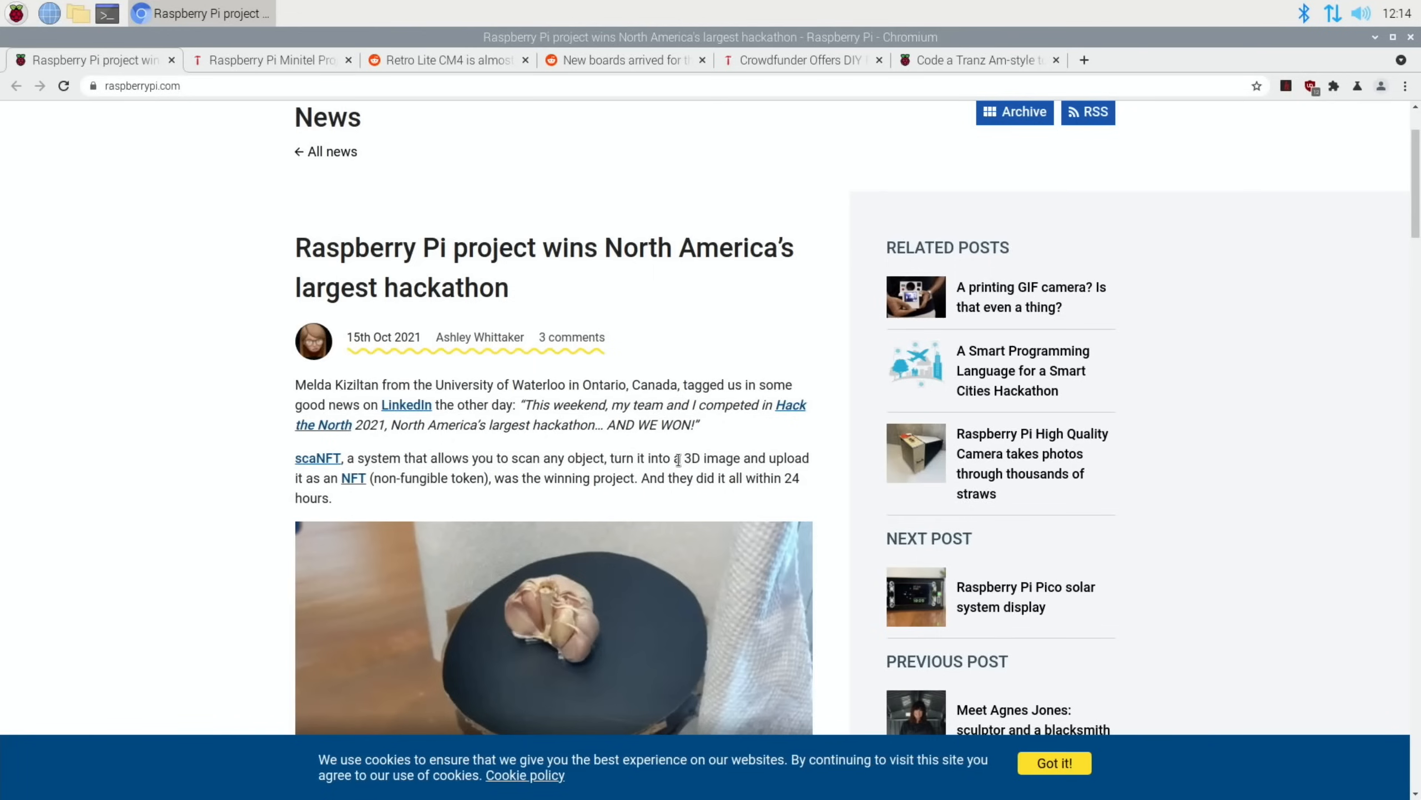
mouse_move(455, 502)
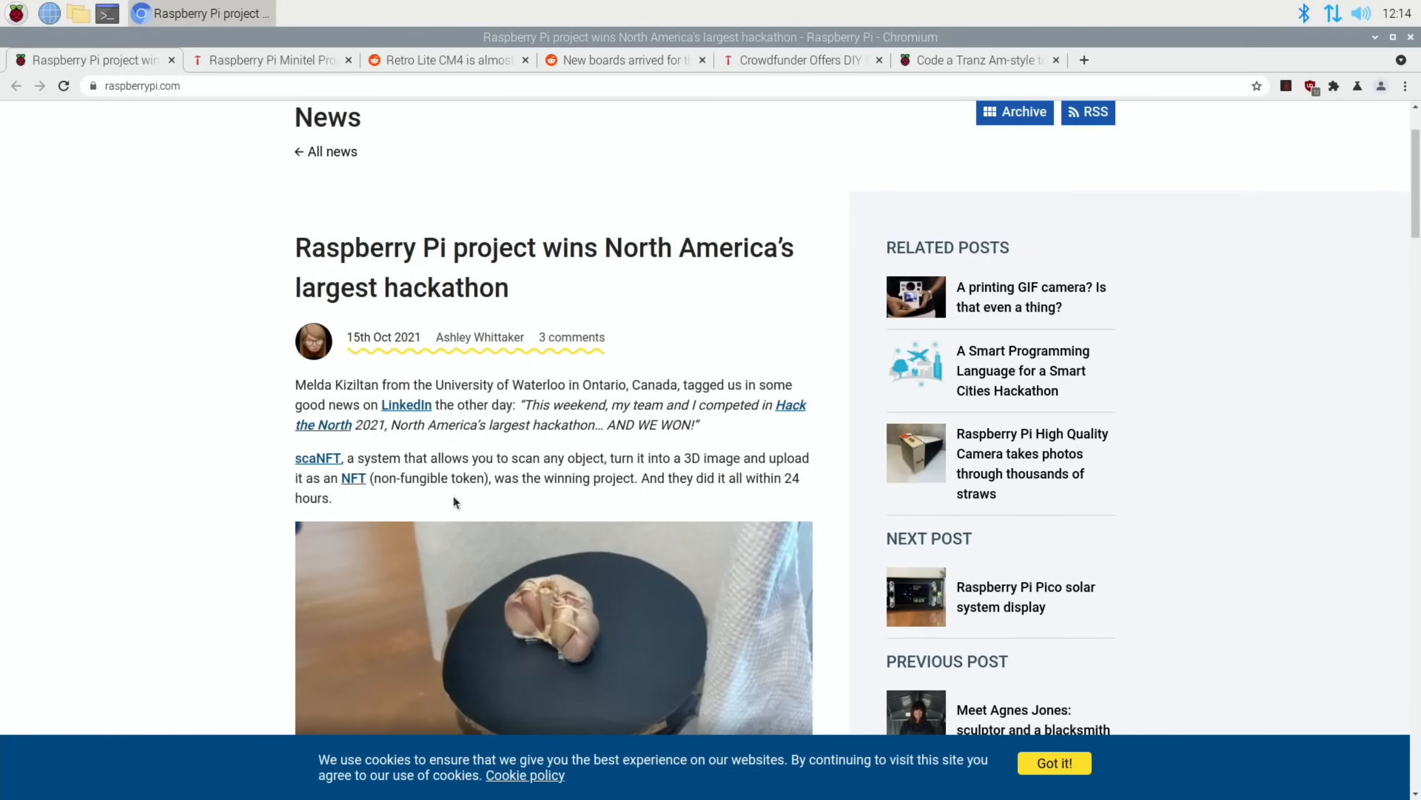
scroll("down", 3)
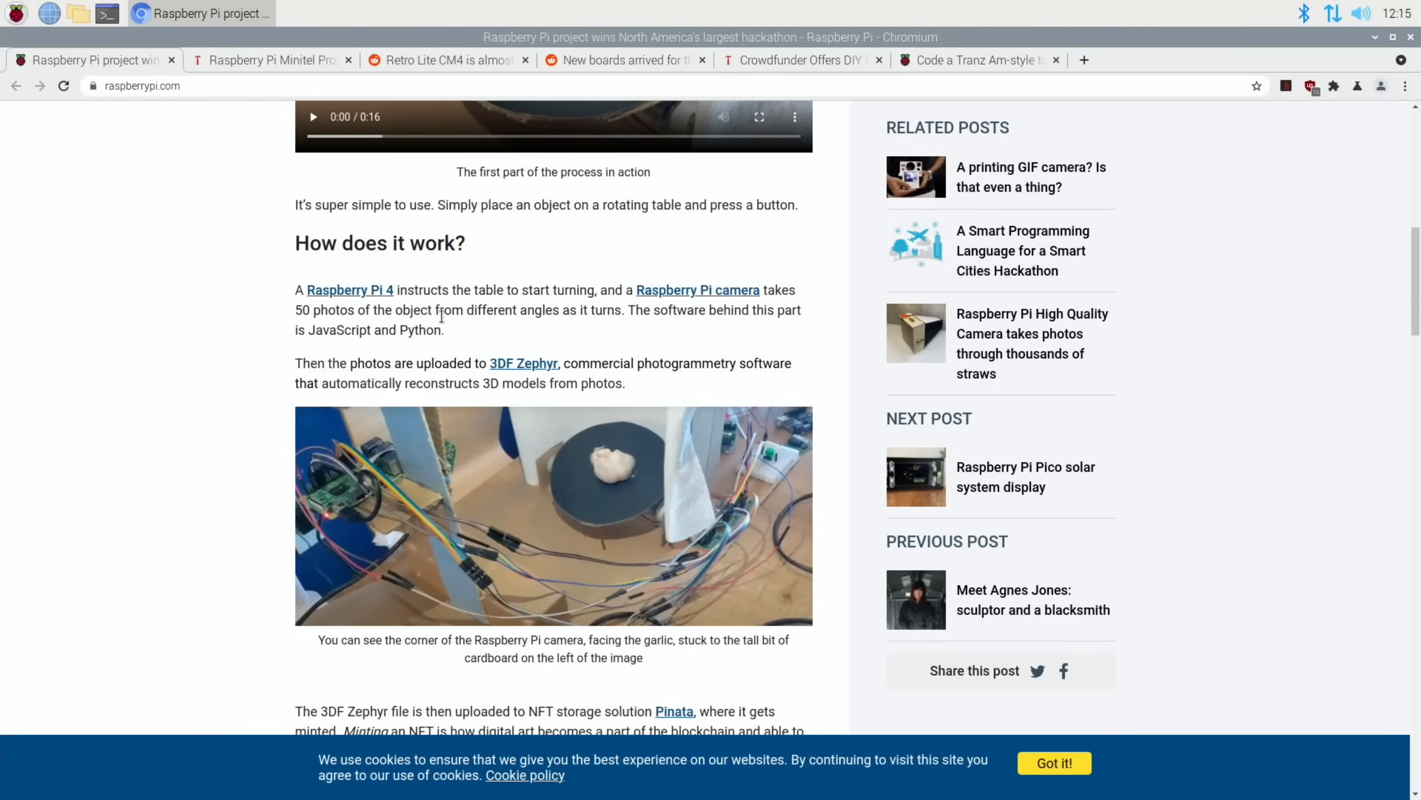
scroll("down", 3)
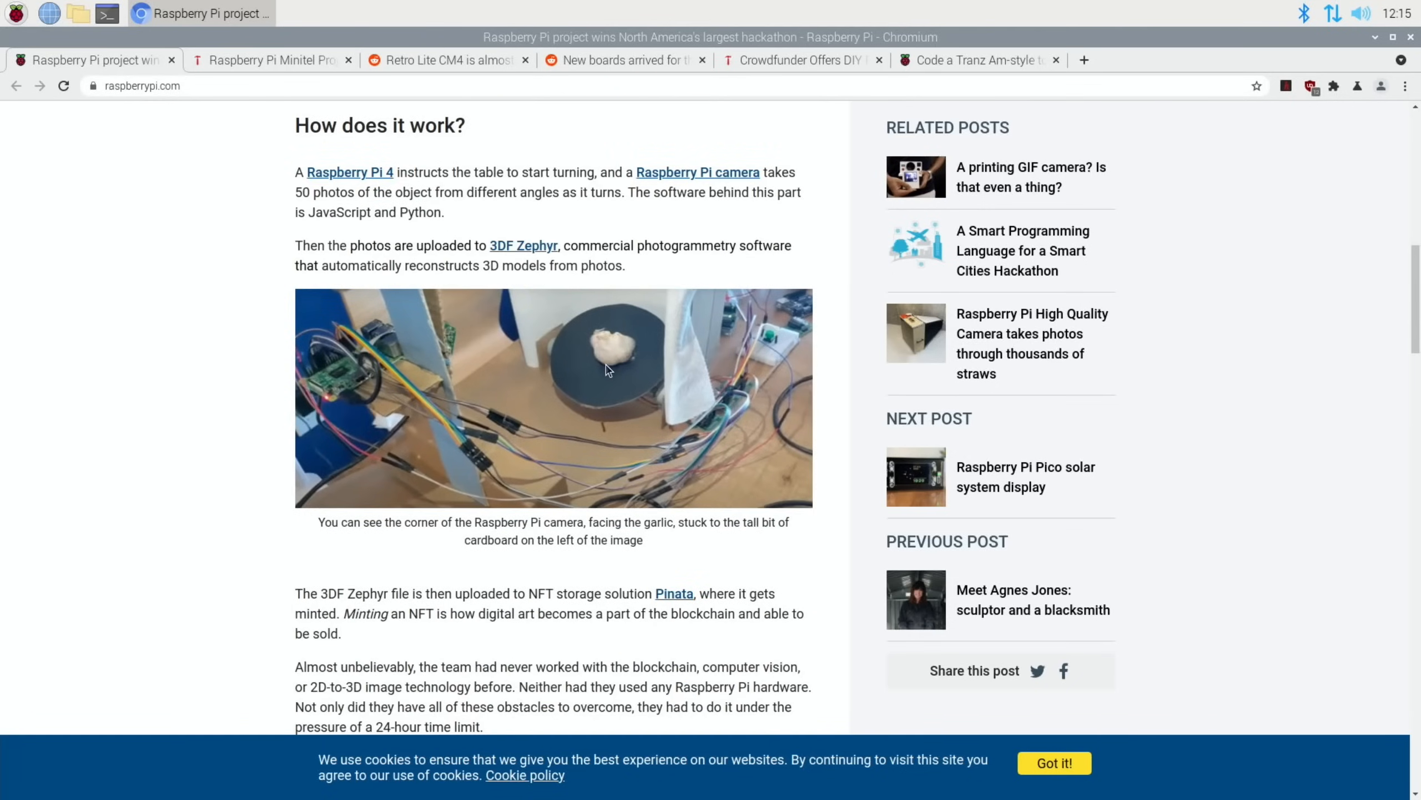
scroll("up", 3)
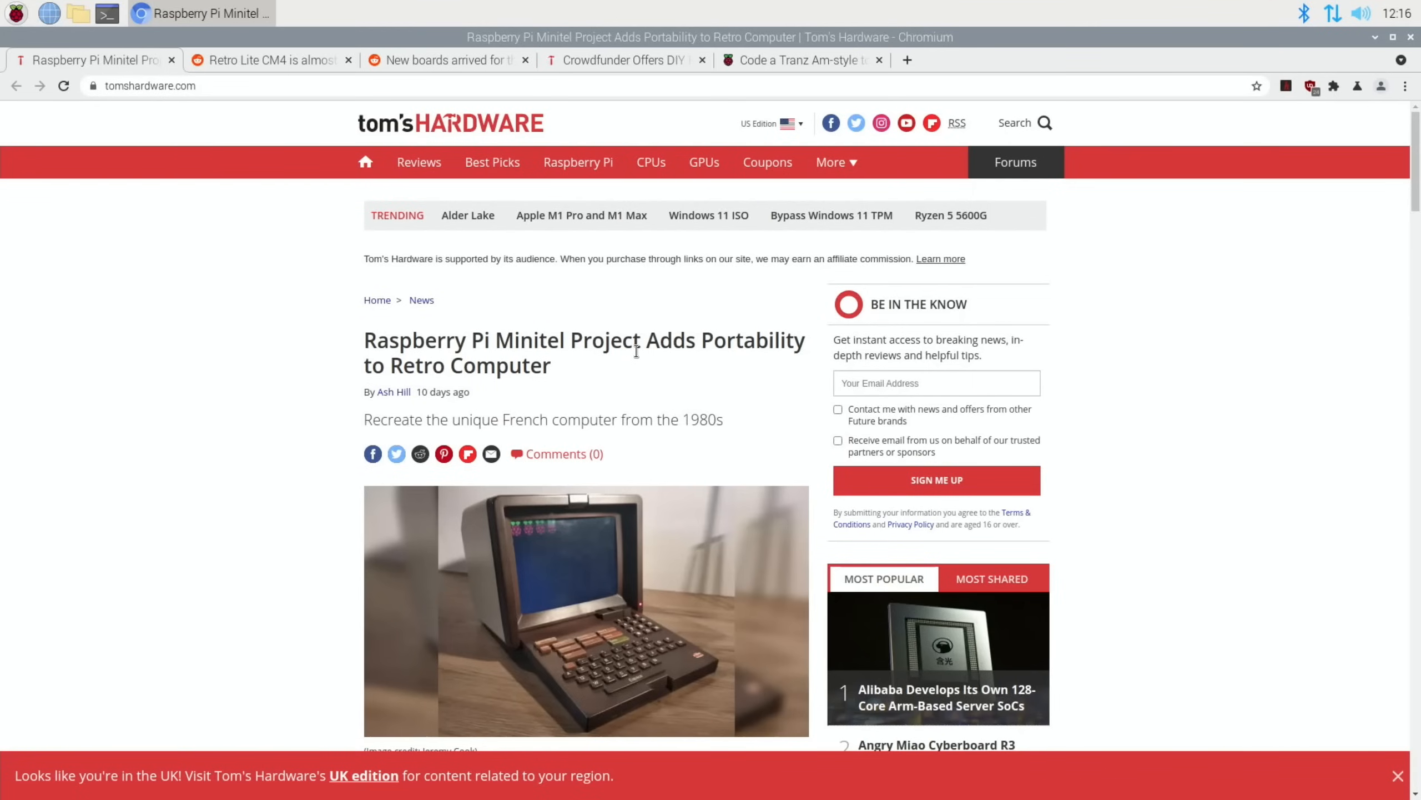
mouse_move(675, 448)
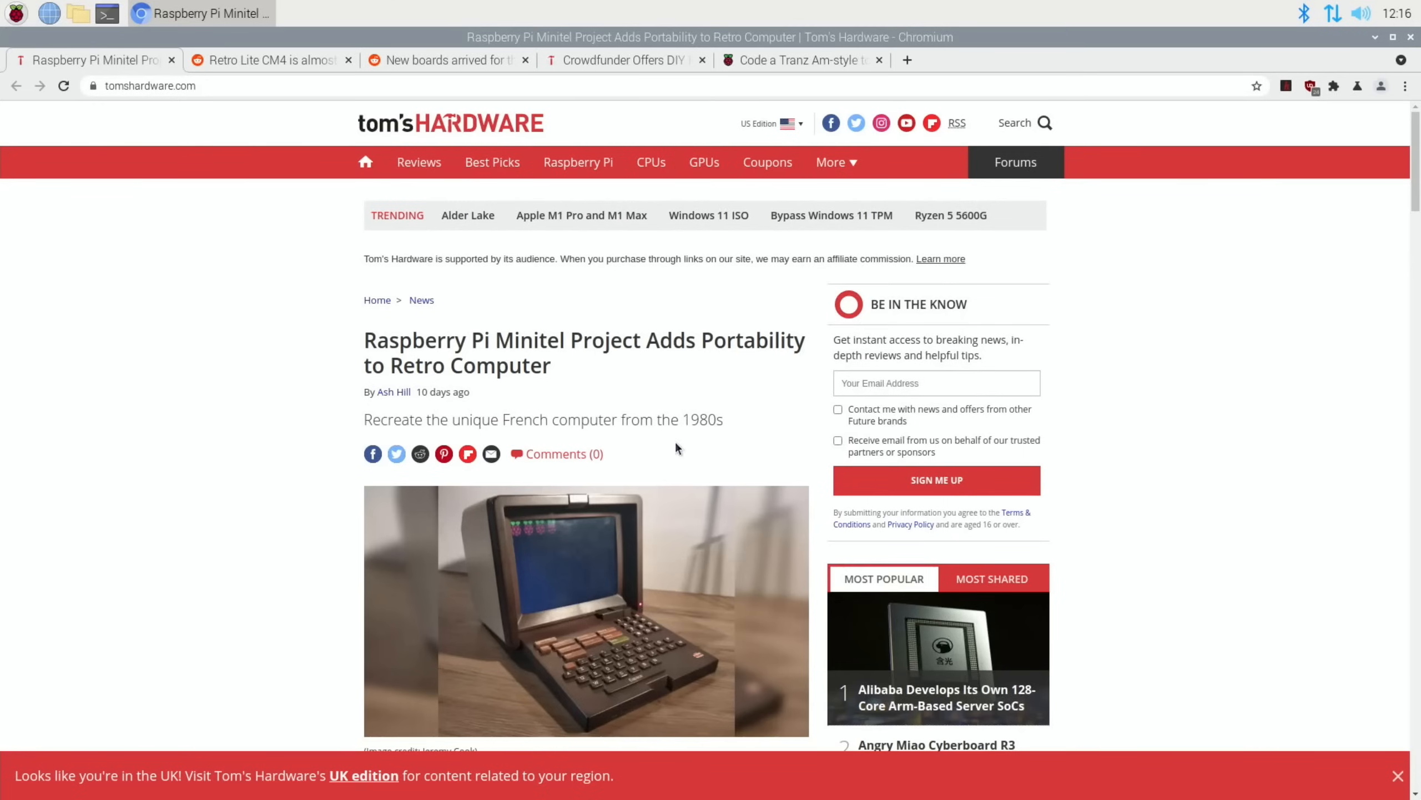
Read the Minitel article to its end, past the 10.4-inch LCD and battery details
scroll("down", 3)
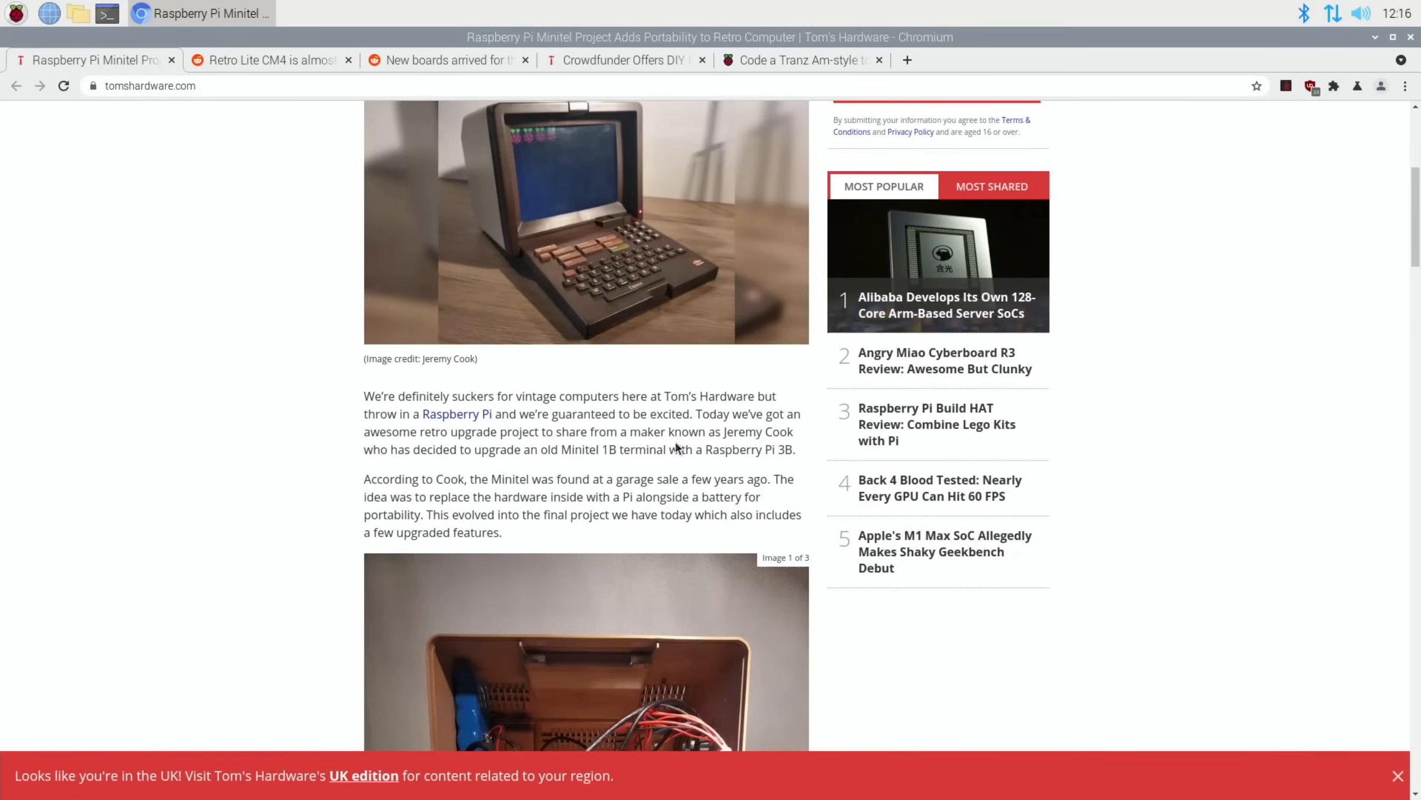
scroll("down", 3)
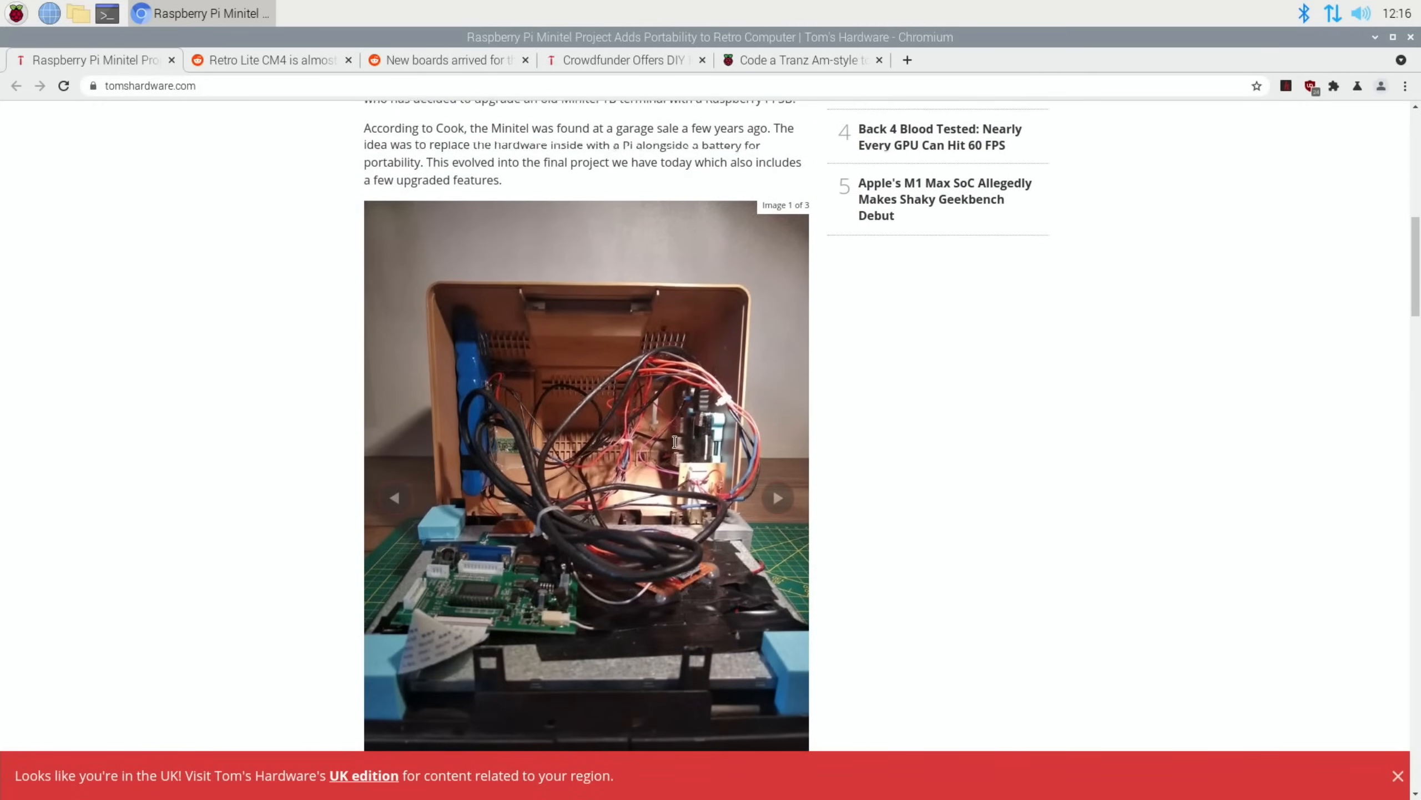
scroll("down", 3)
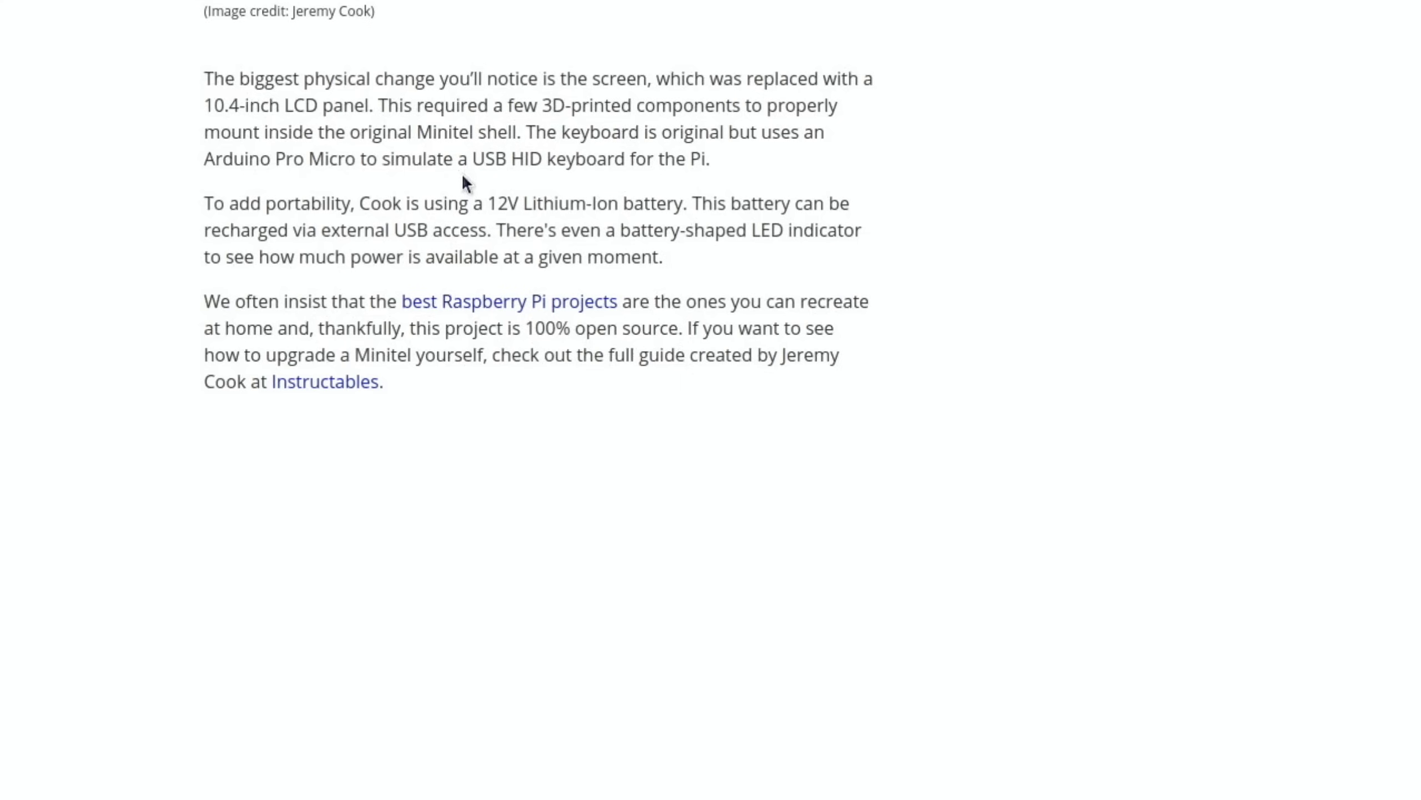
mouse_move(625, 218)
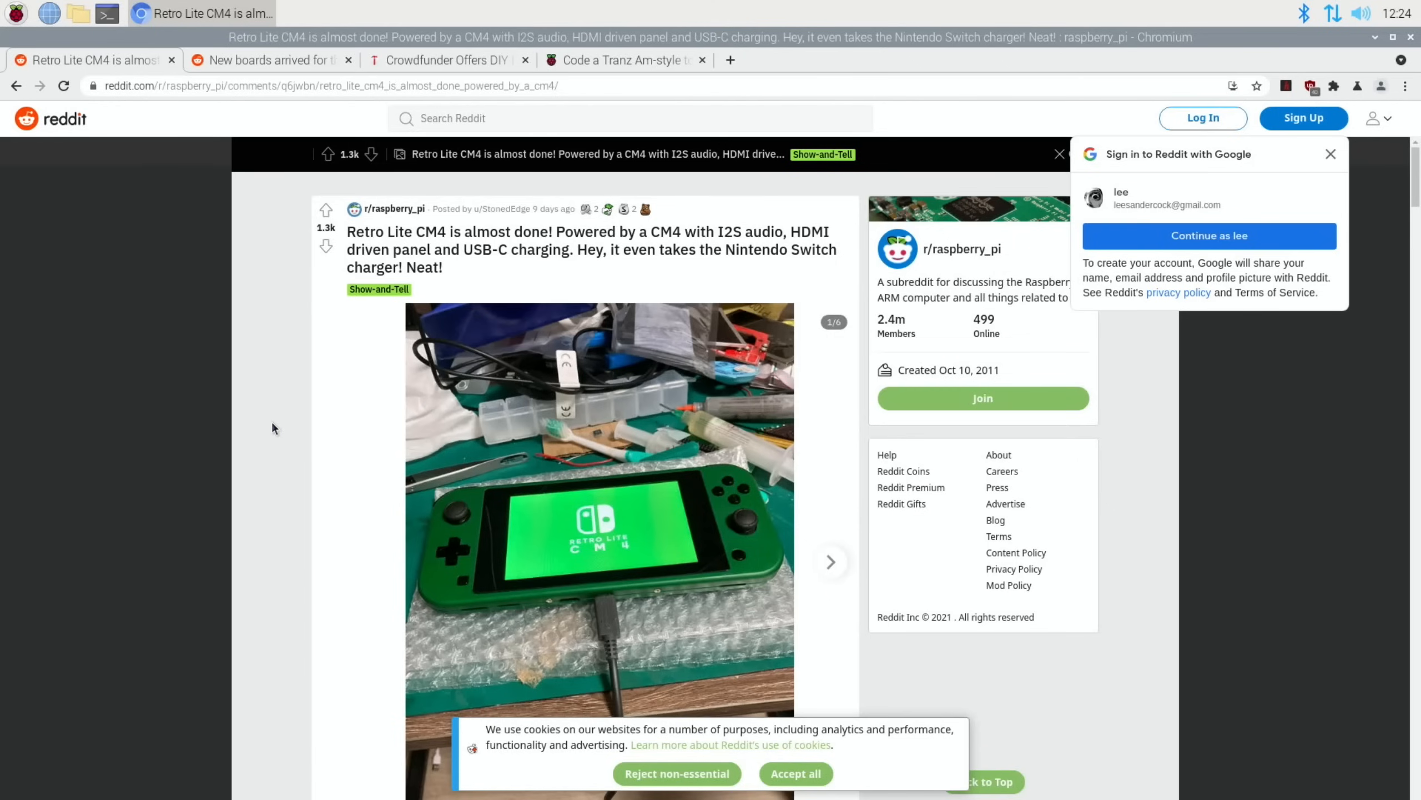
mouse_move(659, 572)
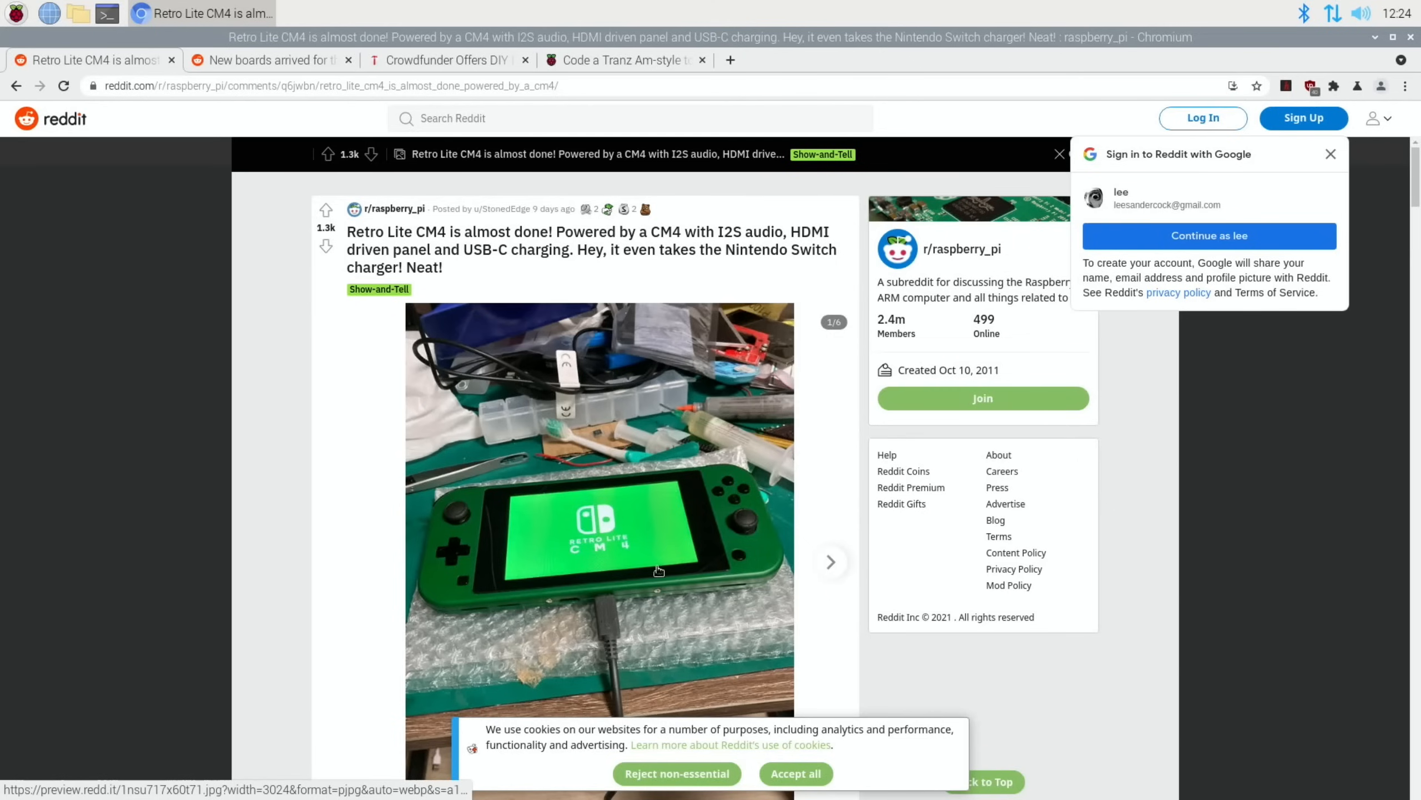
mouse_move(709, 531)
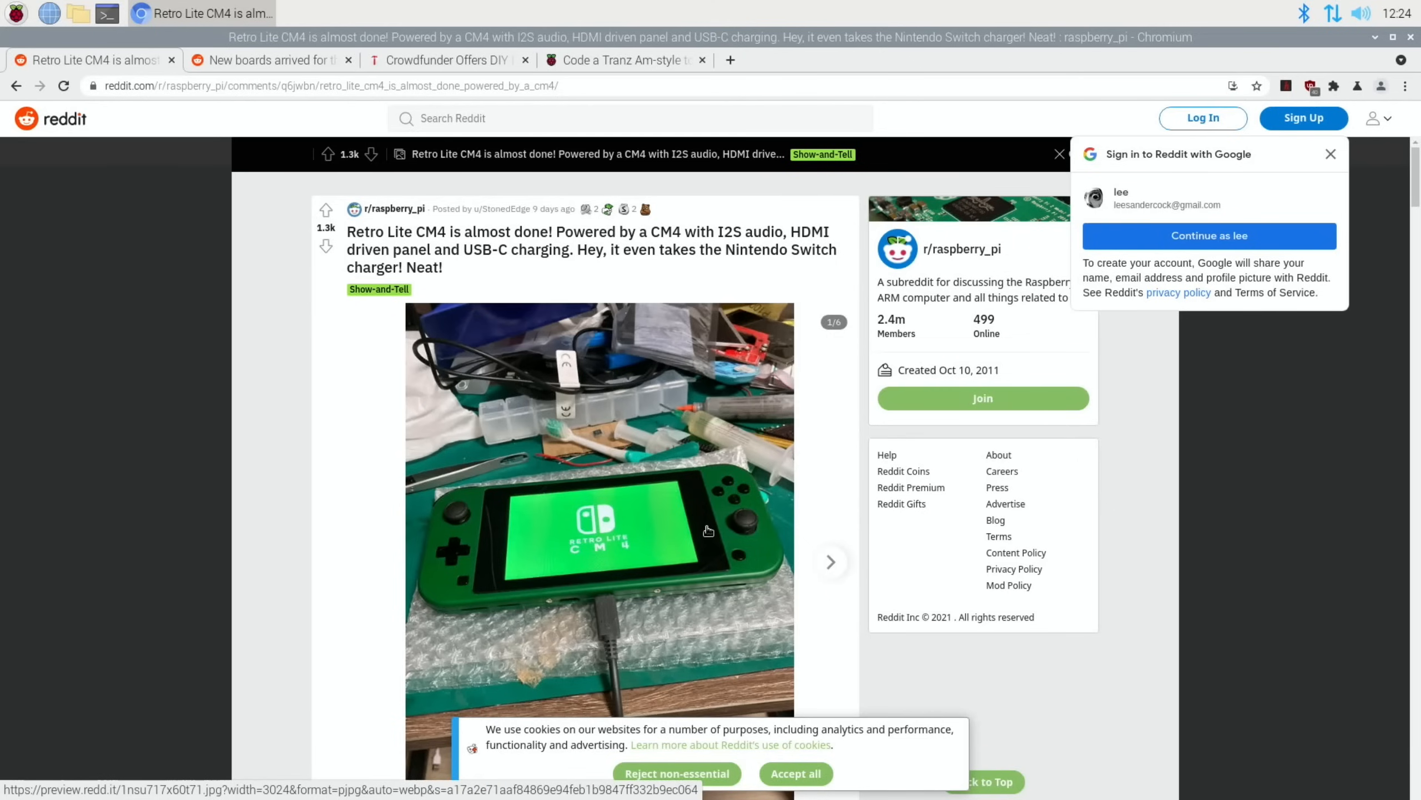
mouse_move(635, 245)
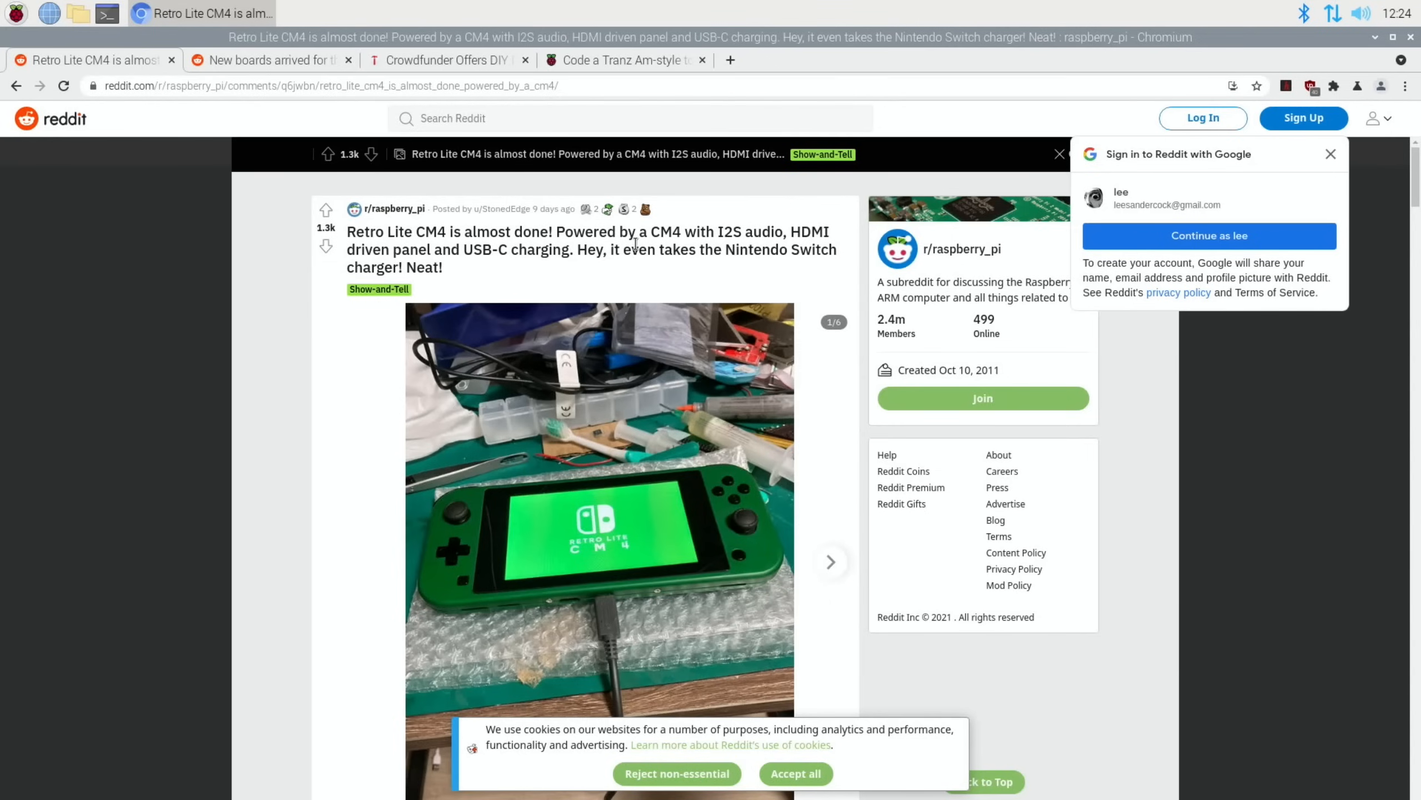
mouse_move(616, 323)
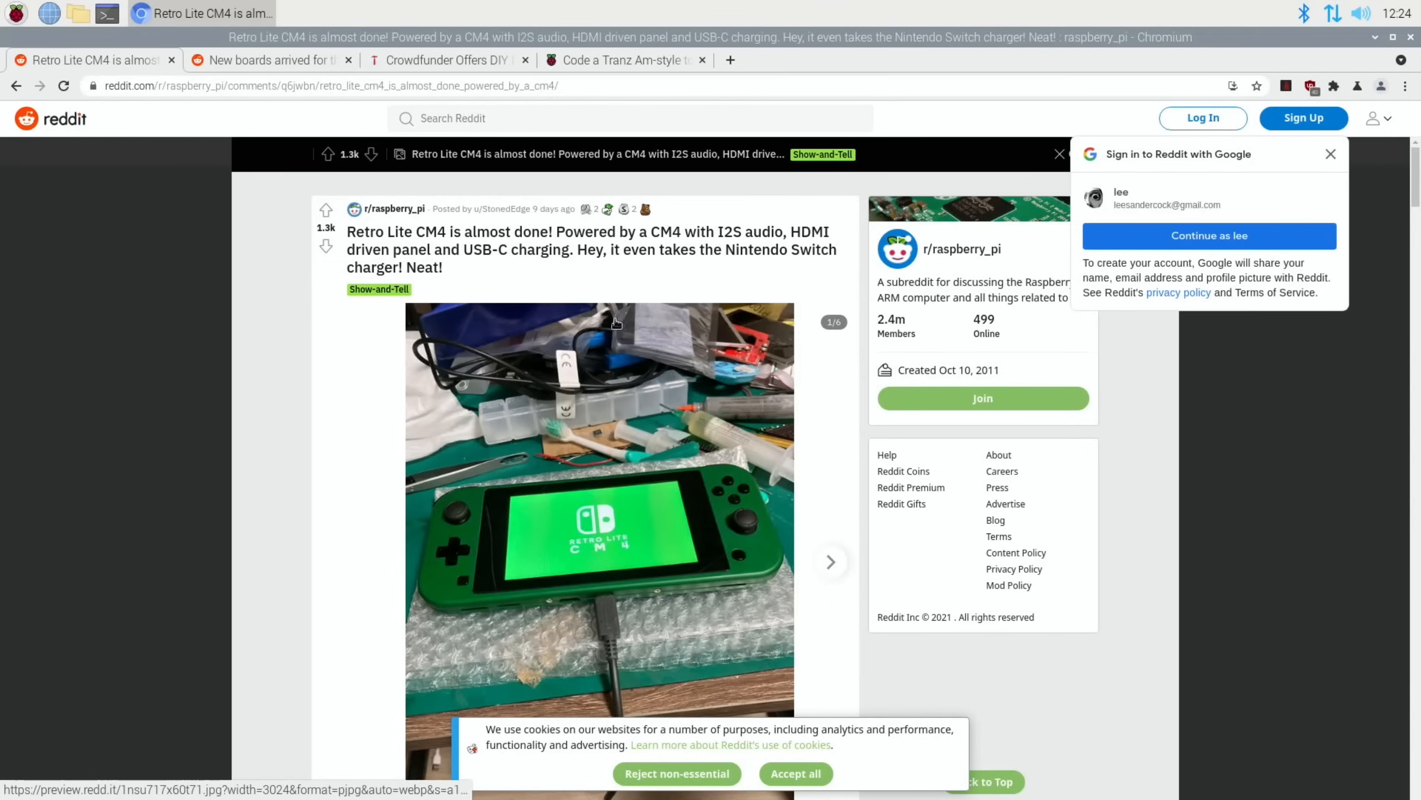
mouse_move(537, 256)
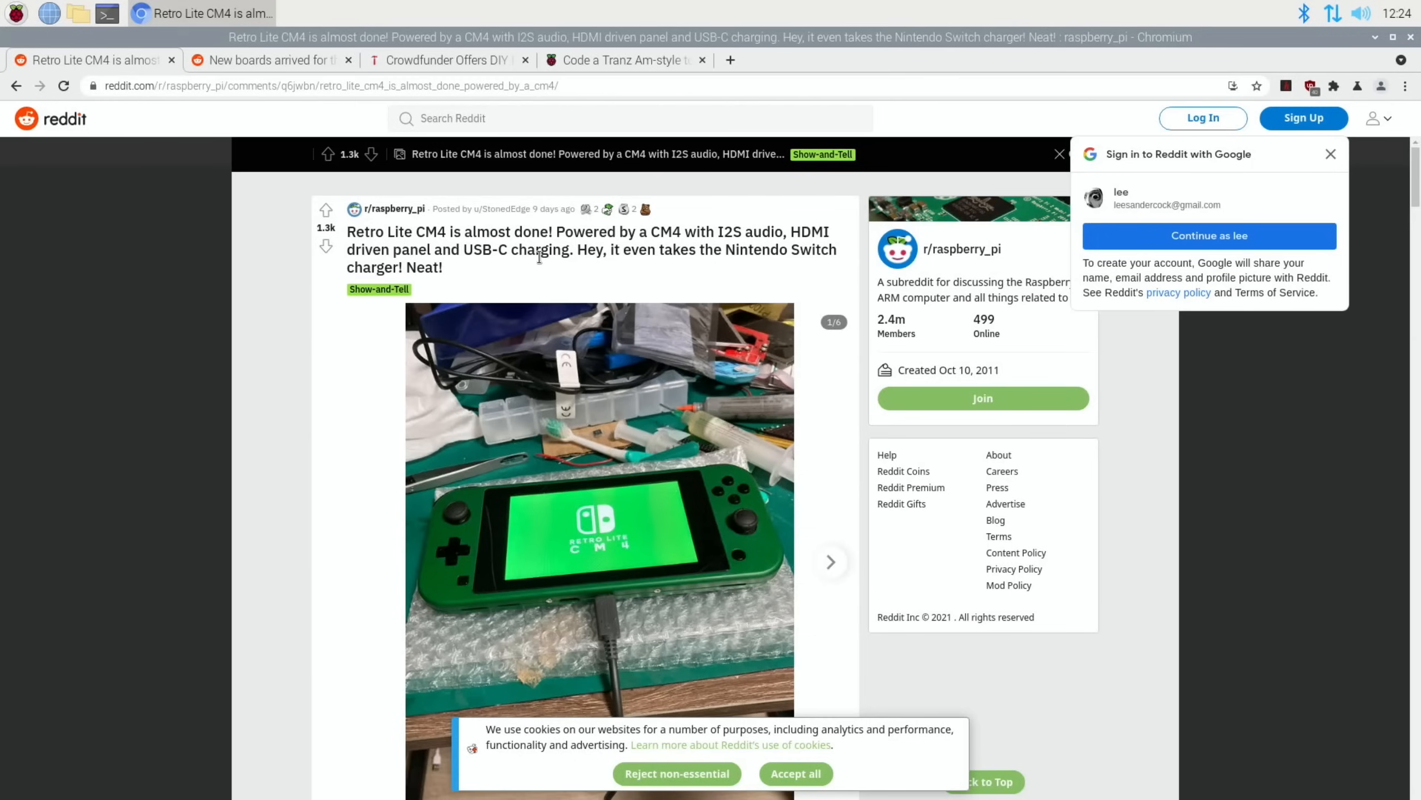
mouse_move(603, 419)
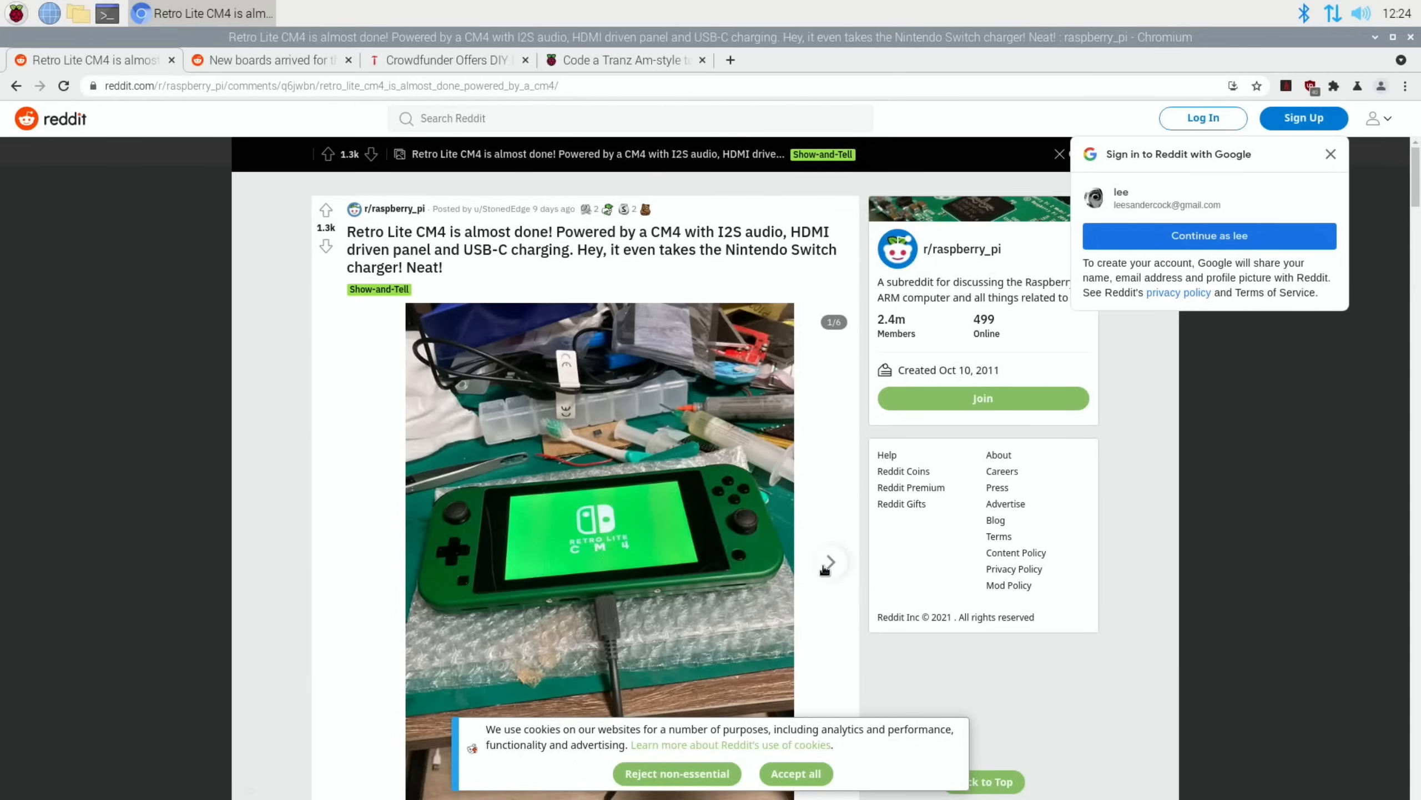
Page through the Retro Lite CM4 post's photo gallery to the sixth image
left_click(829, 562)
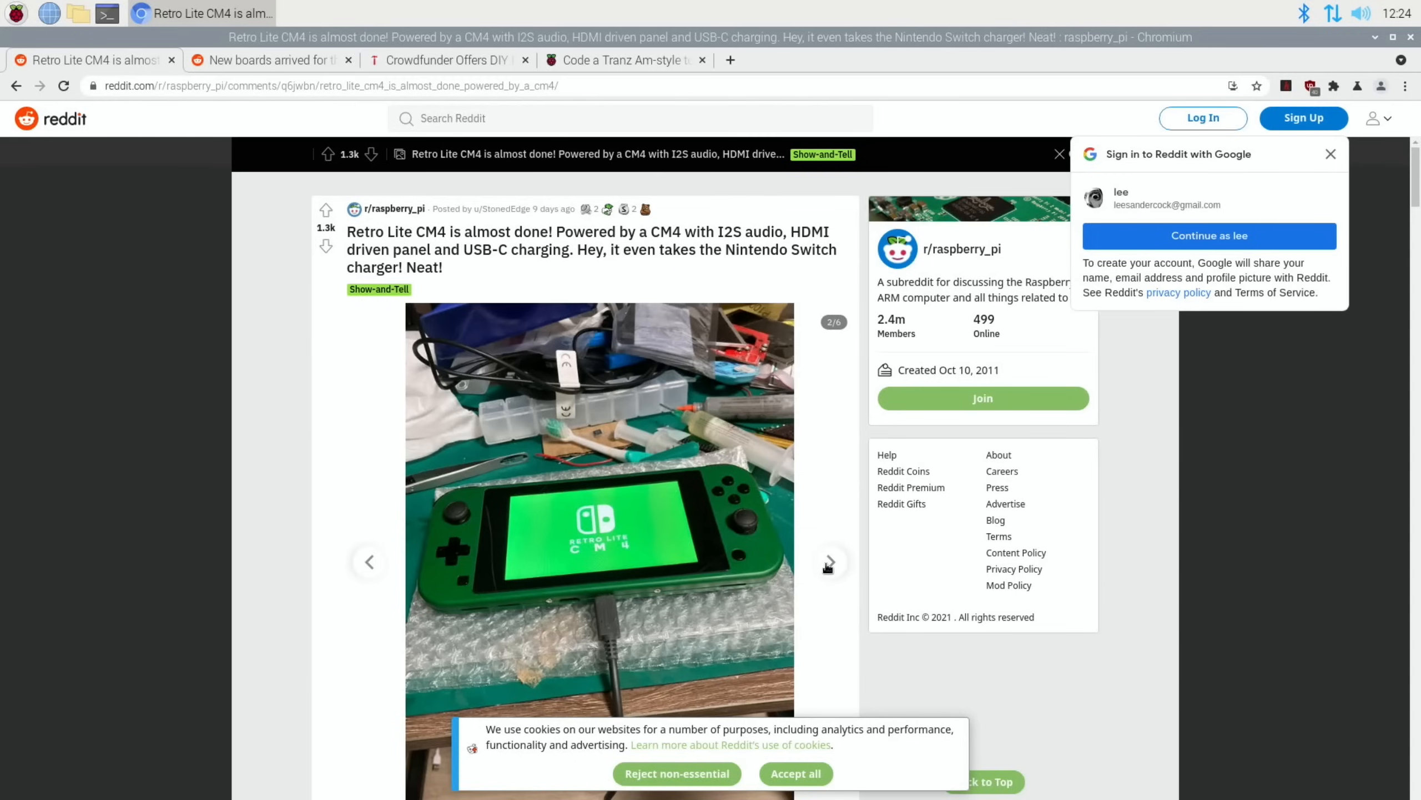
left_click(827, 562)
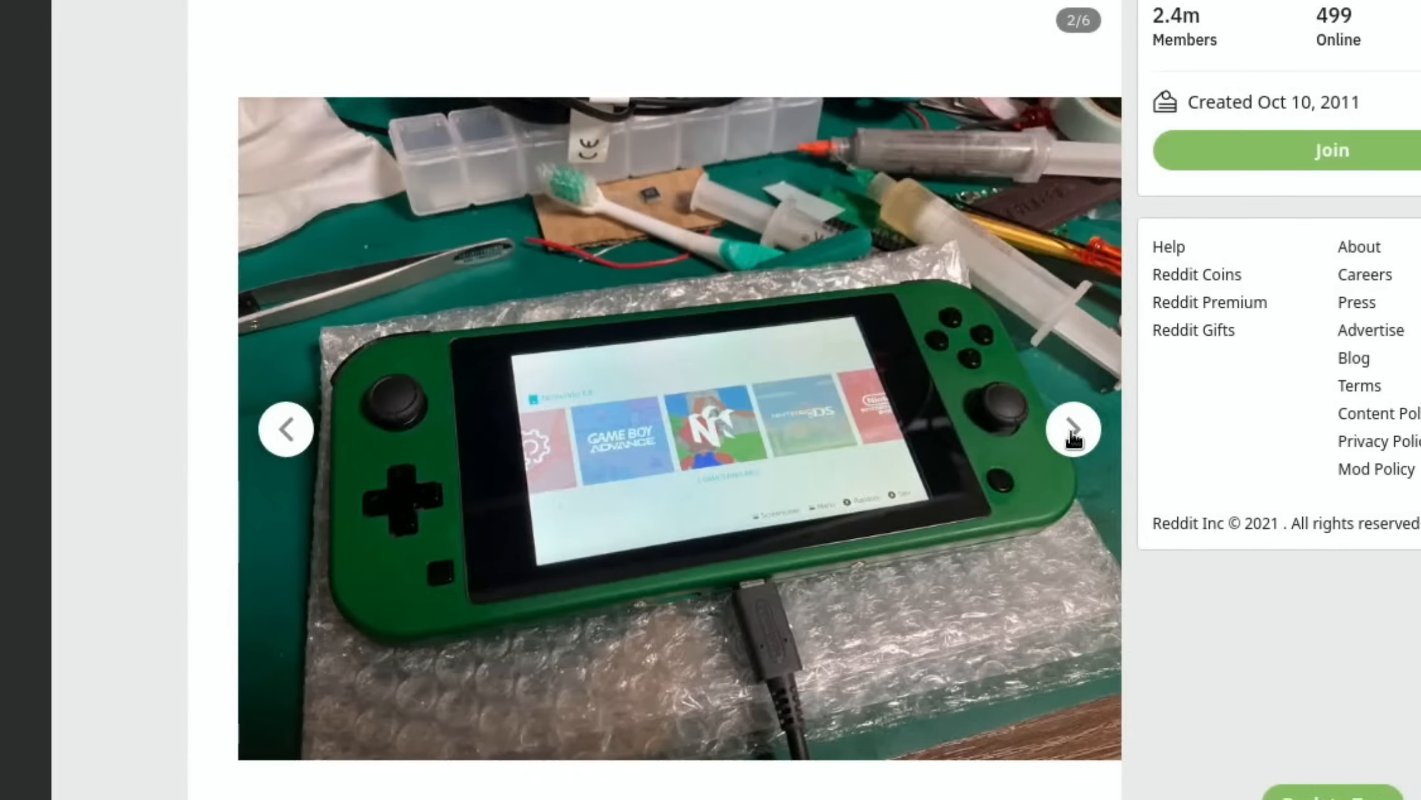
left_click(1074, 429)
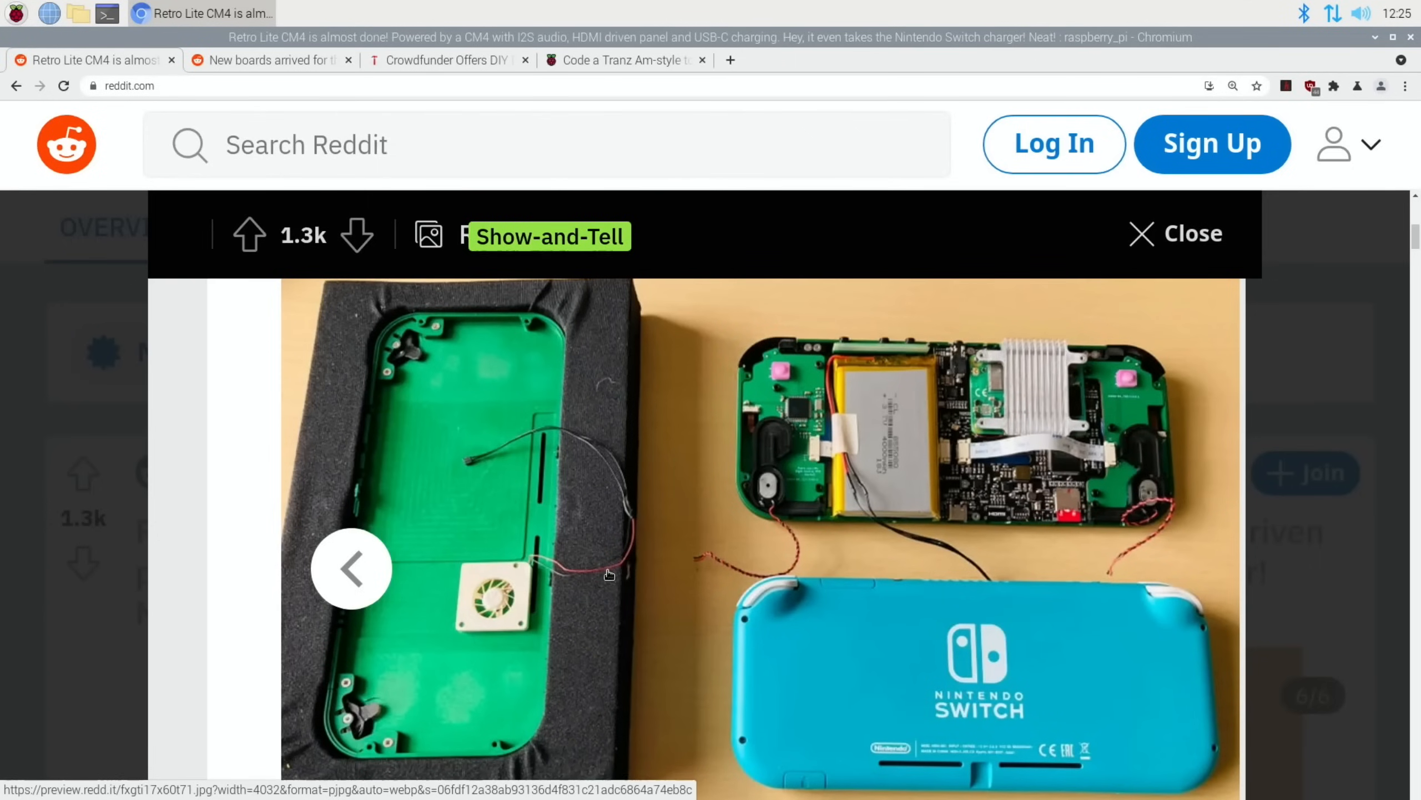
mouse_move(807, 610)
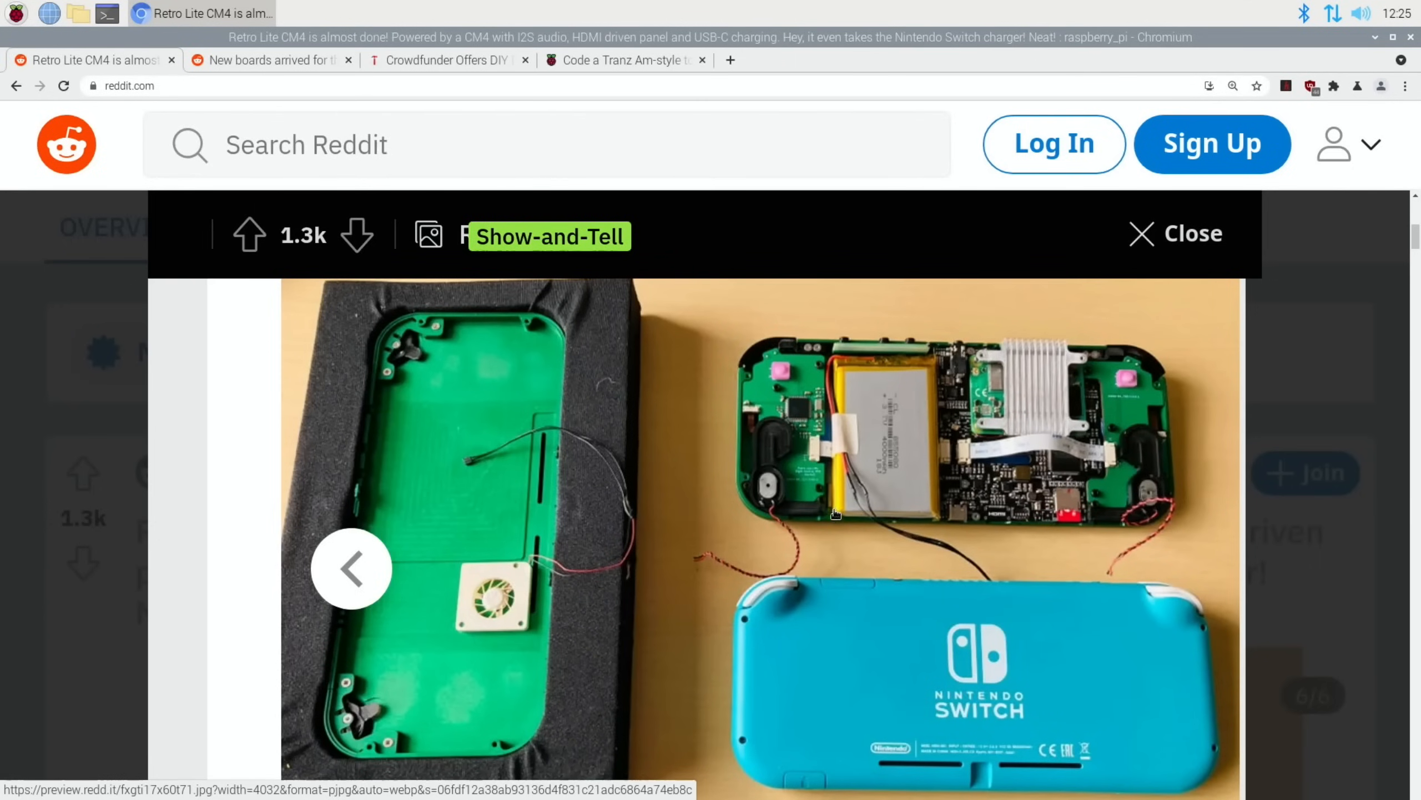
mouse_move(1006, 590)
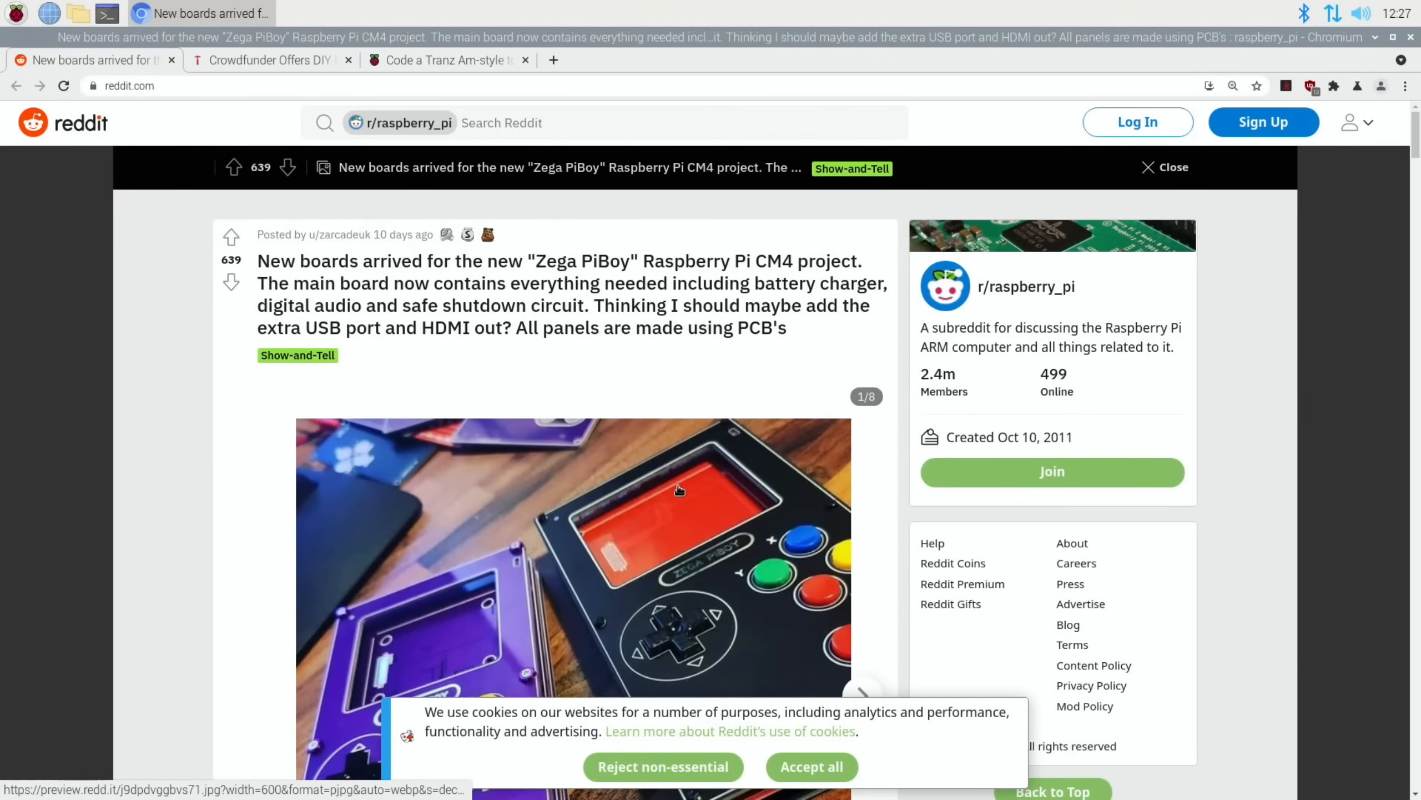
mouse_move(520, 409)
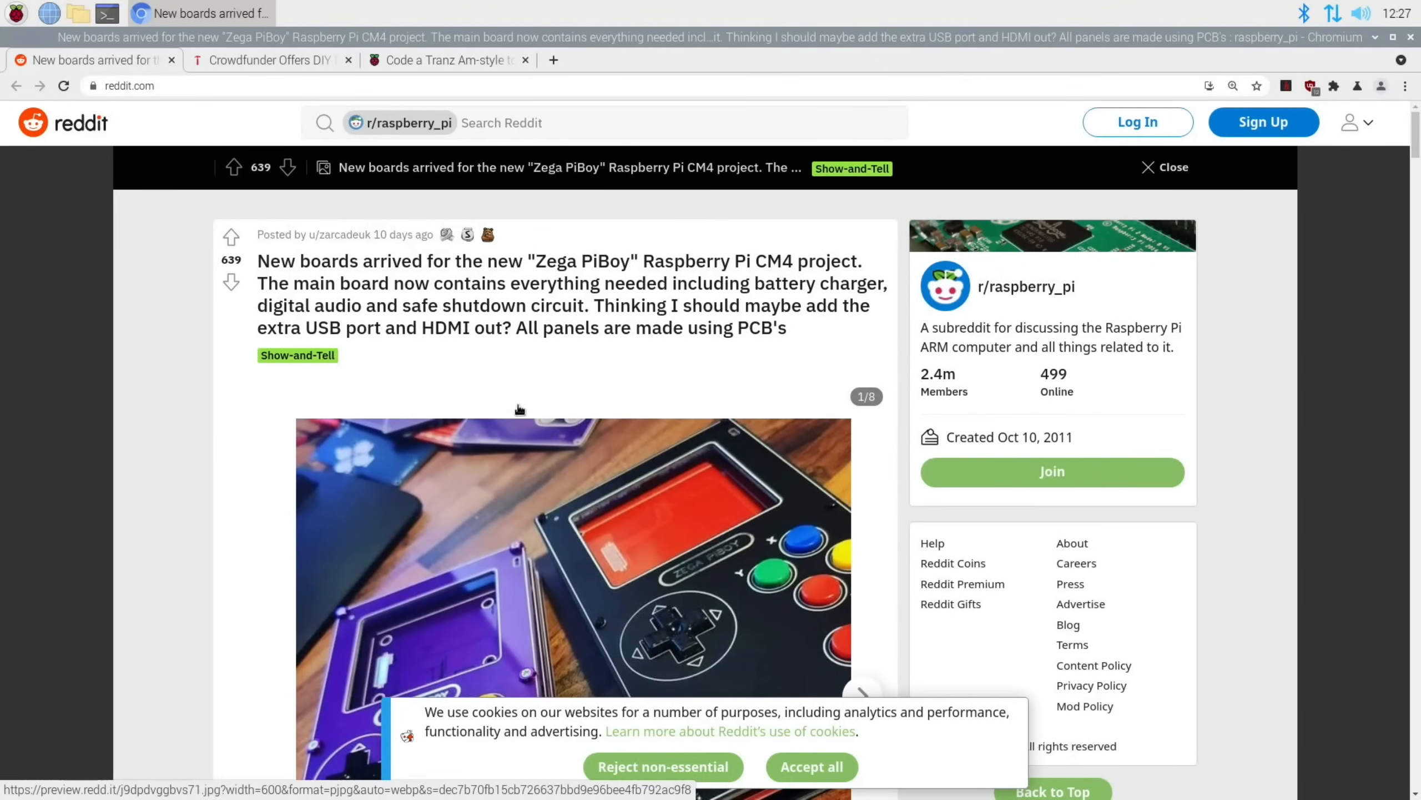
mouse_move(778, 269)
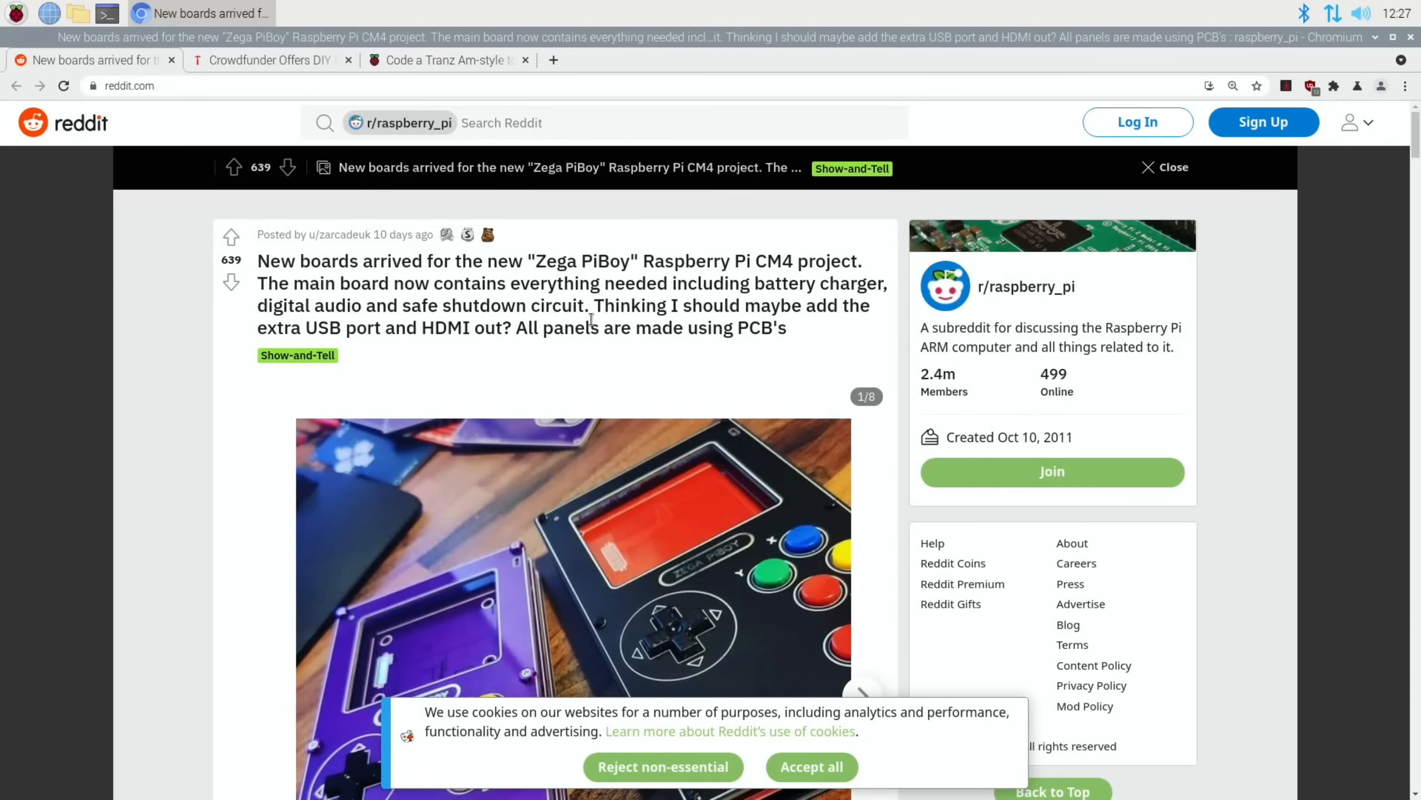
mouse_move(760, 298)
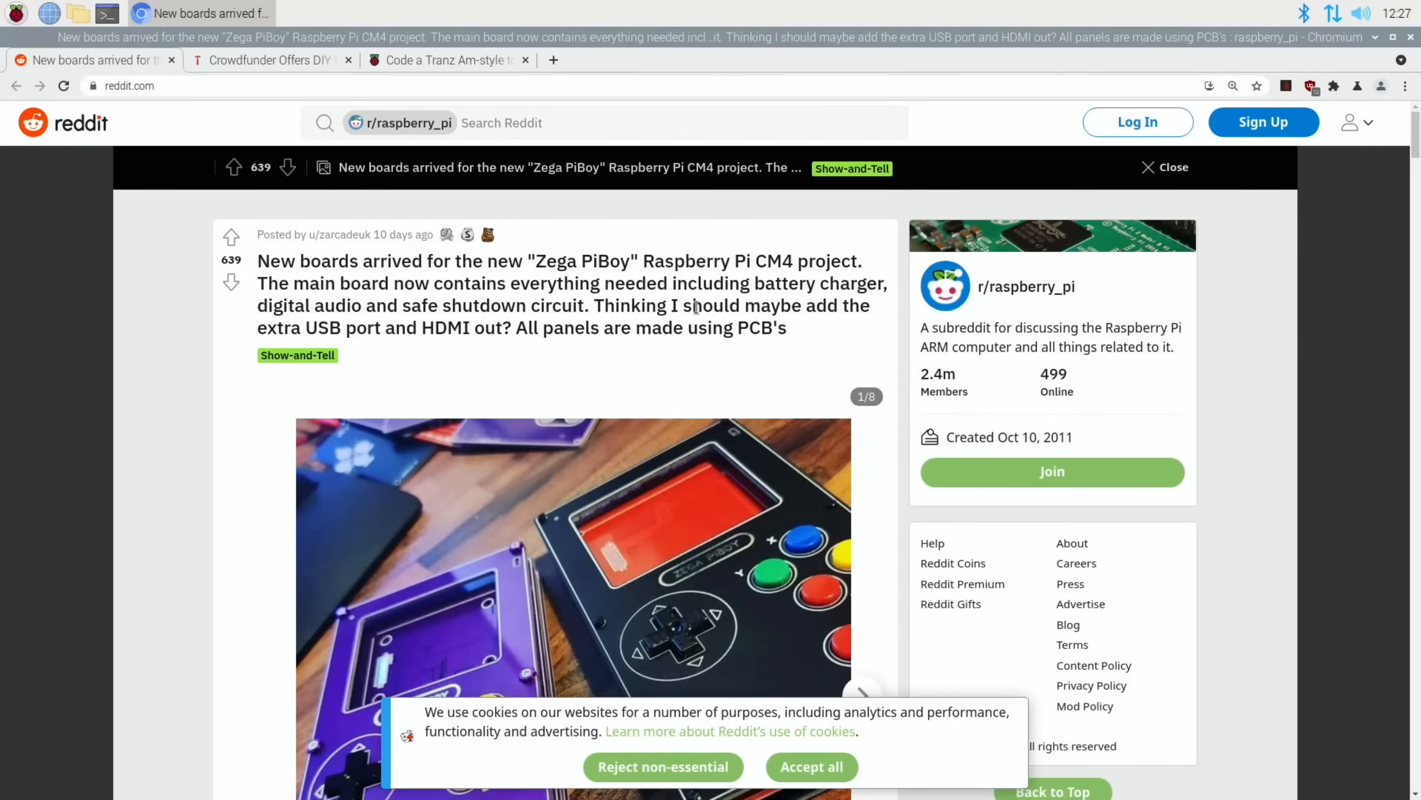
mouse_move(579, 370)
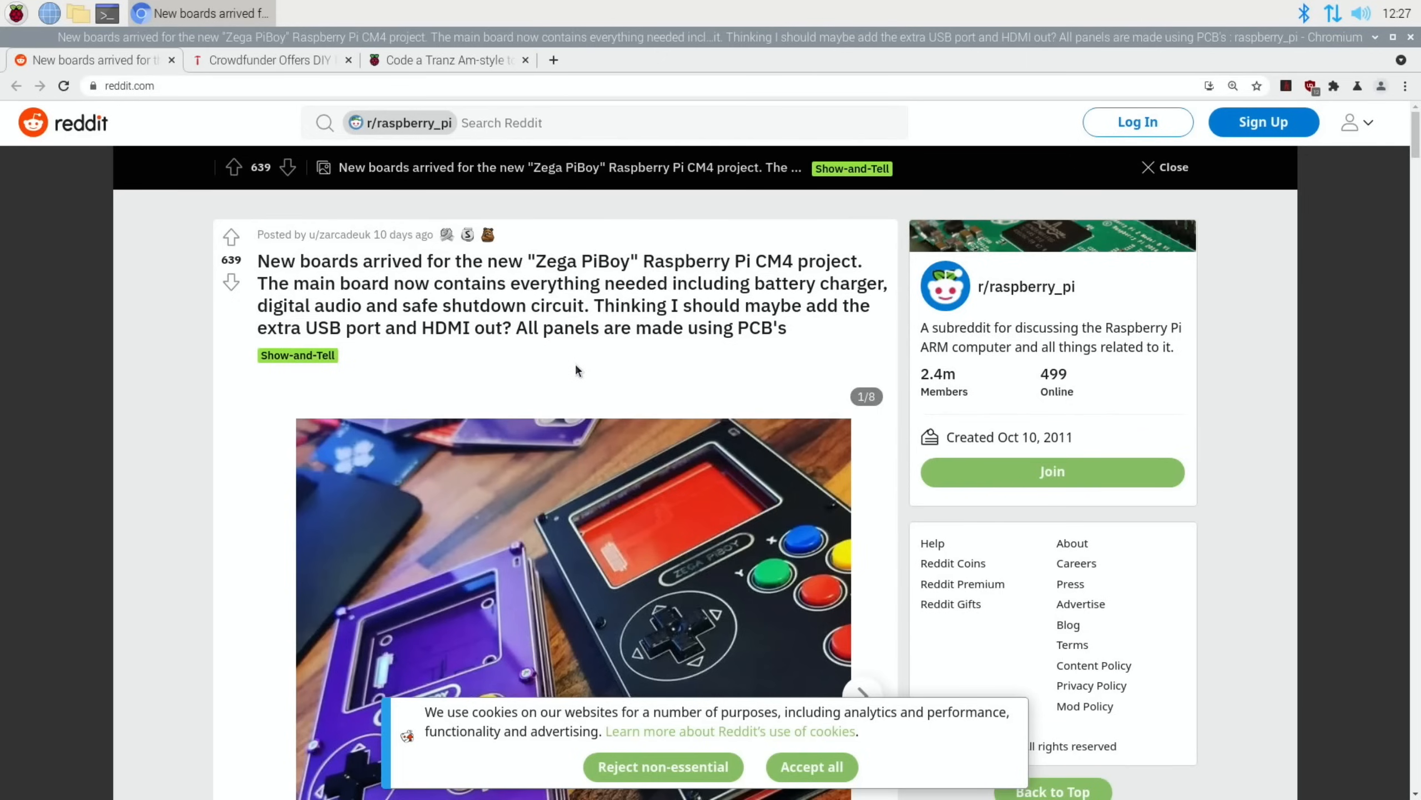
Step through the Zega PiBoy gallery to photo 8/8, then close the Reddit tab
scroll("down", 3)
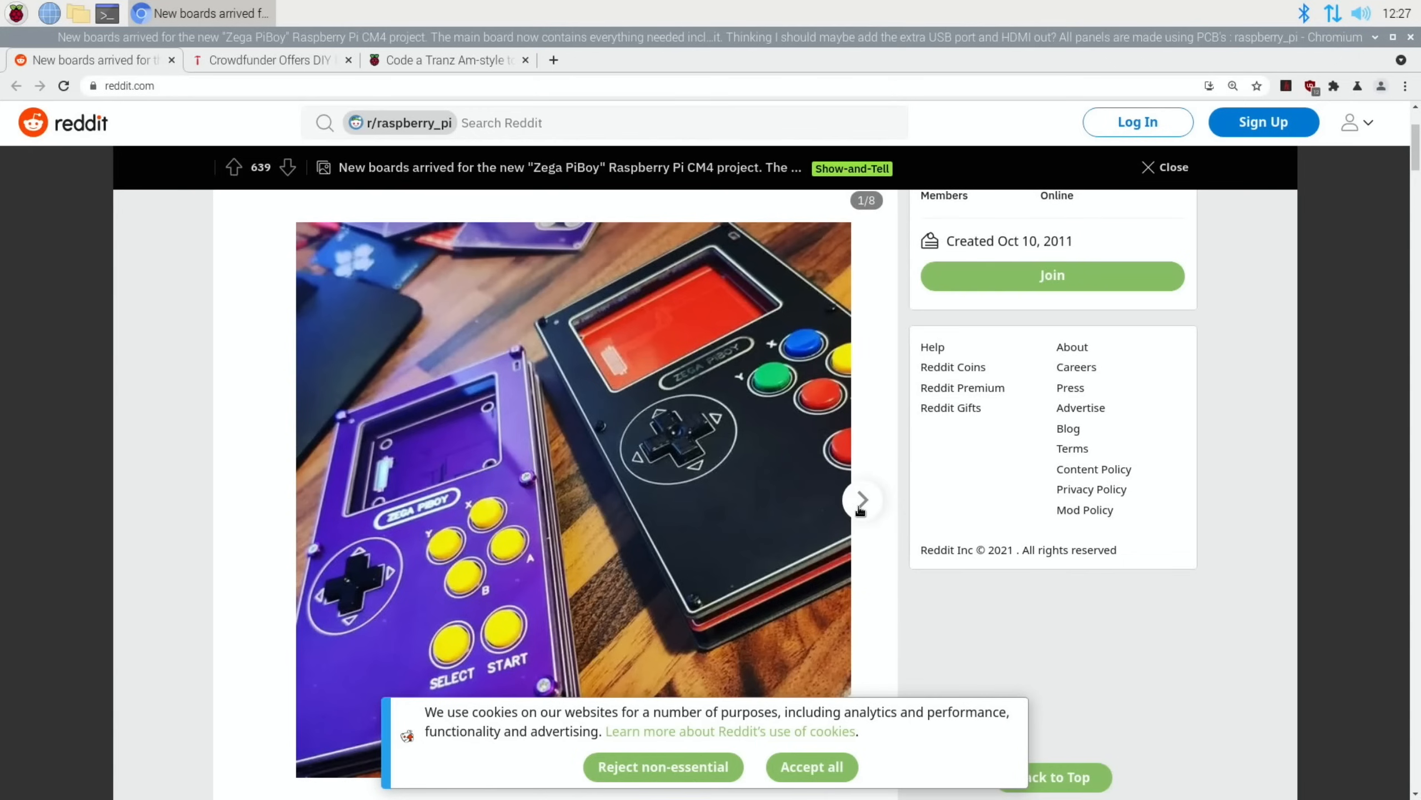
left_click(861, 500)
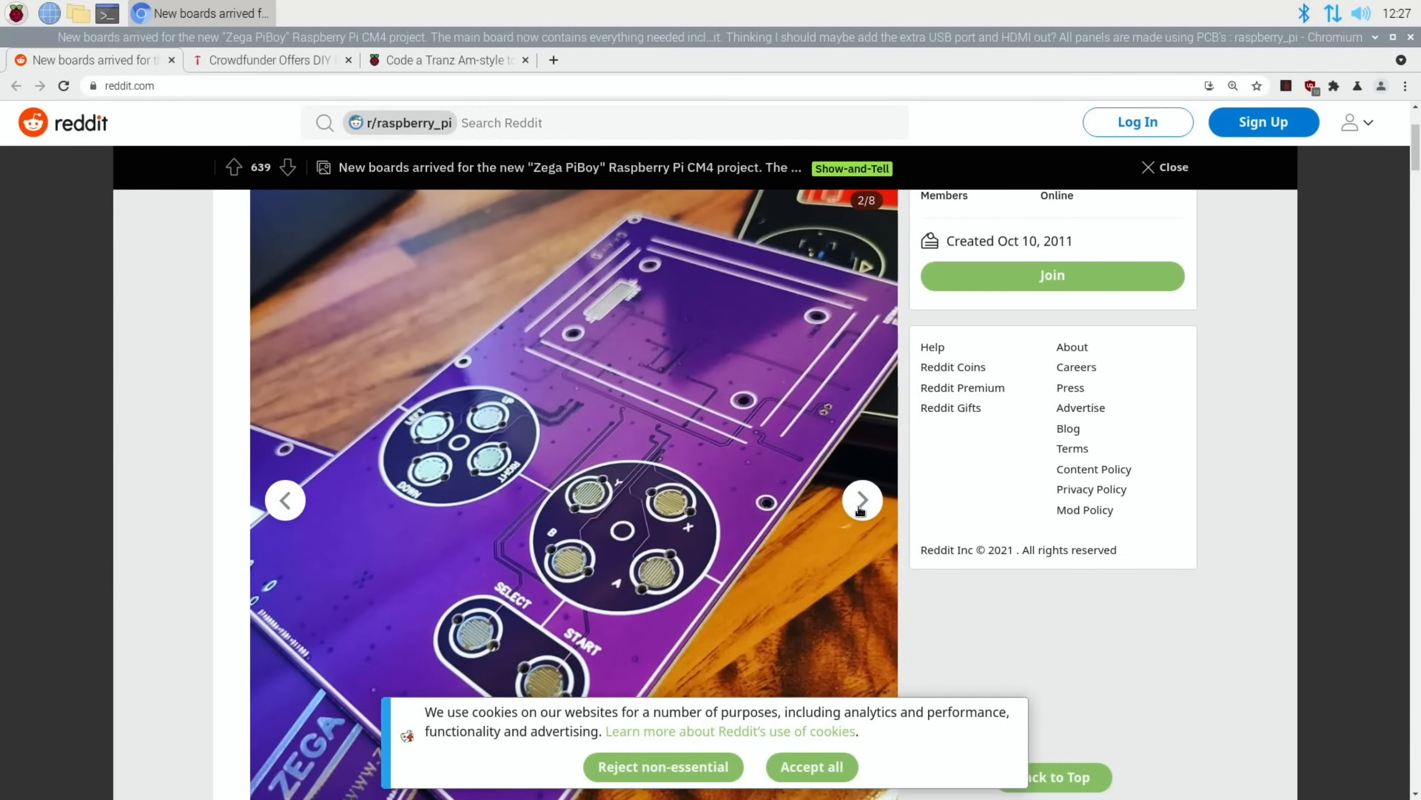
left_click(861, 500)
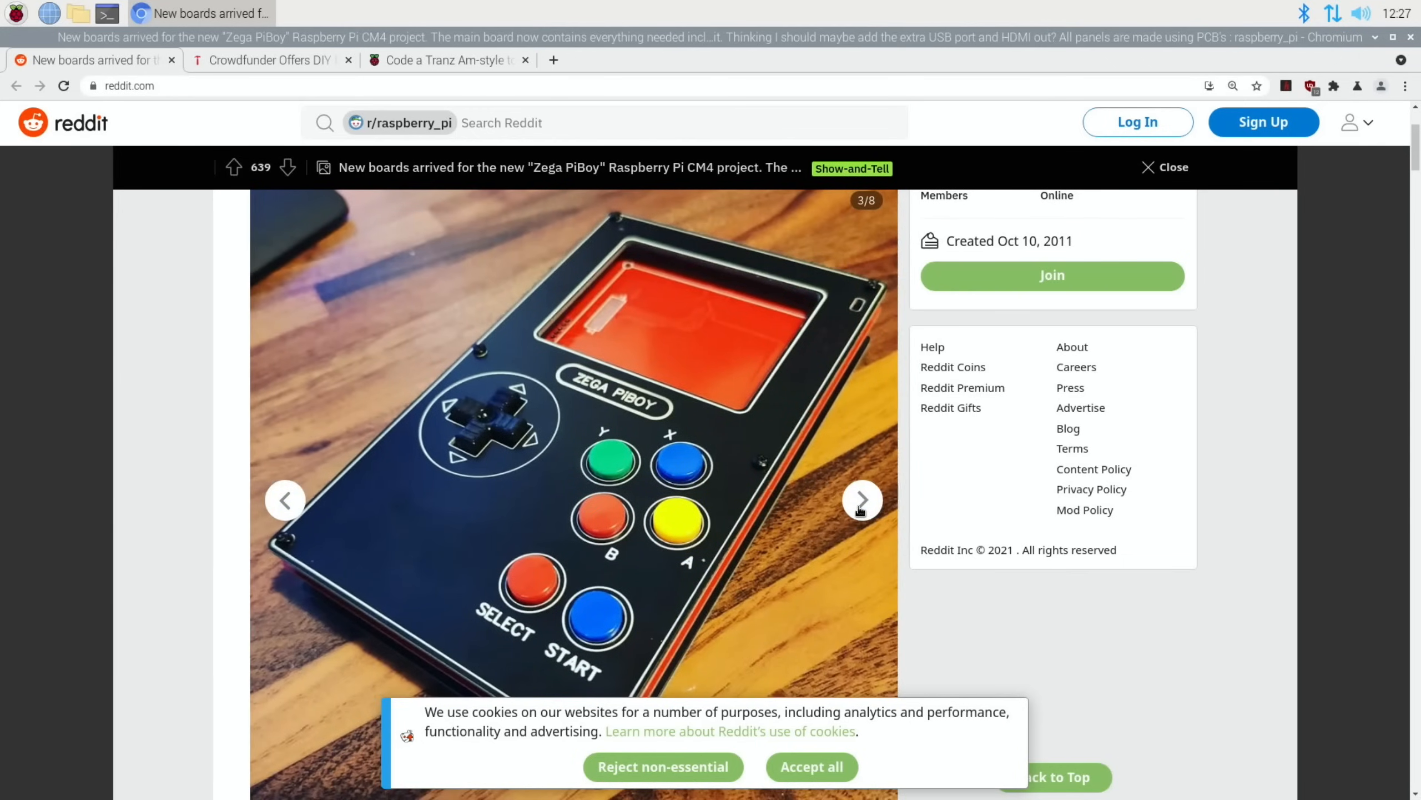
left_click(860, 500)
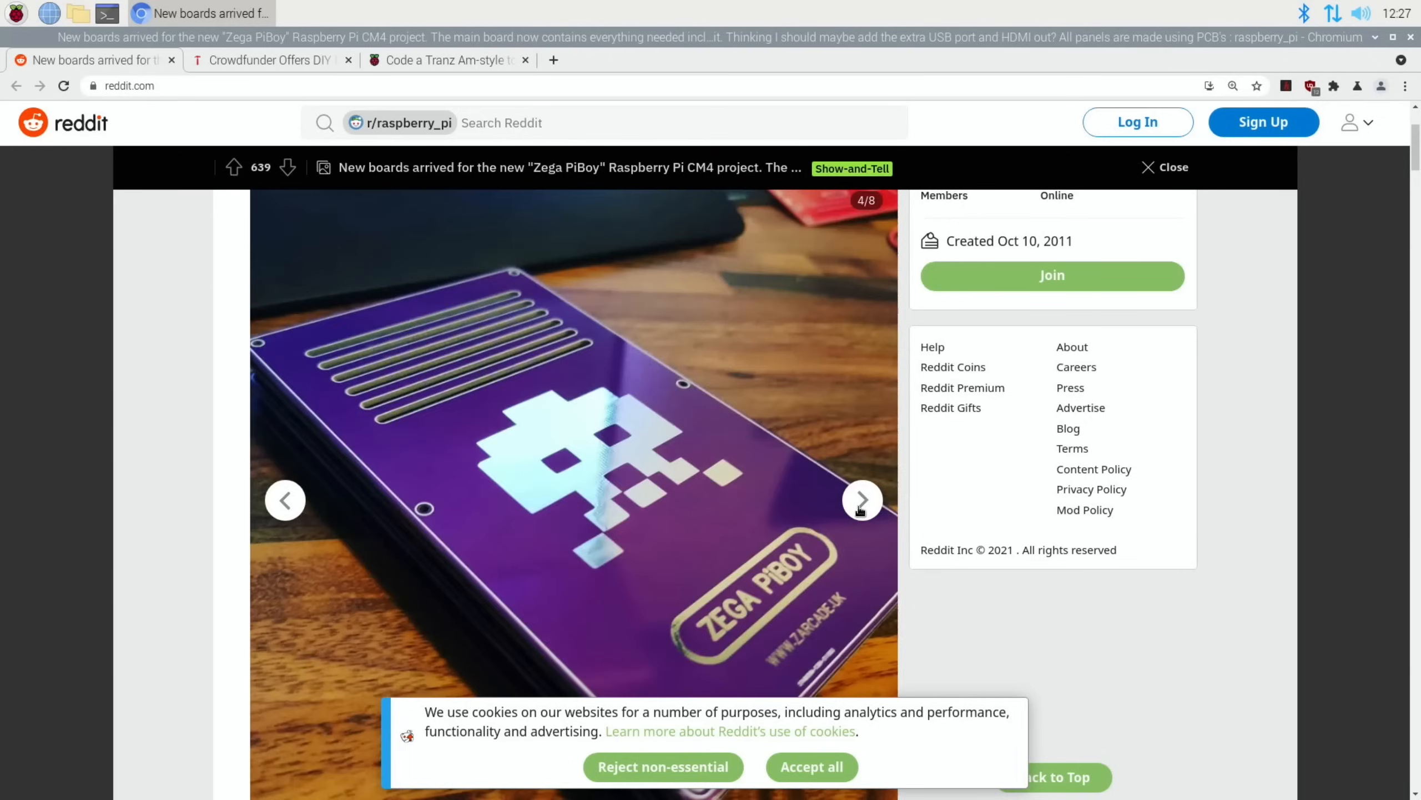
left_click(863, 500)
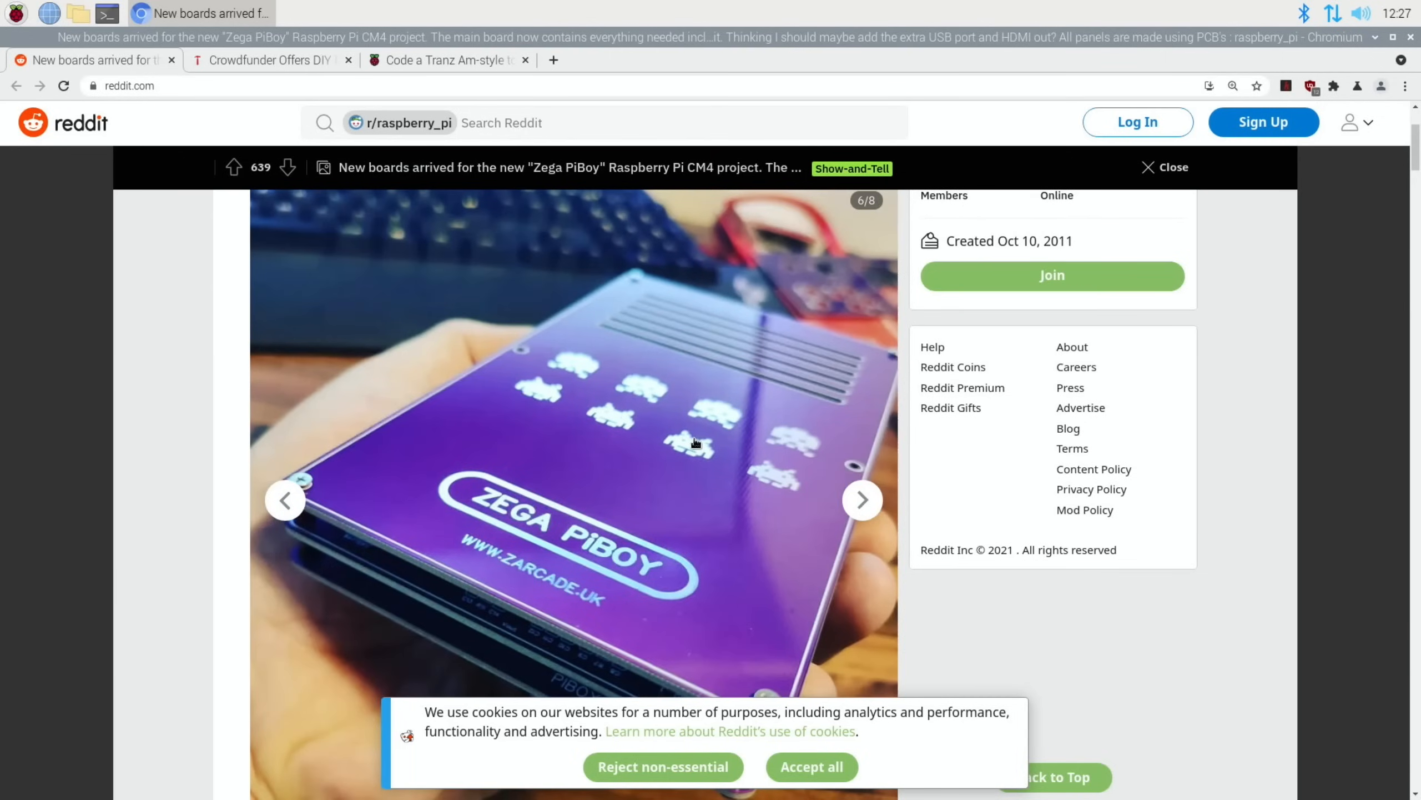
left_click(862, 500)
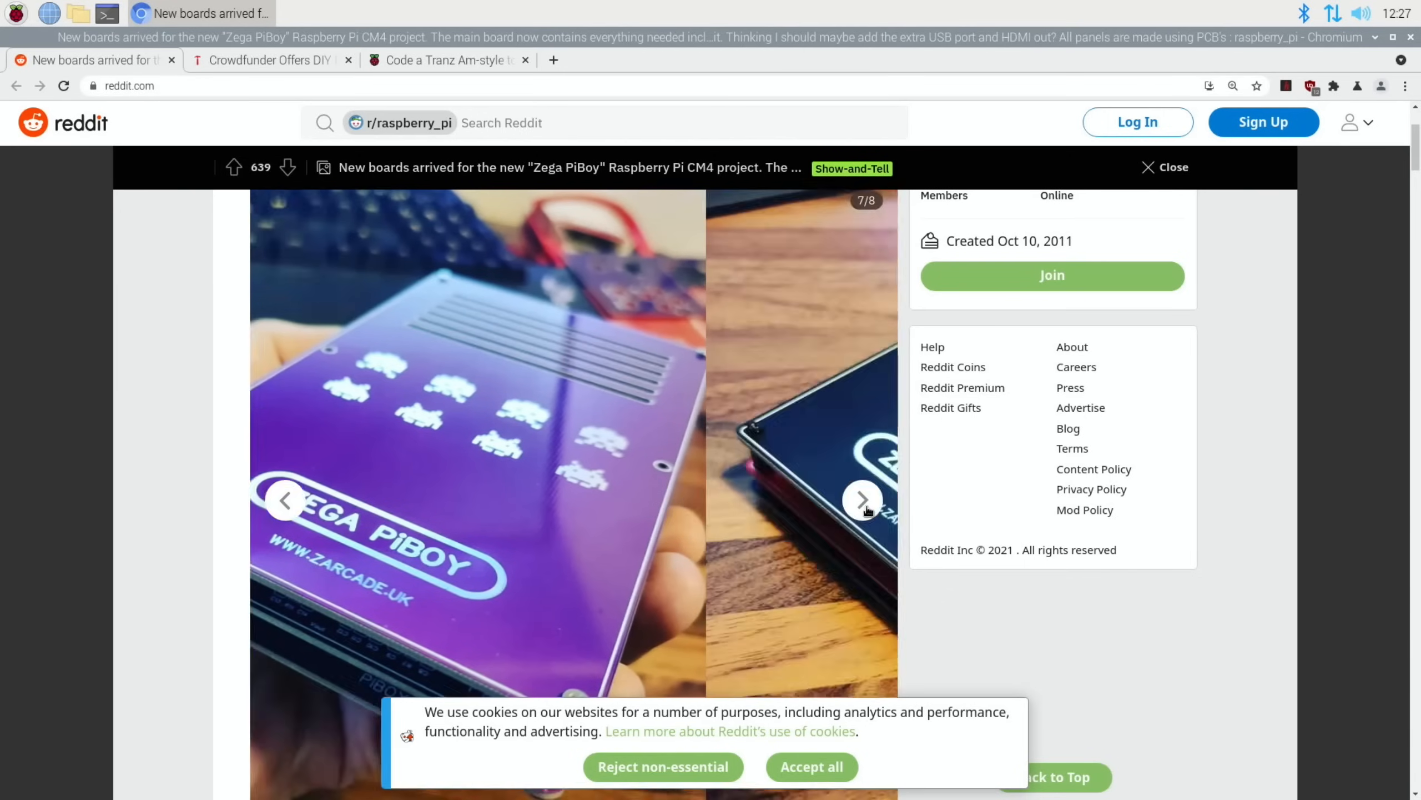
left_click(862, 500)
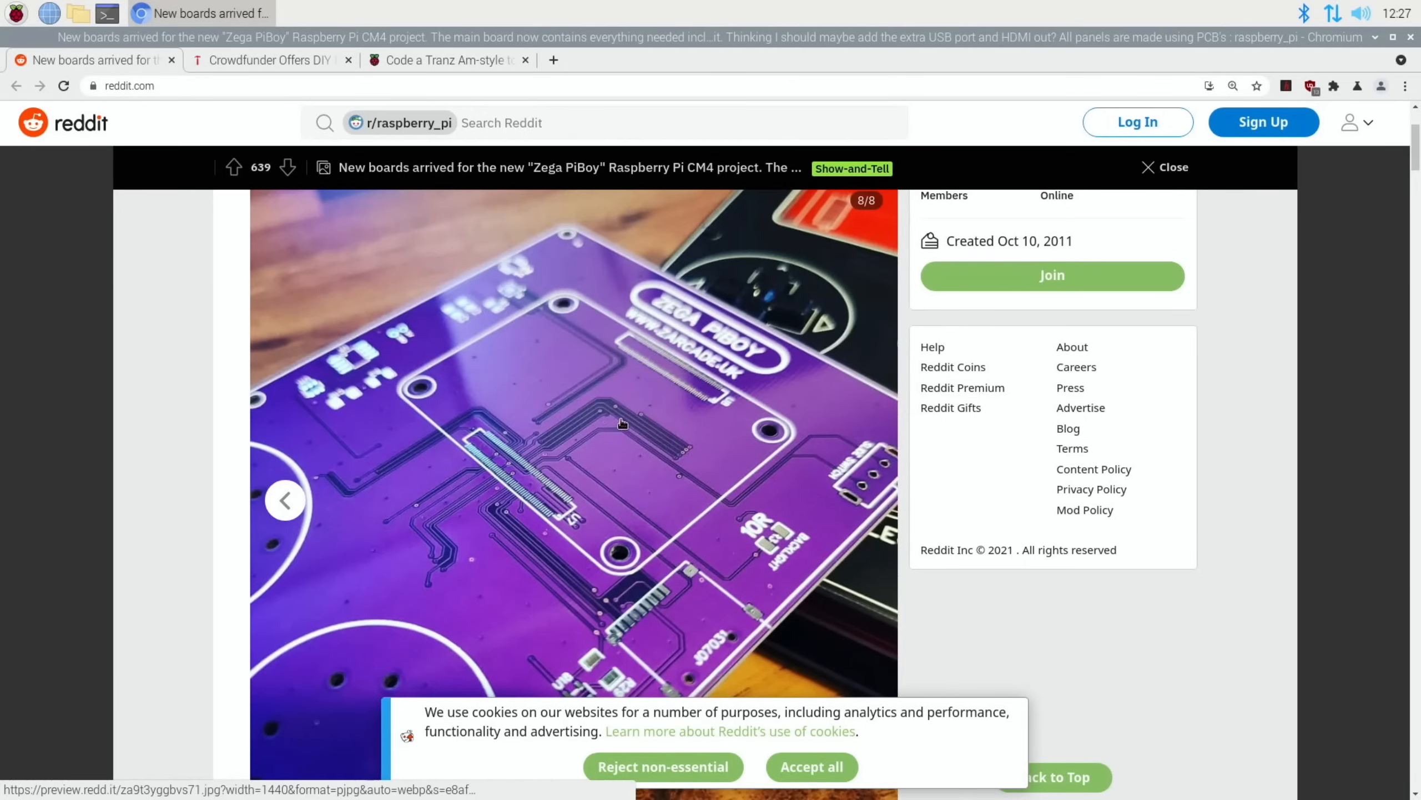
left_click(444, 60)
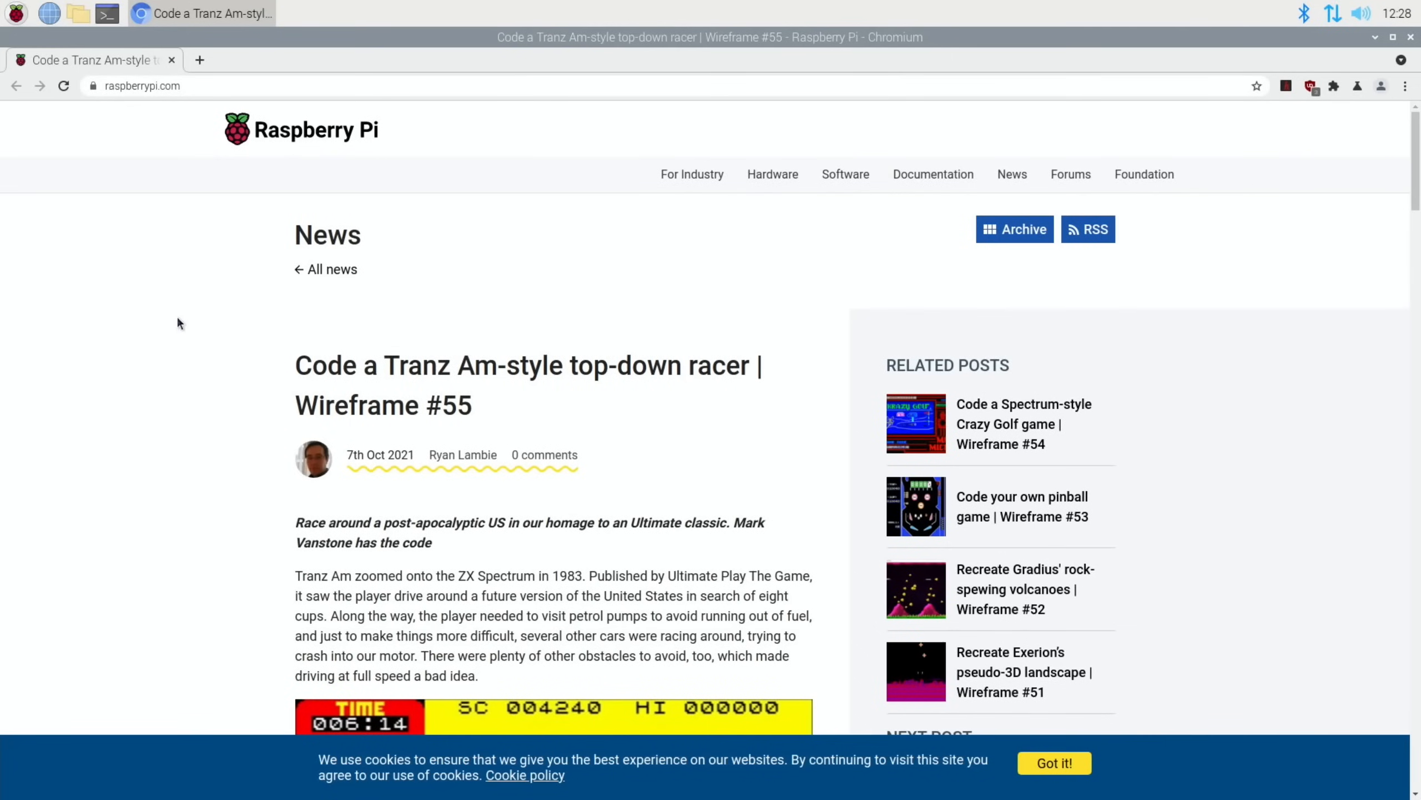
mouse_move(495, 314)
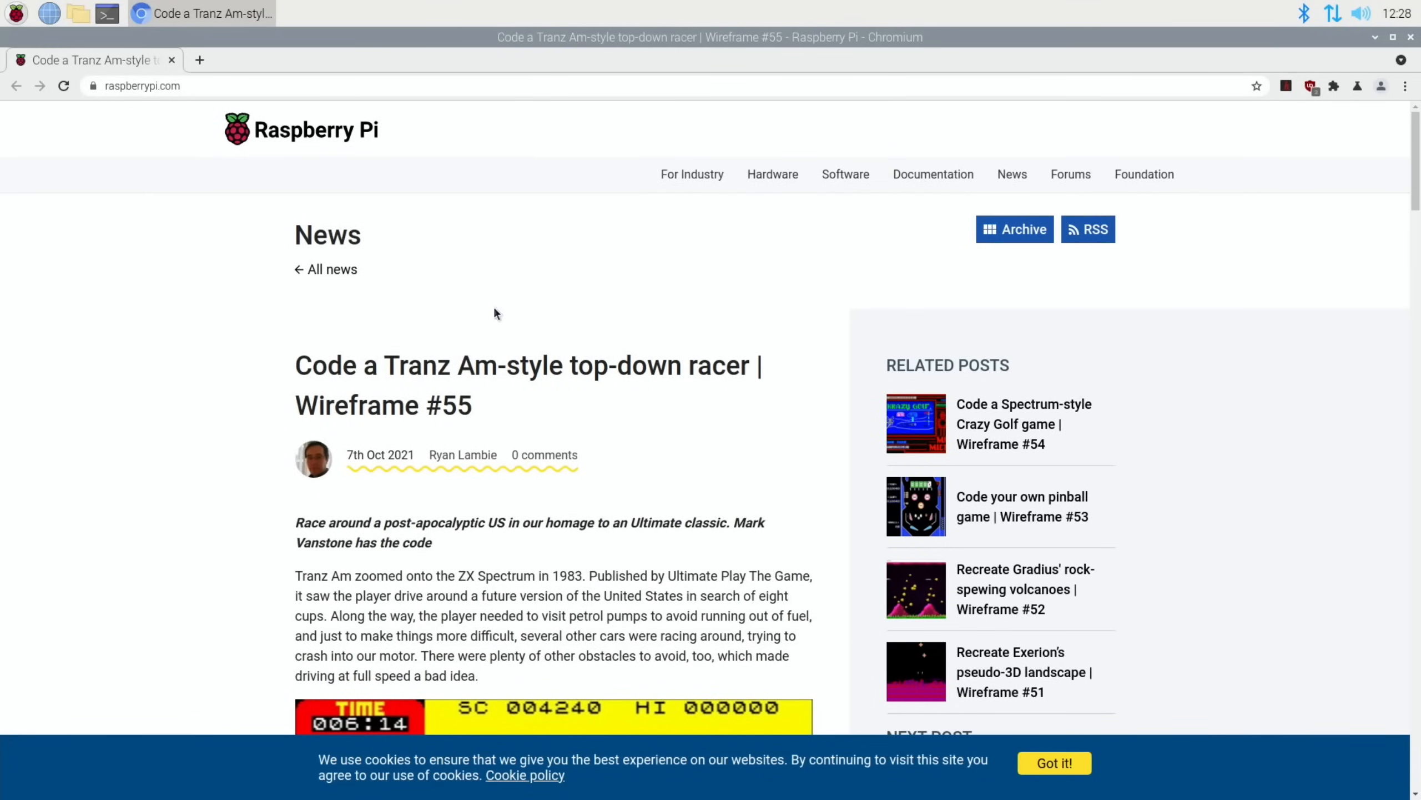
mouse_move(599, 305)
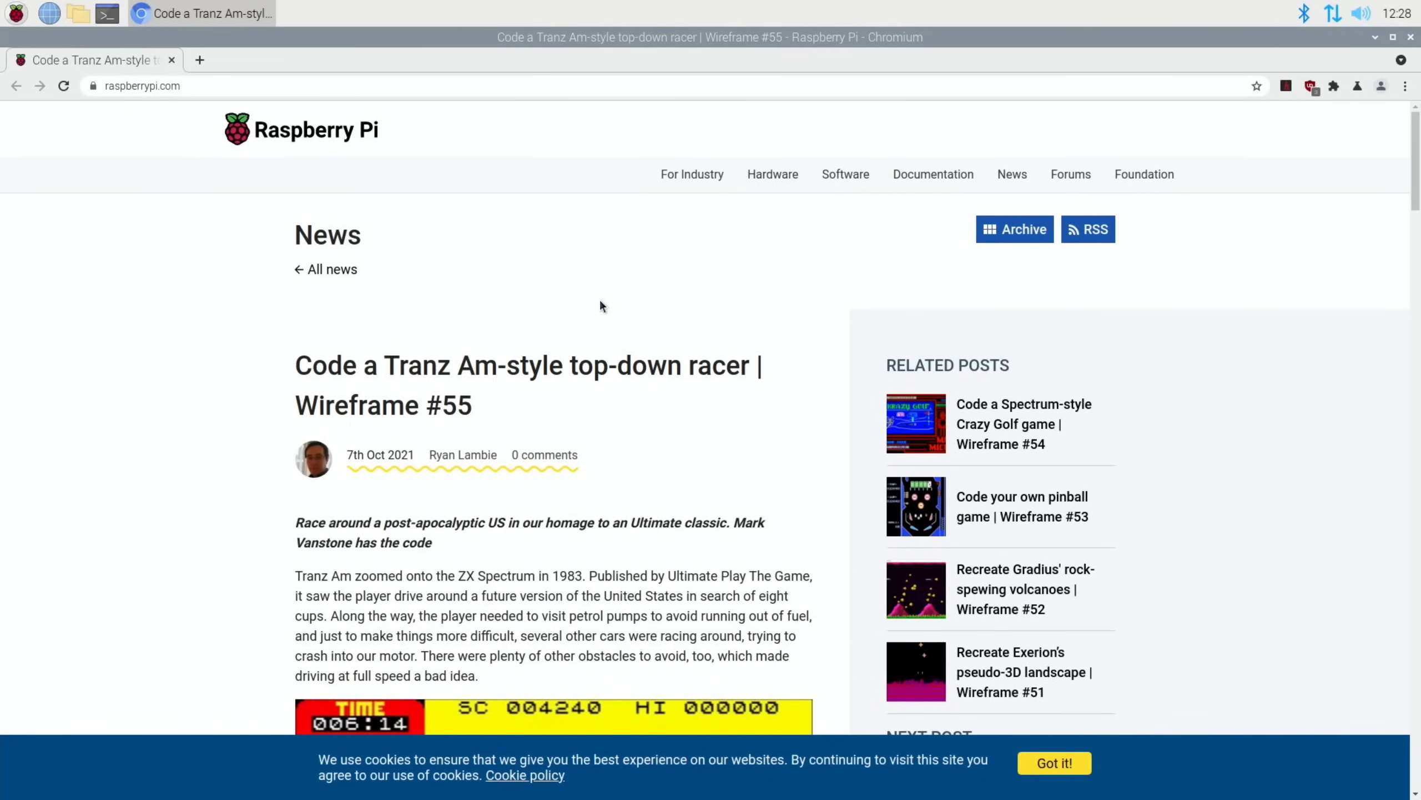
Read the Tranz Am article past the ZX Spectrum screenshot to the Pygame Zero homage
scroll("down", 3)
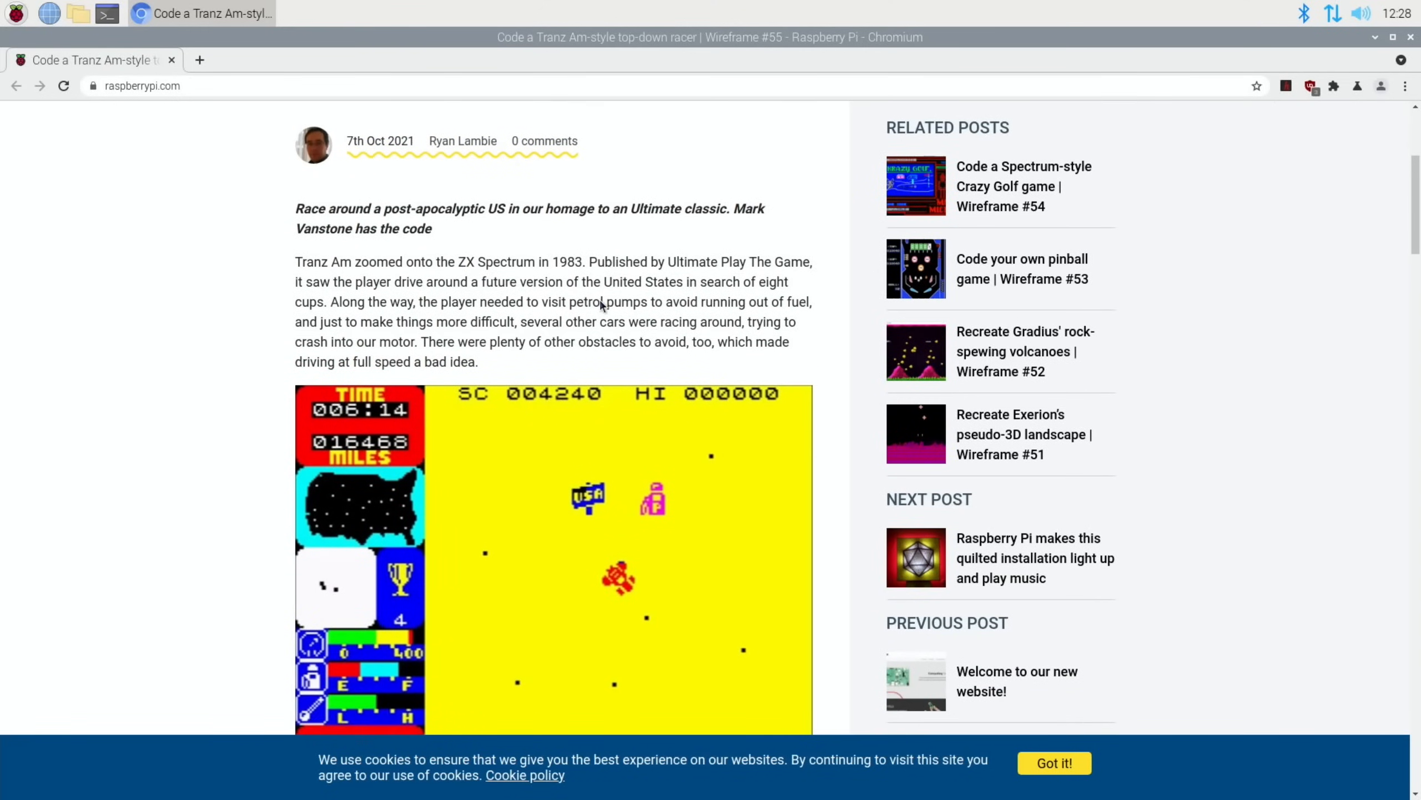
mouse_move(601, 301)
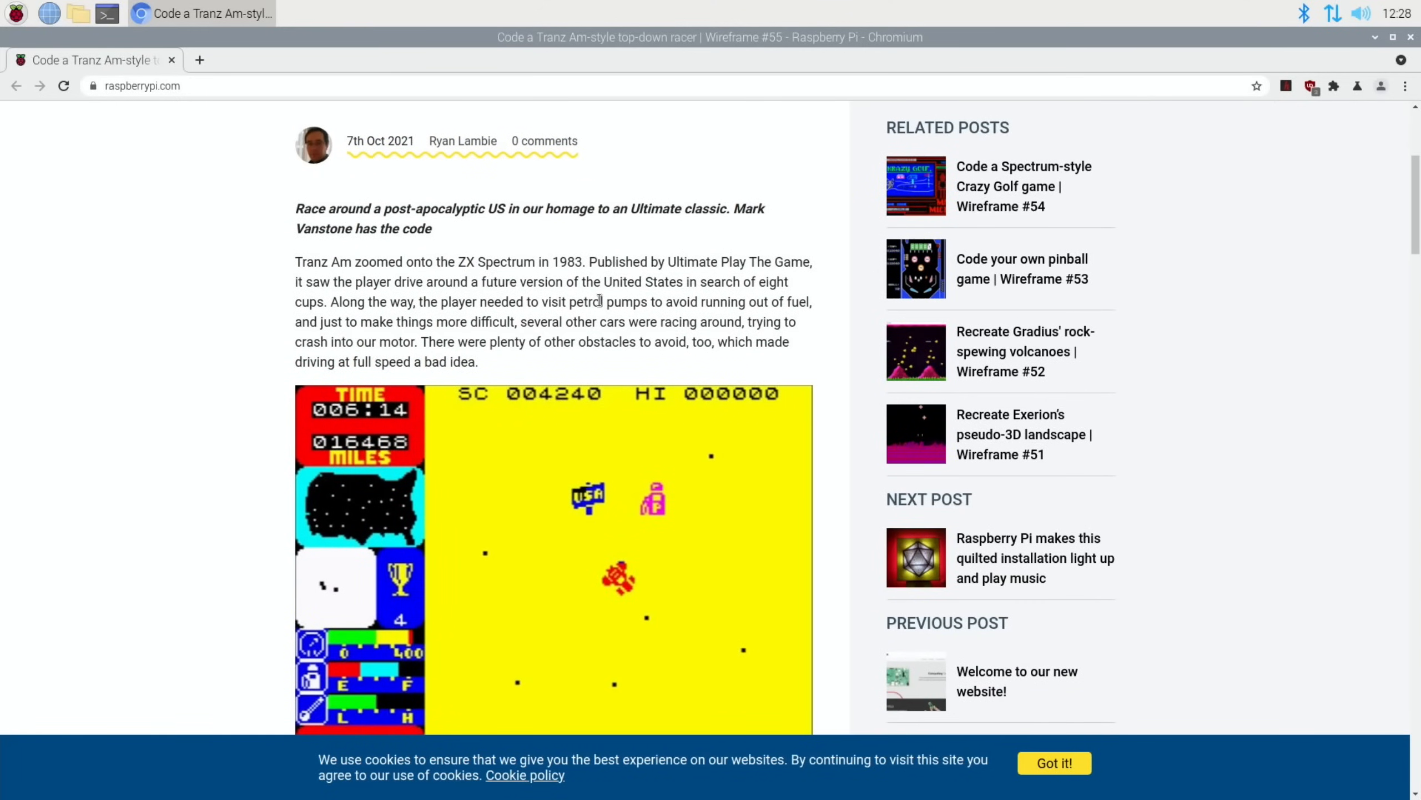
mouse_move(514, 279)
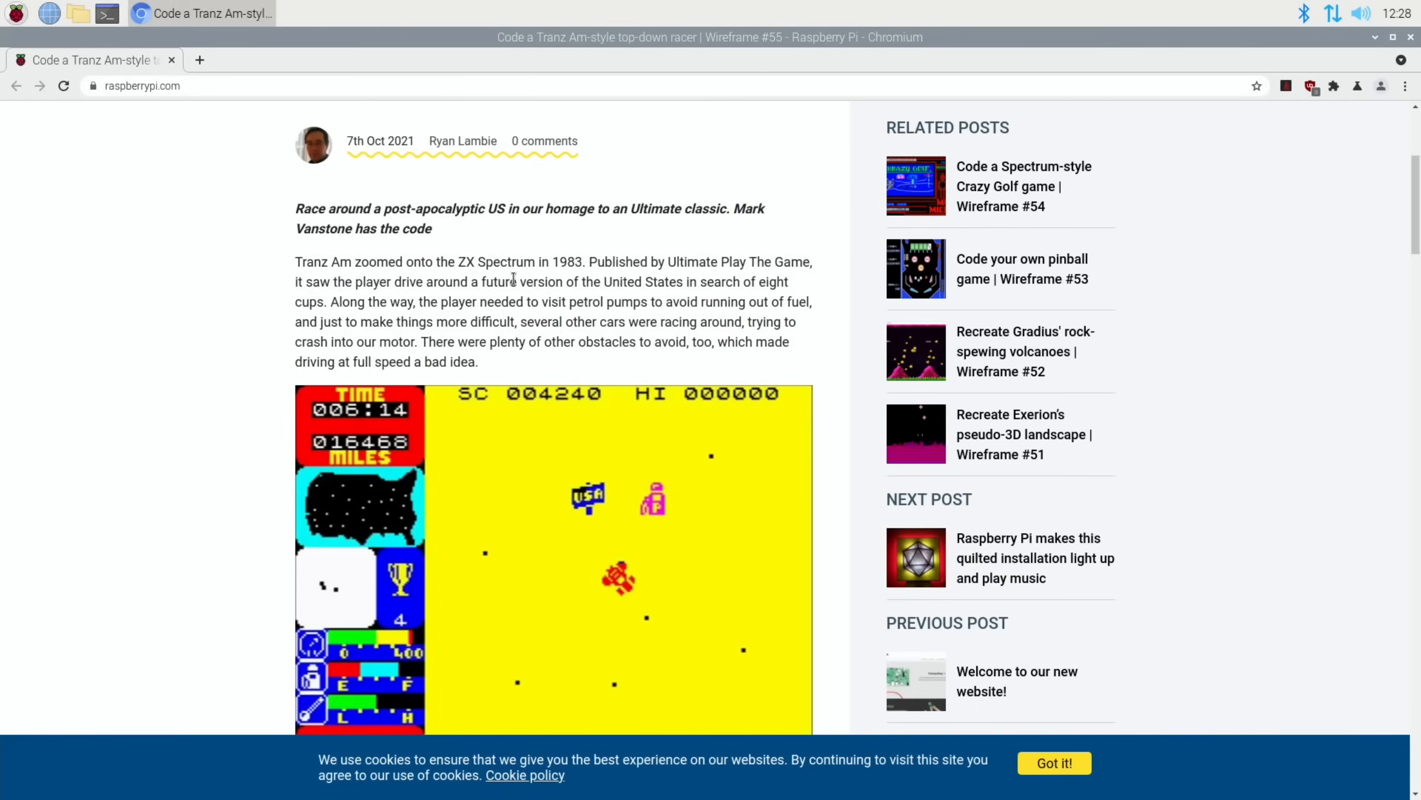
scroll("down", 3)
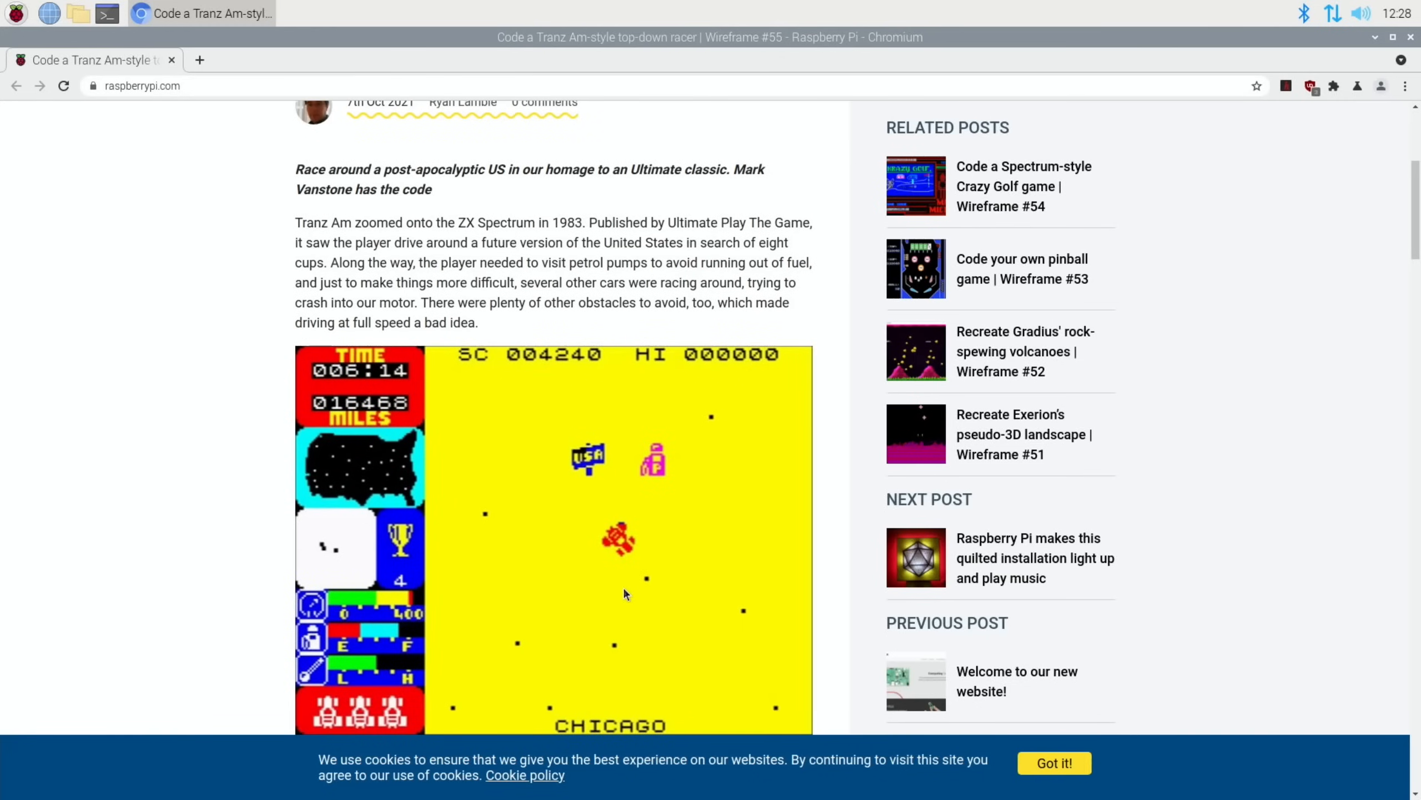
scroll("down", 3)
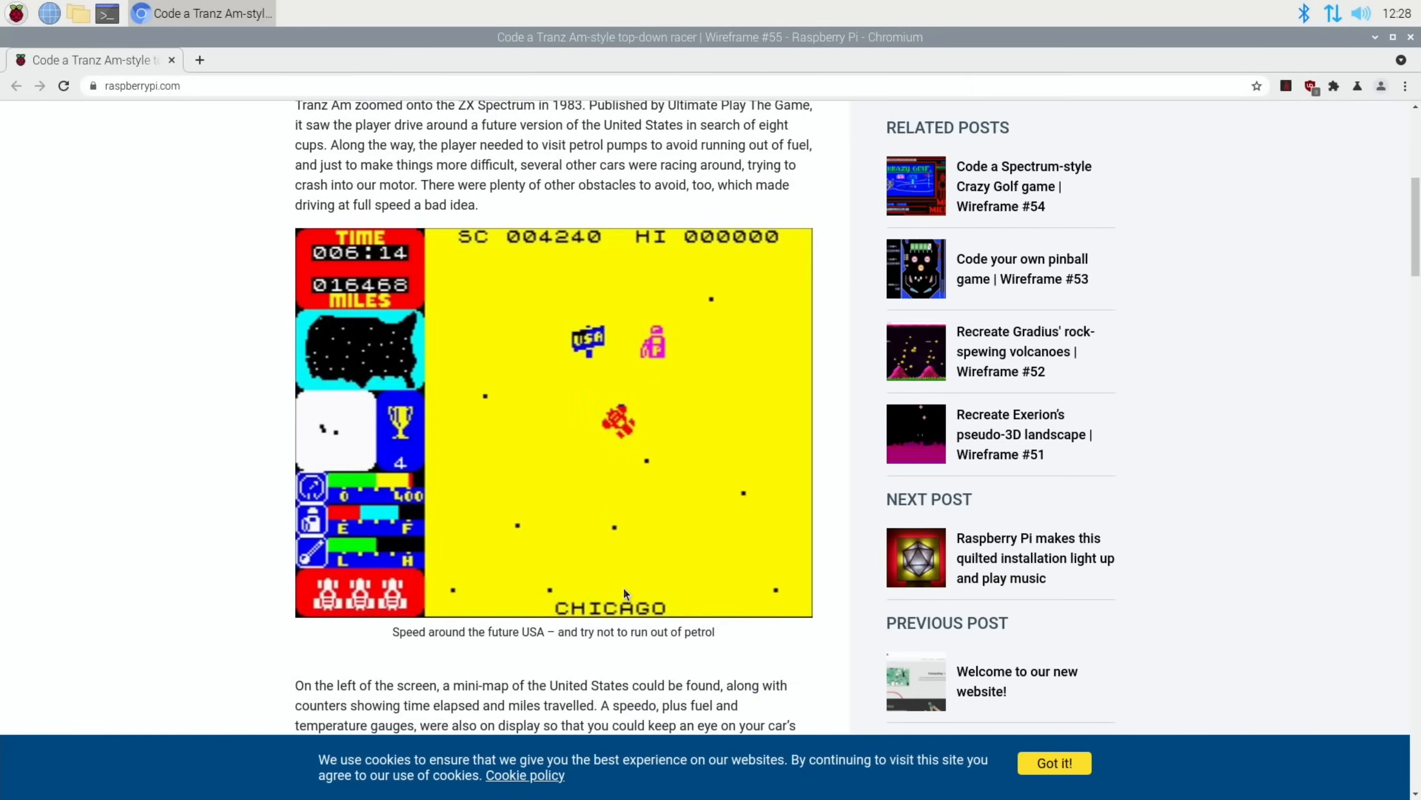
scroll("down", 3)
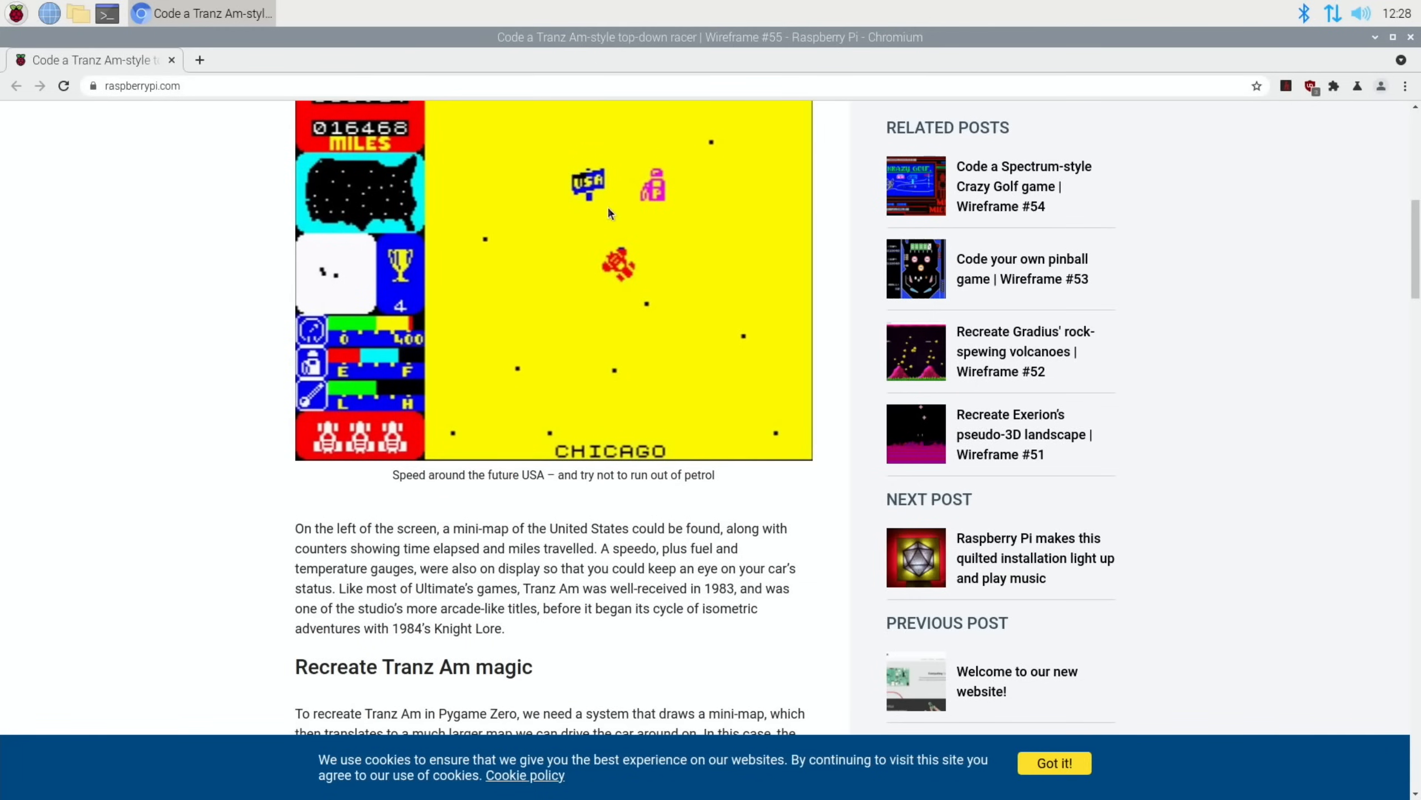
scroll("down", 3)
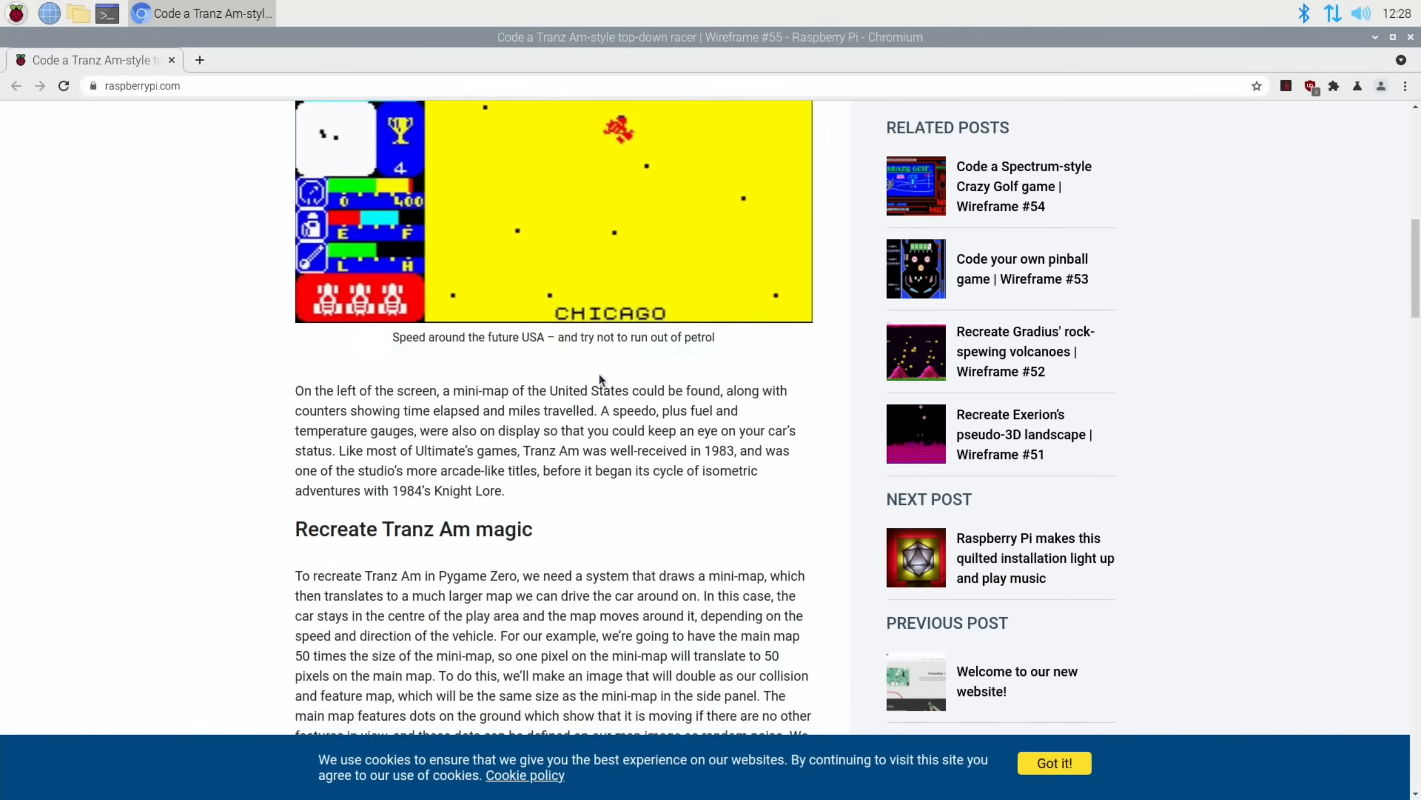
scroll("down", 3)
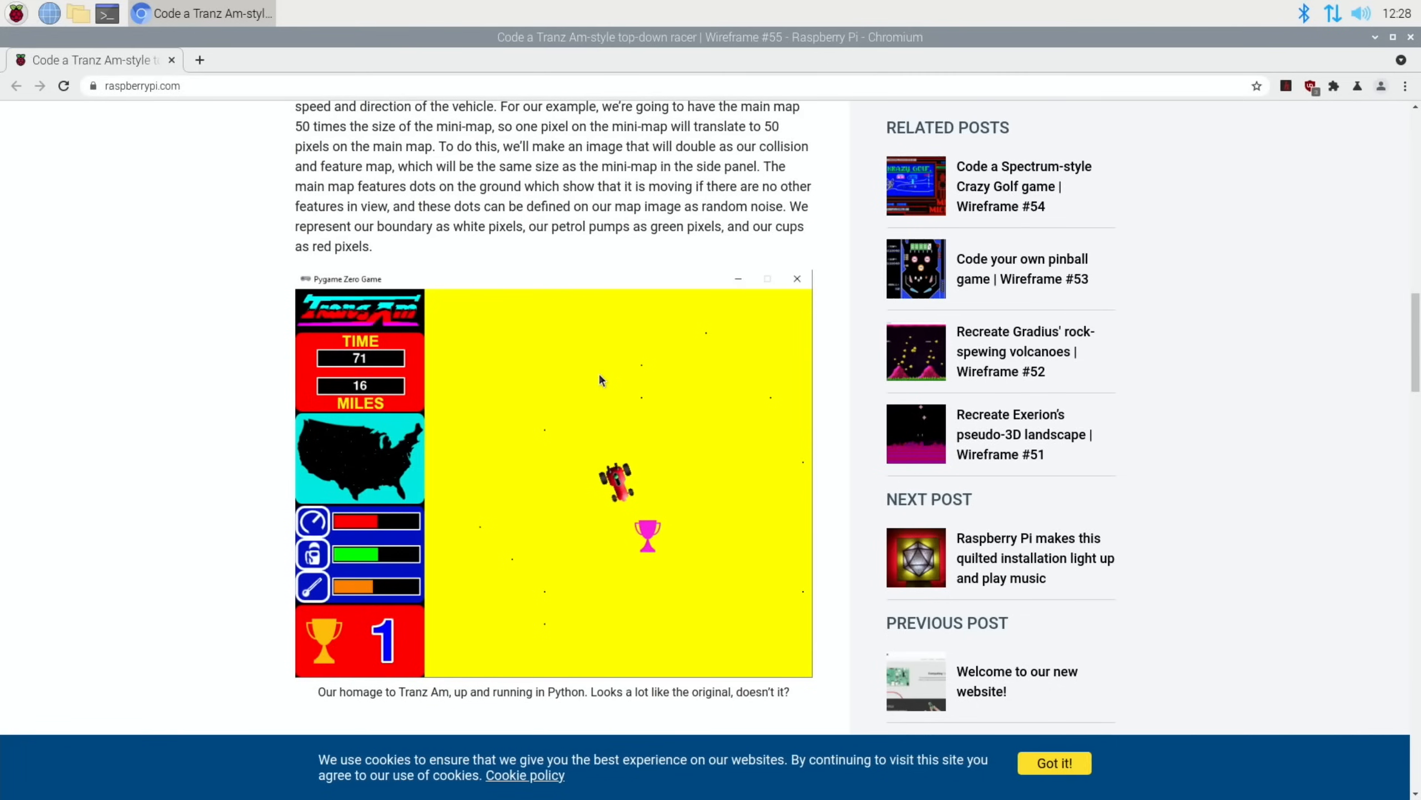
mouse_move(611, 499)
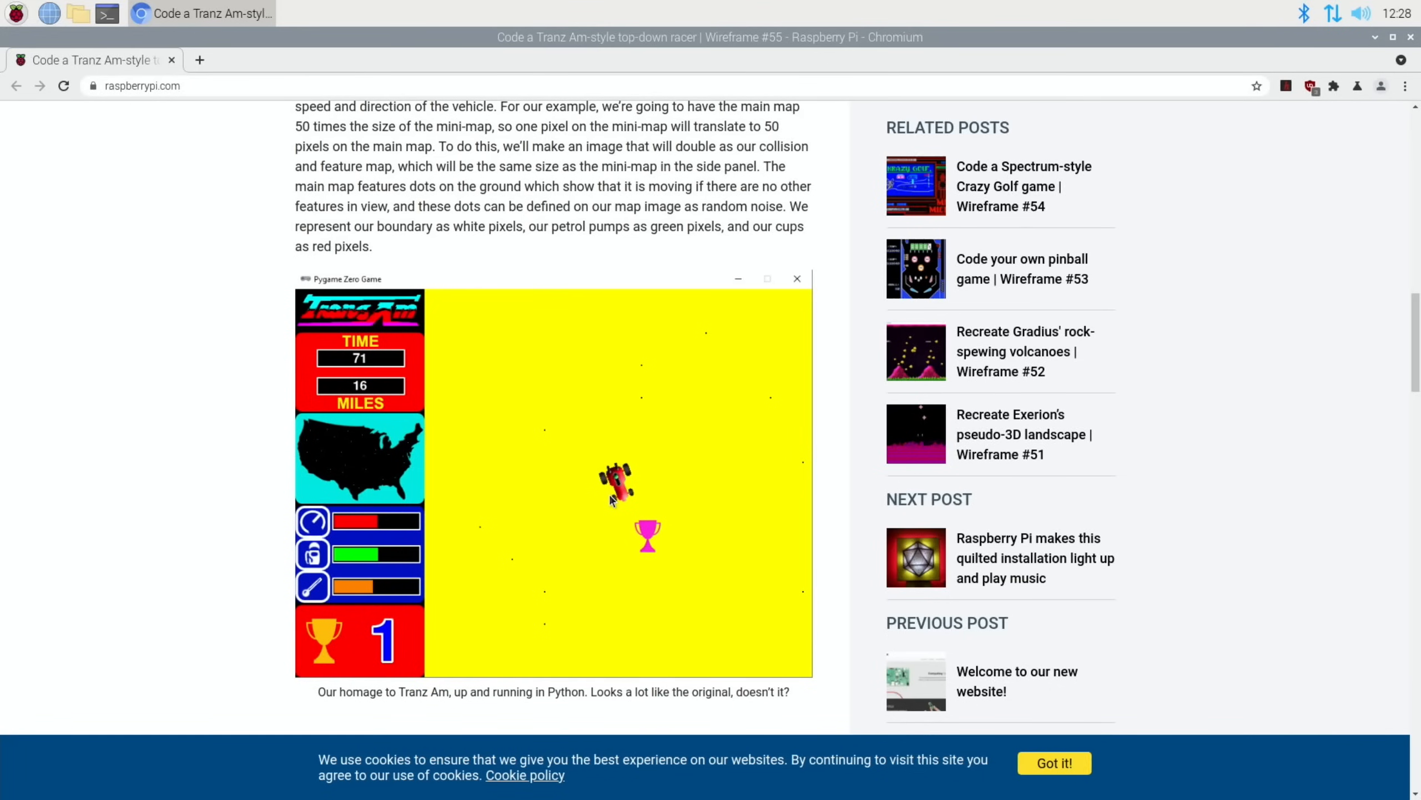
Scroll down to Mark's code listing, then back up to the original Tranz Am screenshot
scroll("down", 3)
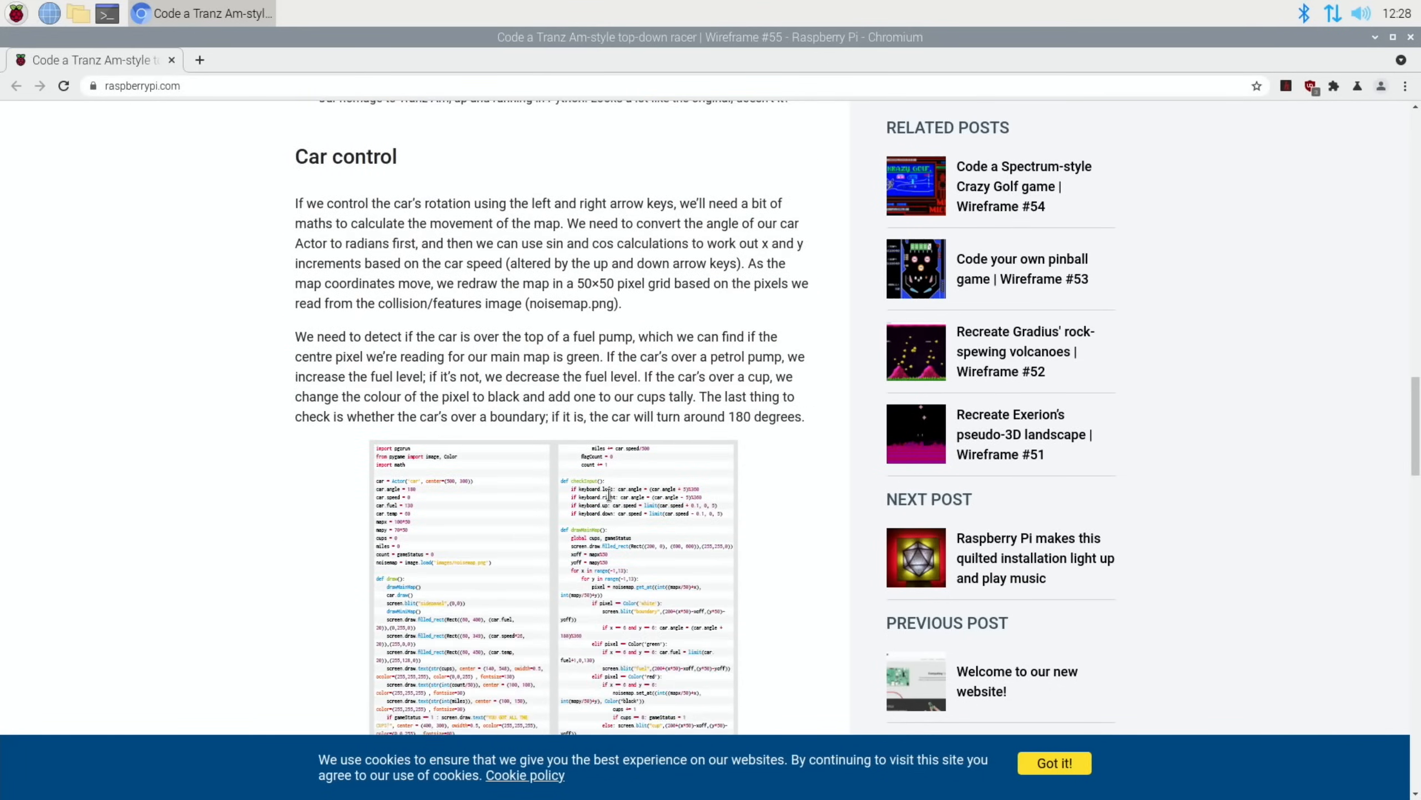
scroll("down", 3)
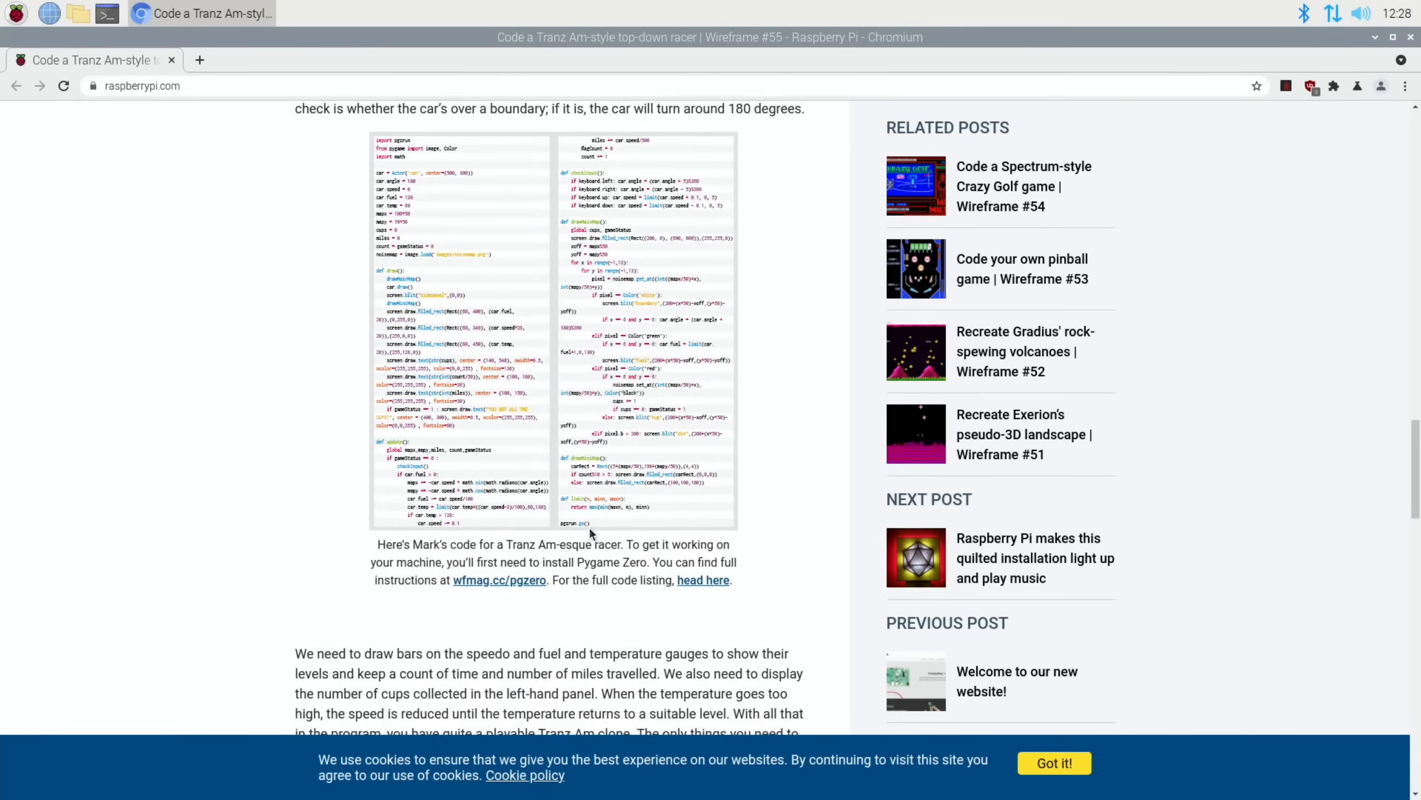
scroll("down", 3)
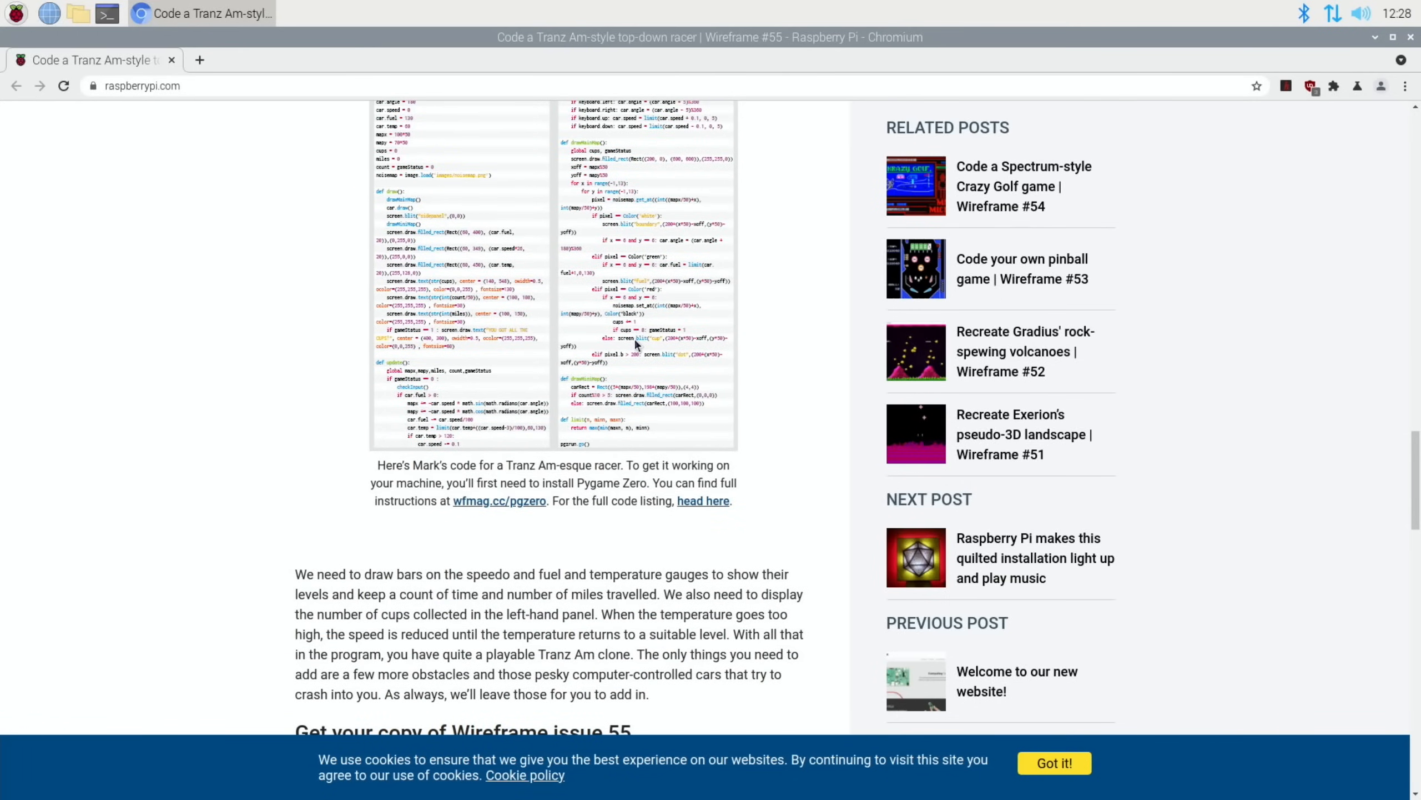
scroll("up", 3)
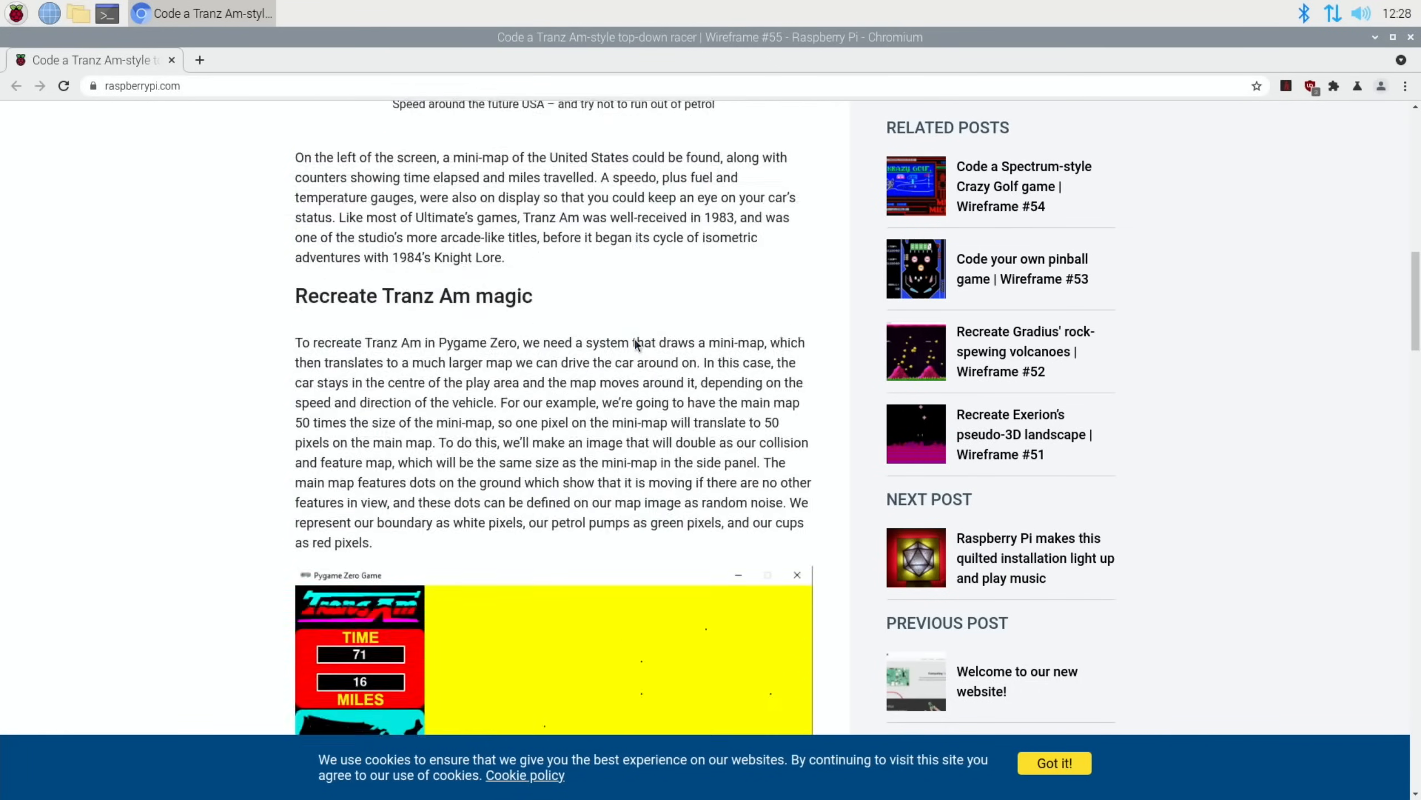
scroll("up", 3)
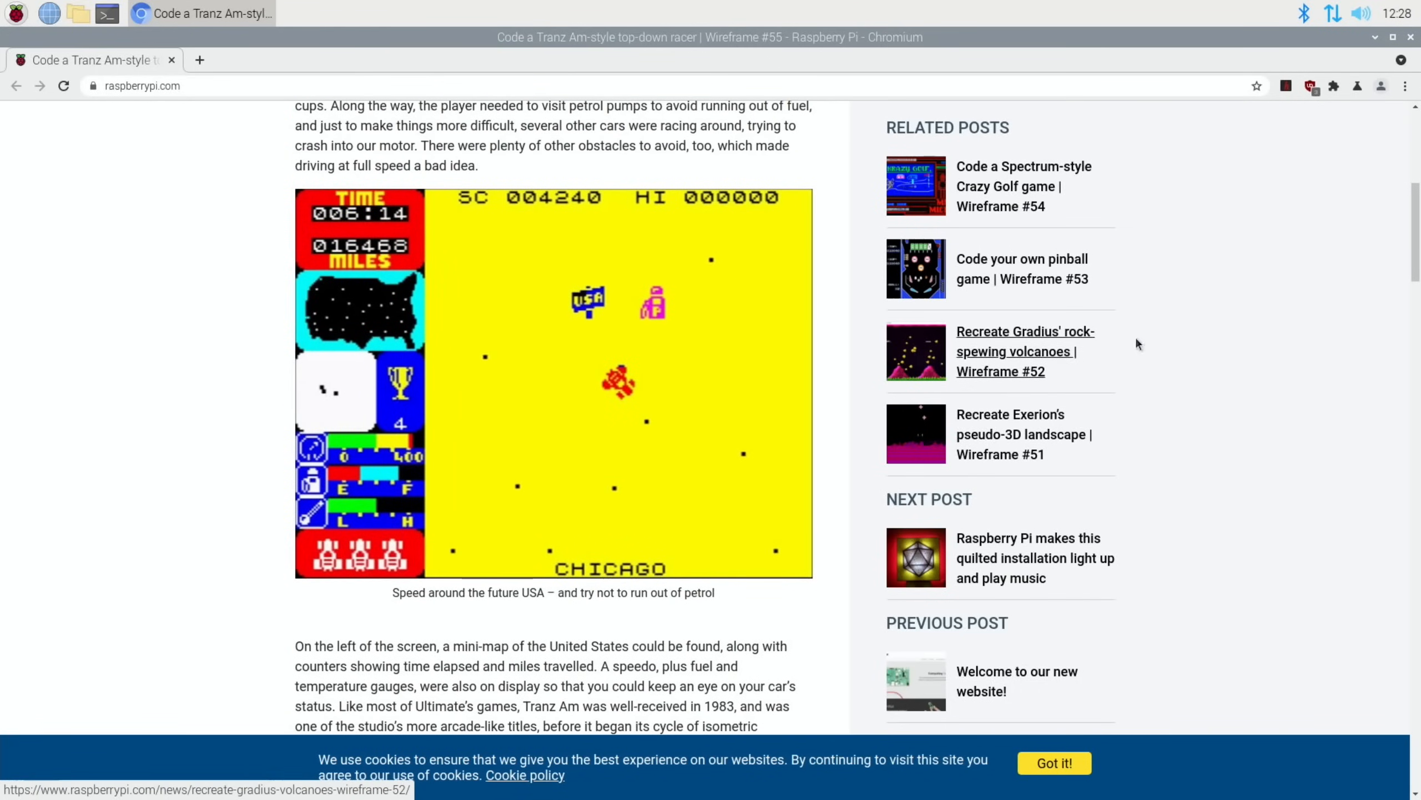
mouse_move(836, 249)
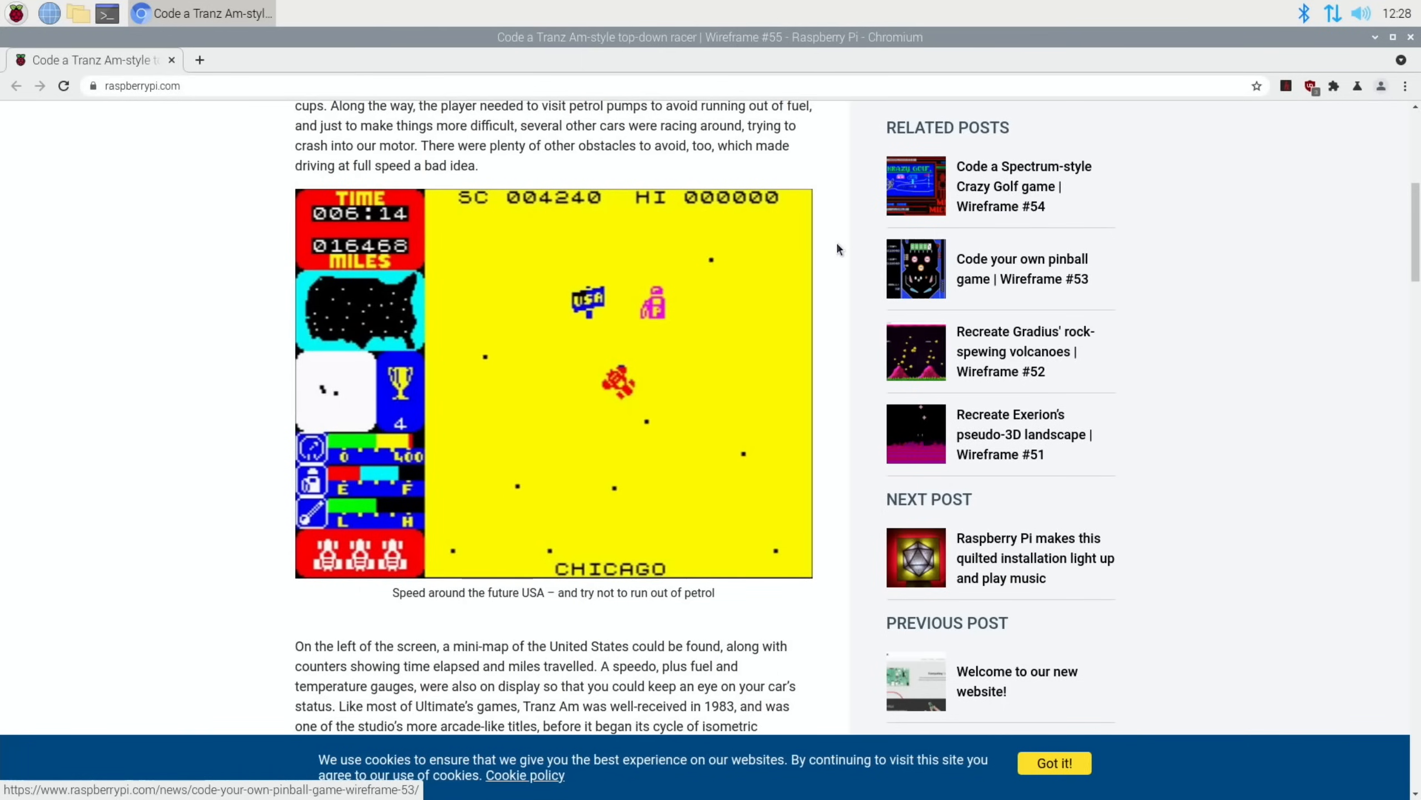